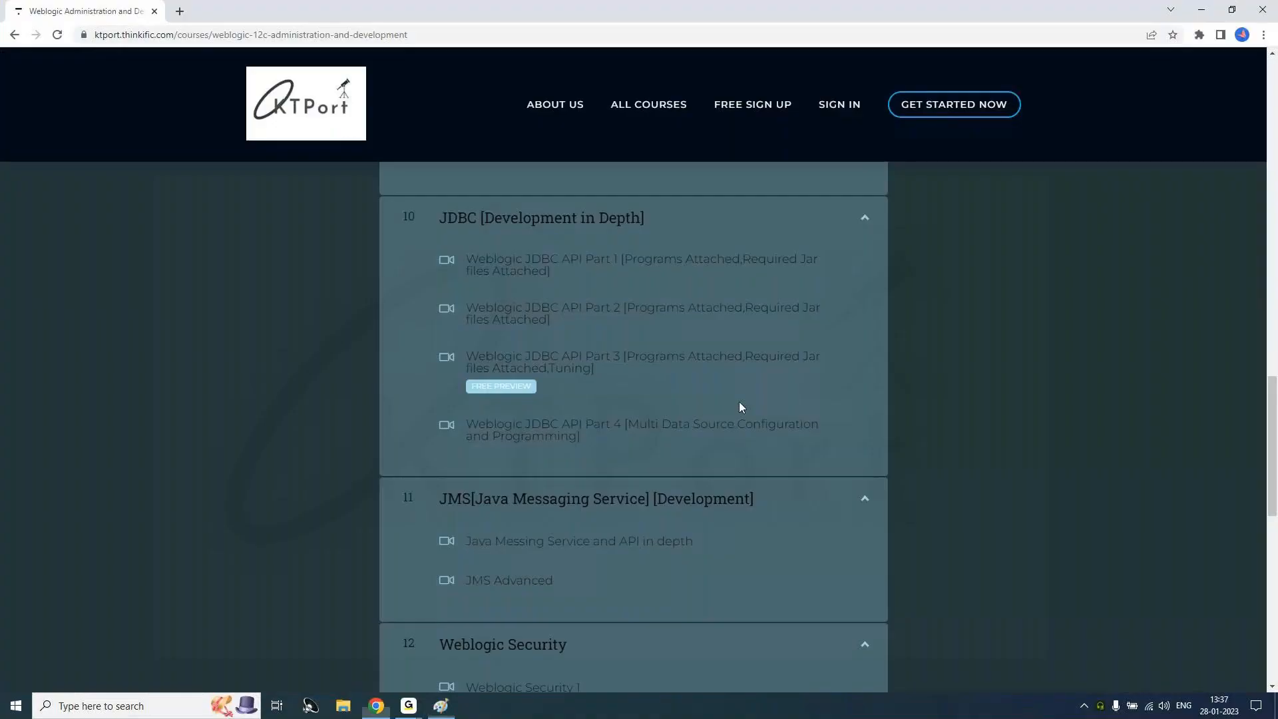
Step: Draw a second yellow arrow into the server rectangle's right side
scroll("down", 3)
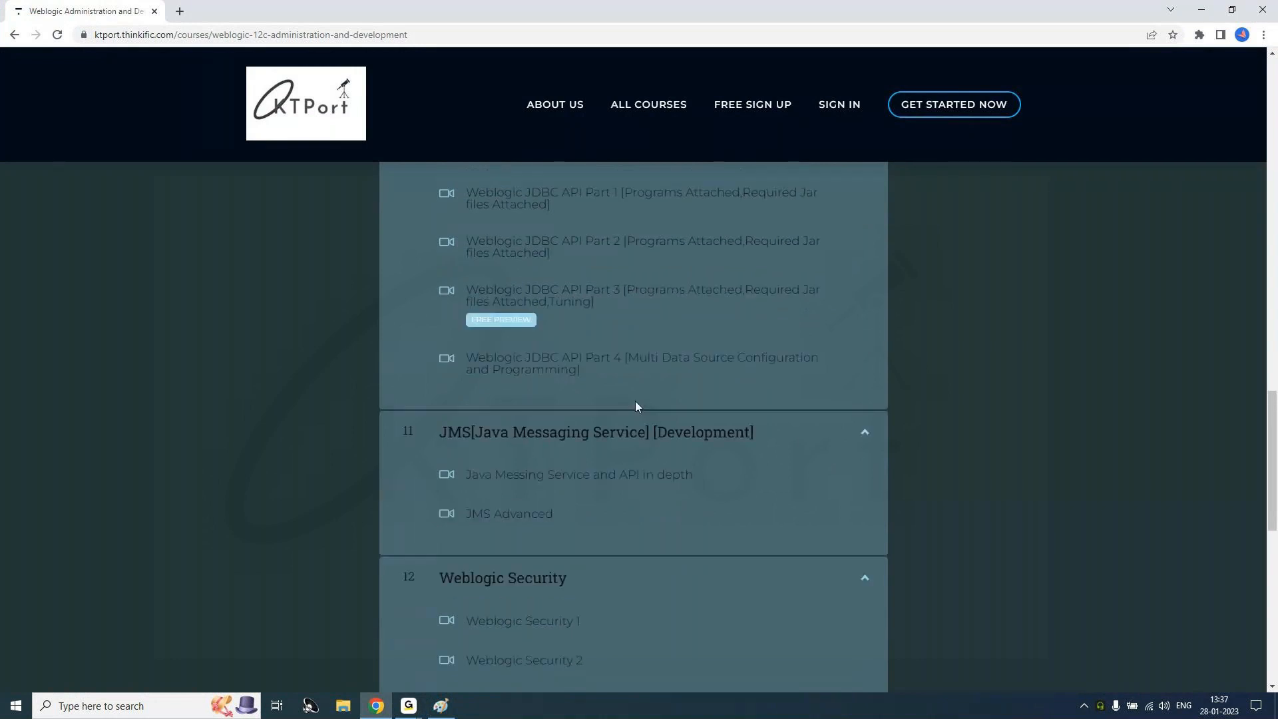
mouse_move(665, 353)
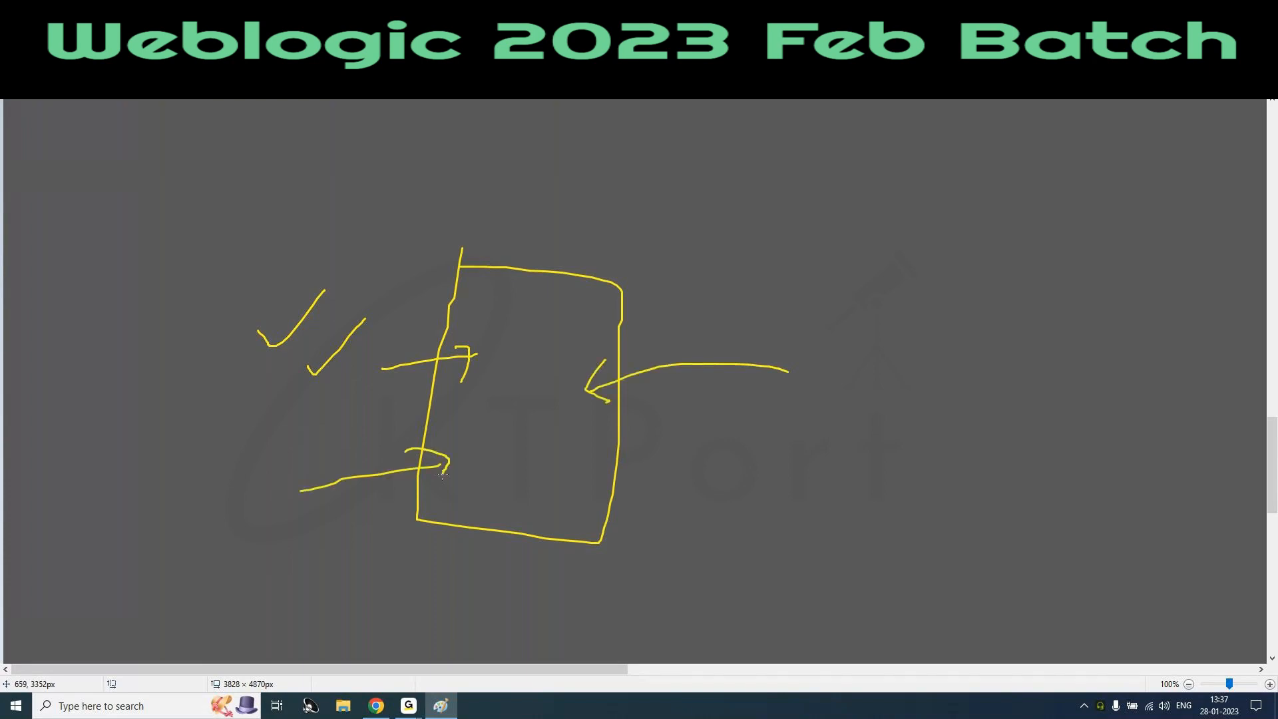
left_click_drag(713, 479, 580, 476)
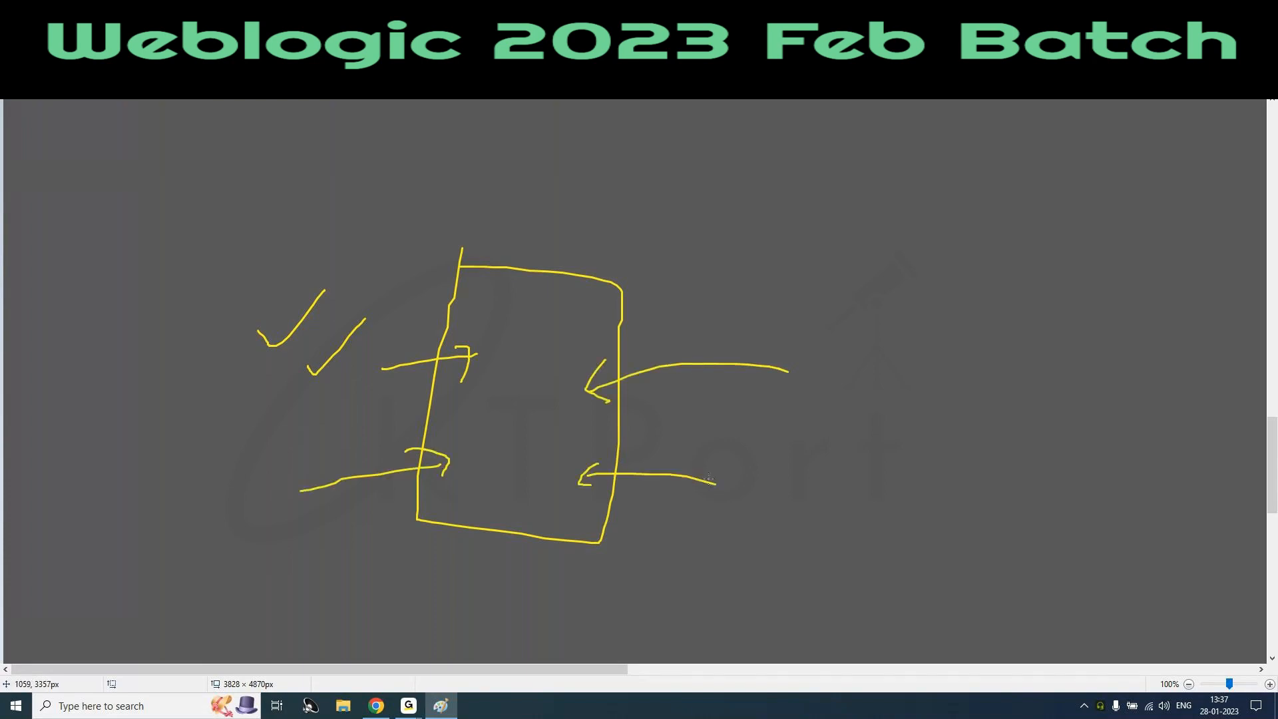
scroll("down", 3)
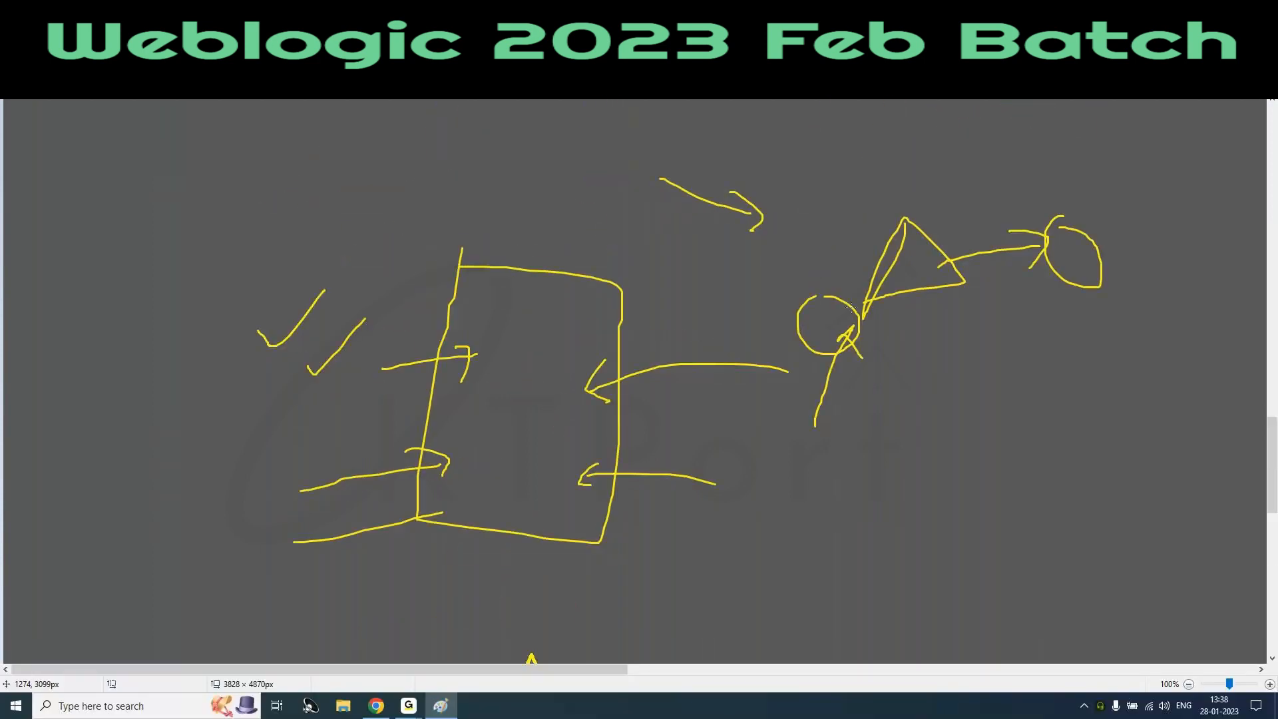
scroll("down", 3)
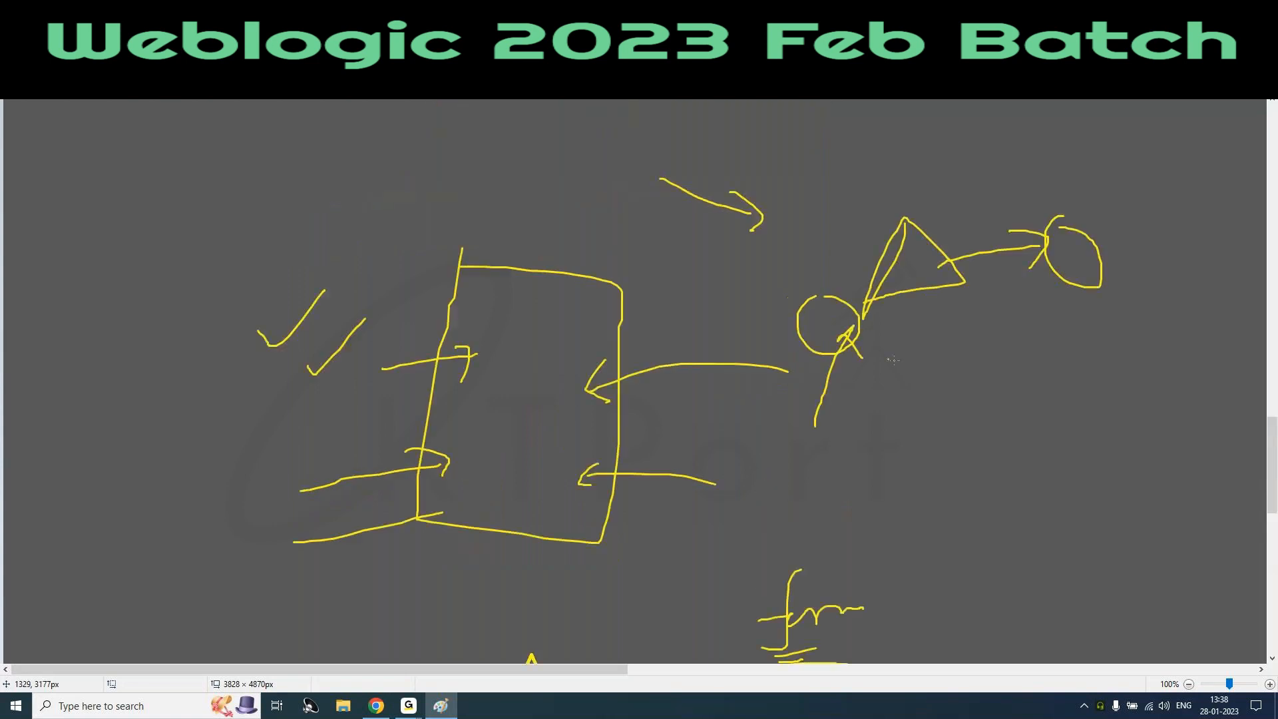
Step: Add a yellow arrow pointing into the small circle and marks just below it
left_click_drag(733, 324, 795, 324)
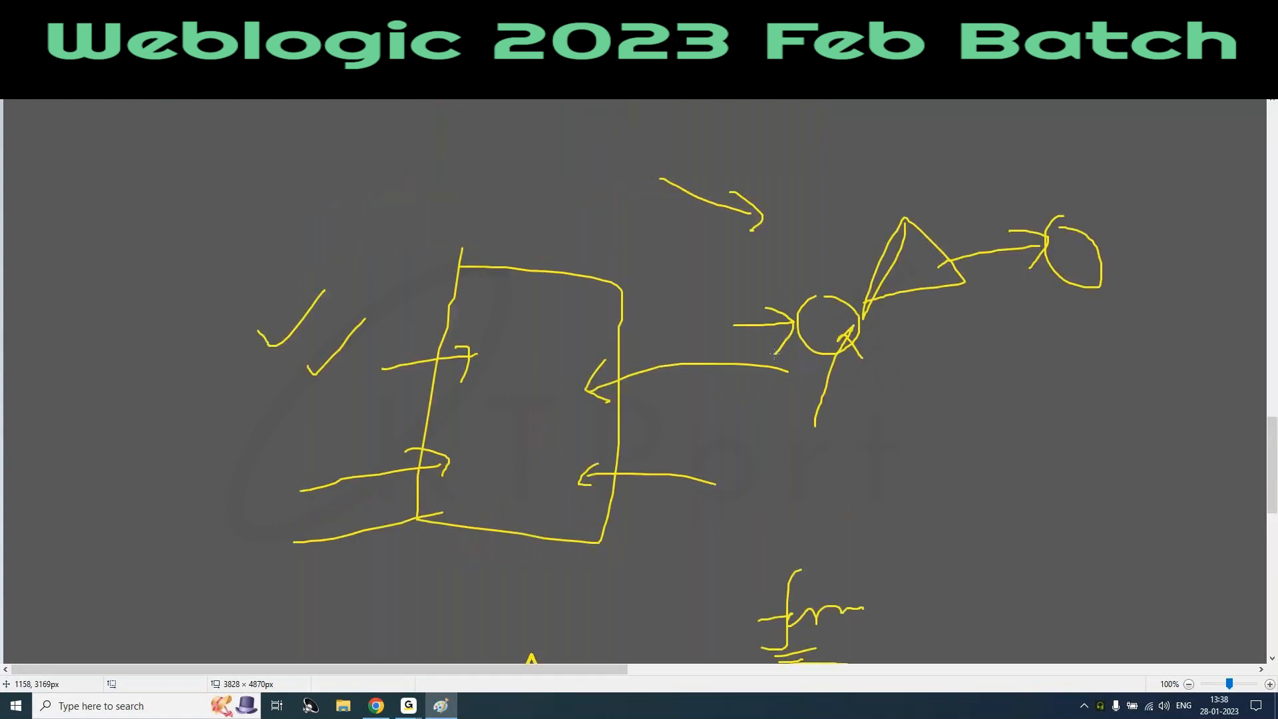
left_click_drag(806, 367, 885, 383)
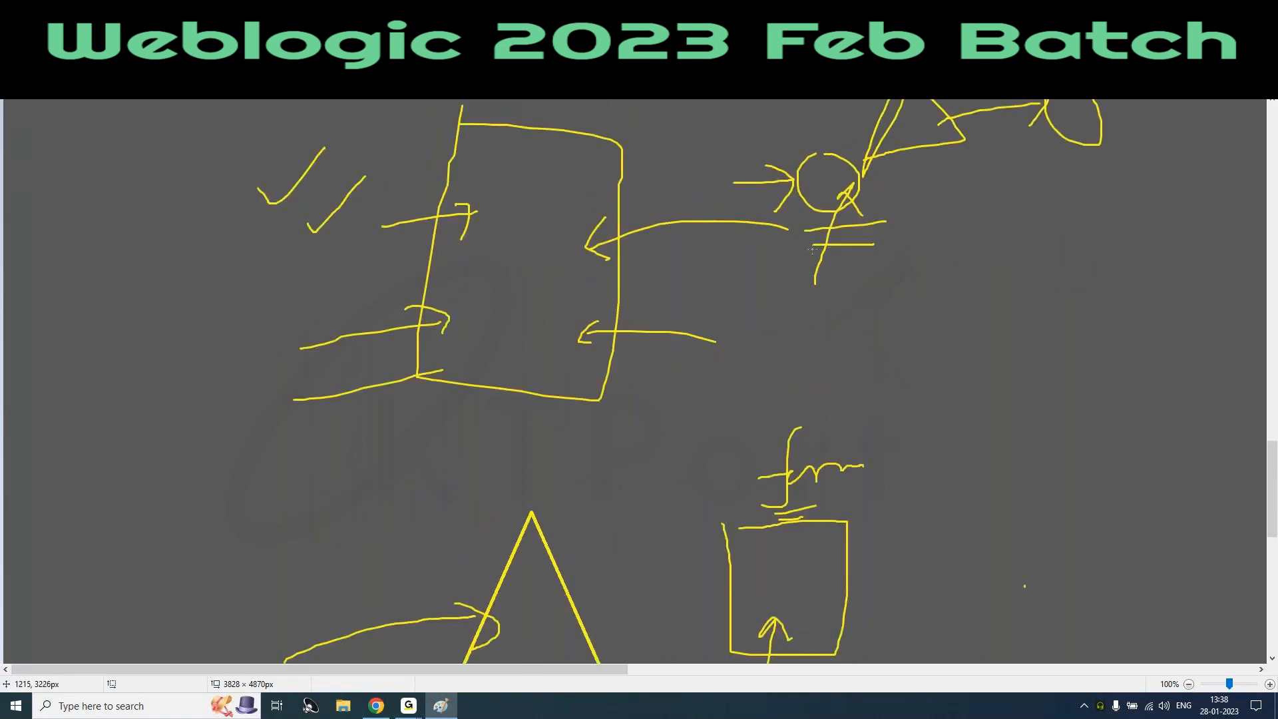
scroll("down", 3)
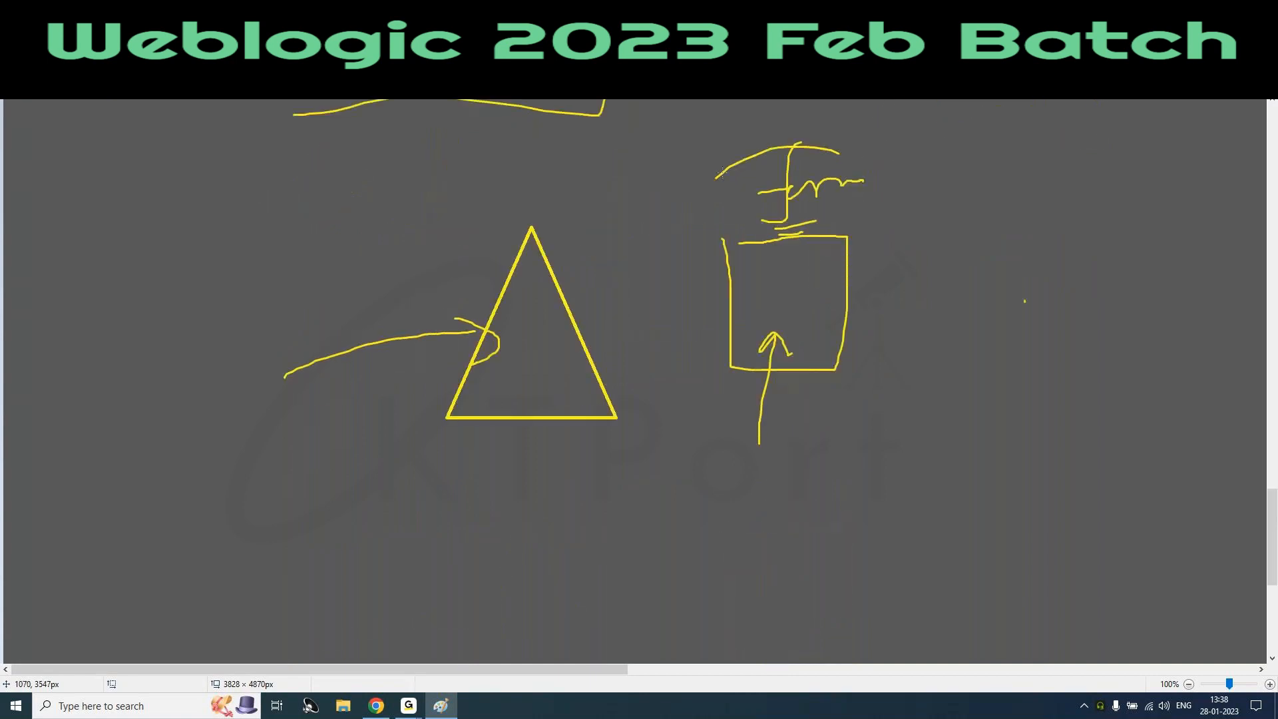
Step: Highlight the JMS API in depth and JMS Advanced lesson titles on the curriculum page
left_click(374, 705)
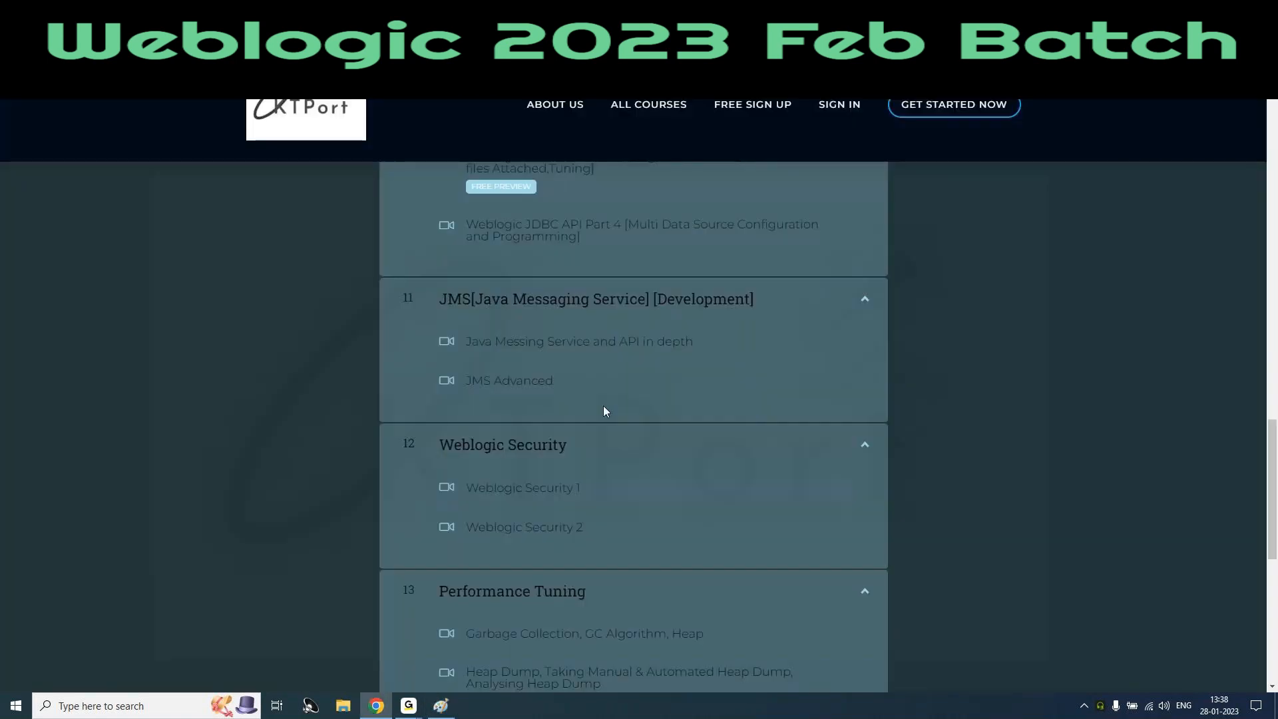
mouse_move(487, 341)
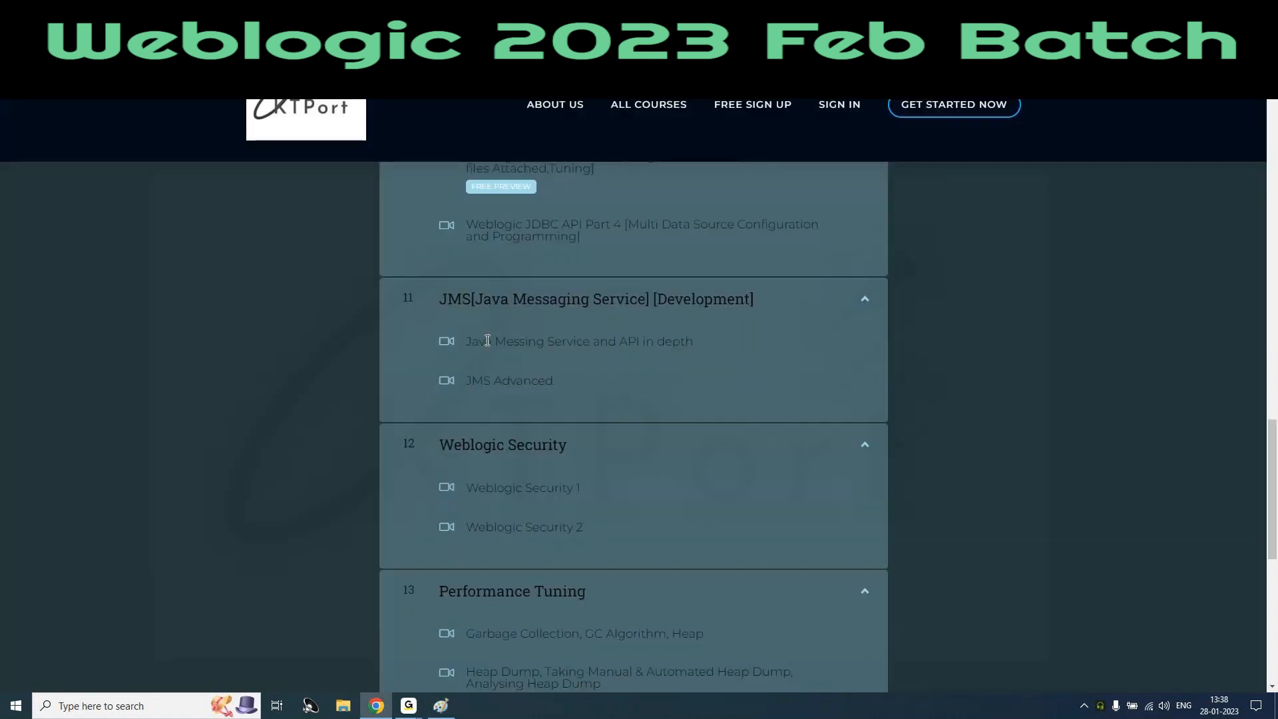
left_click_drag(487, 341, 618, 340)
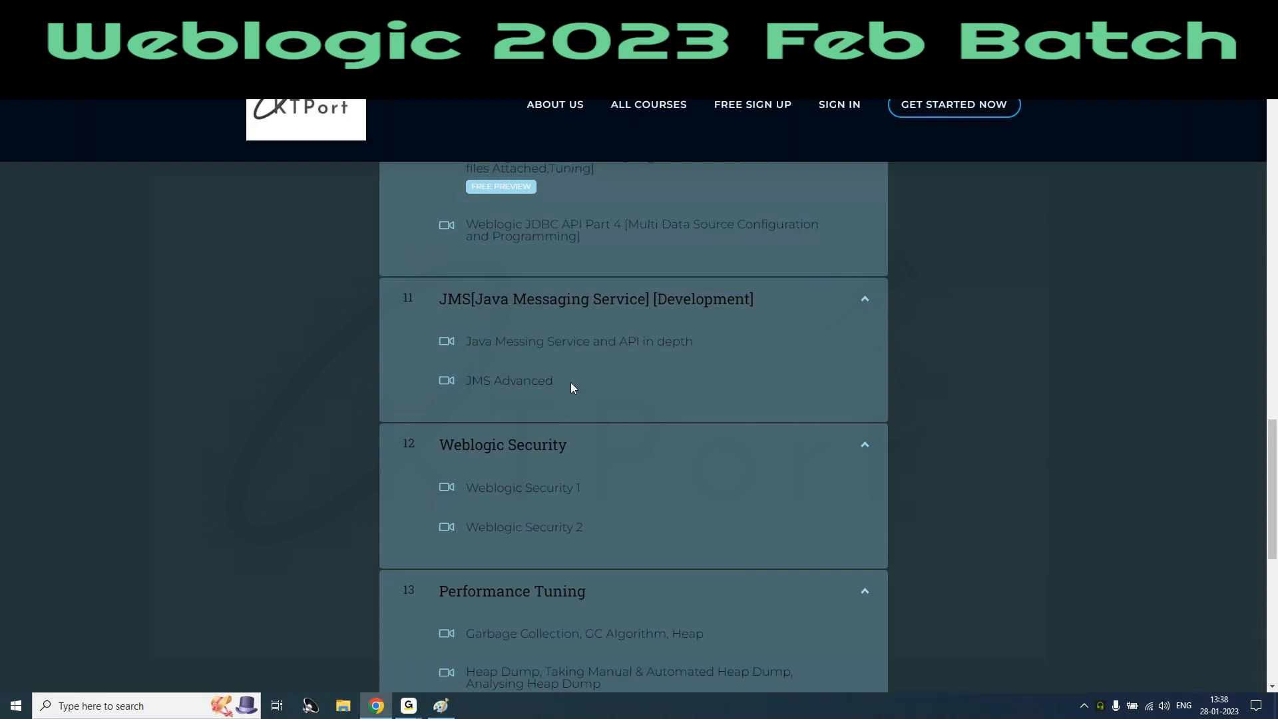
left_click_drag(465, 341, 553, 380)
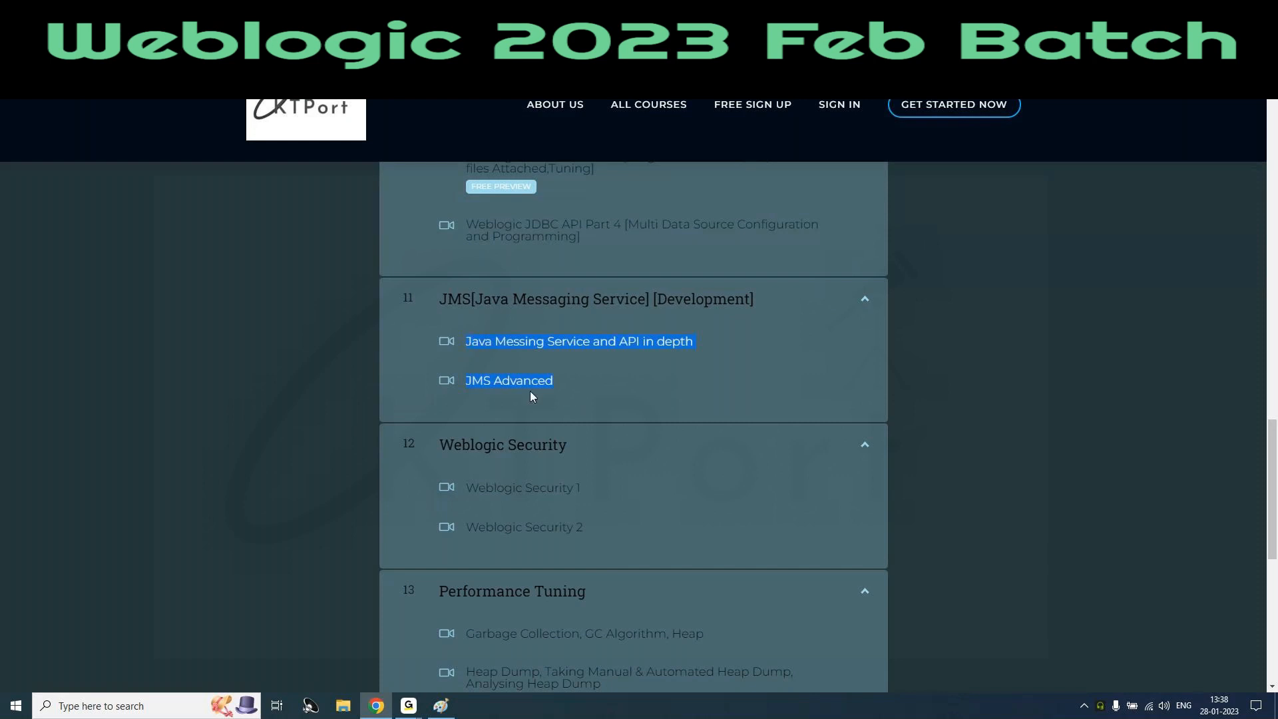
mouse_move(538, 383)
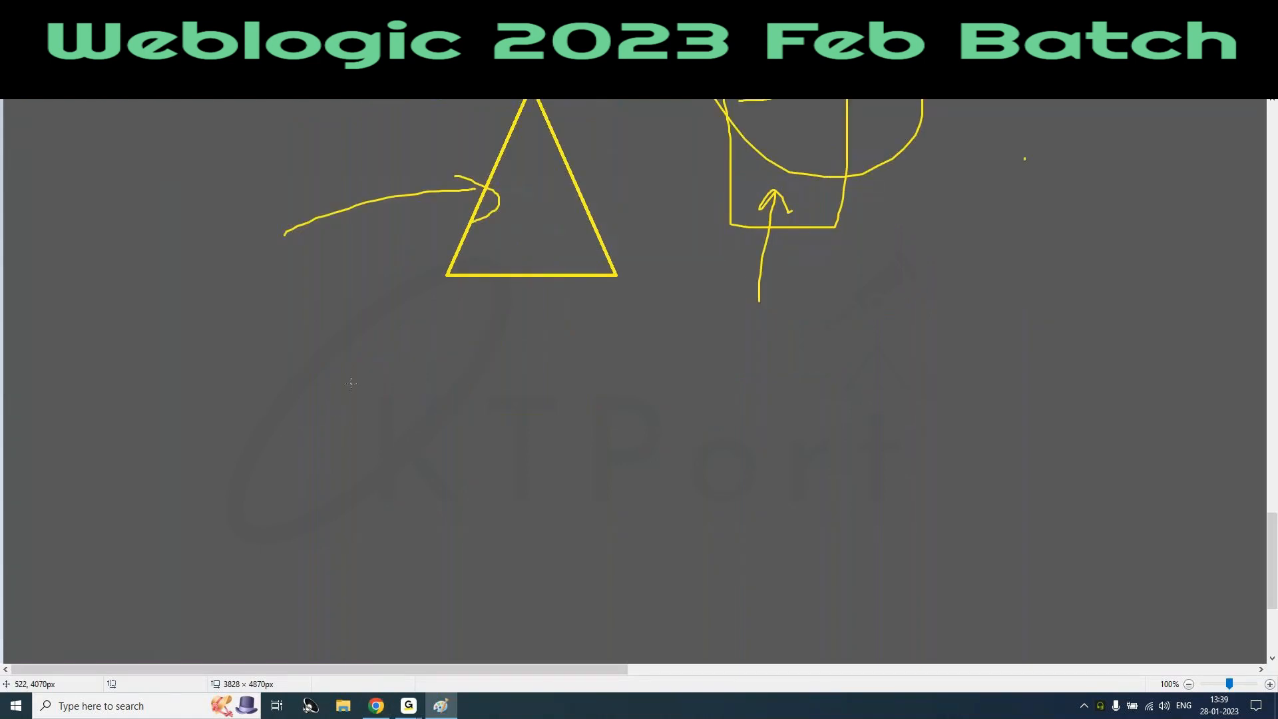
mouse_move(432, 400)
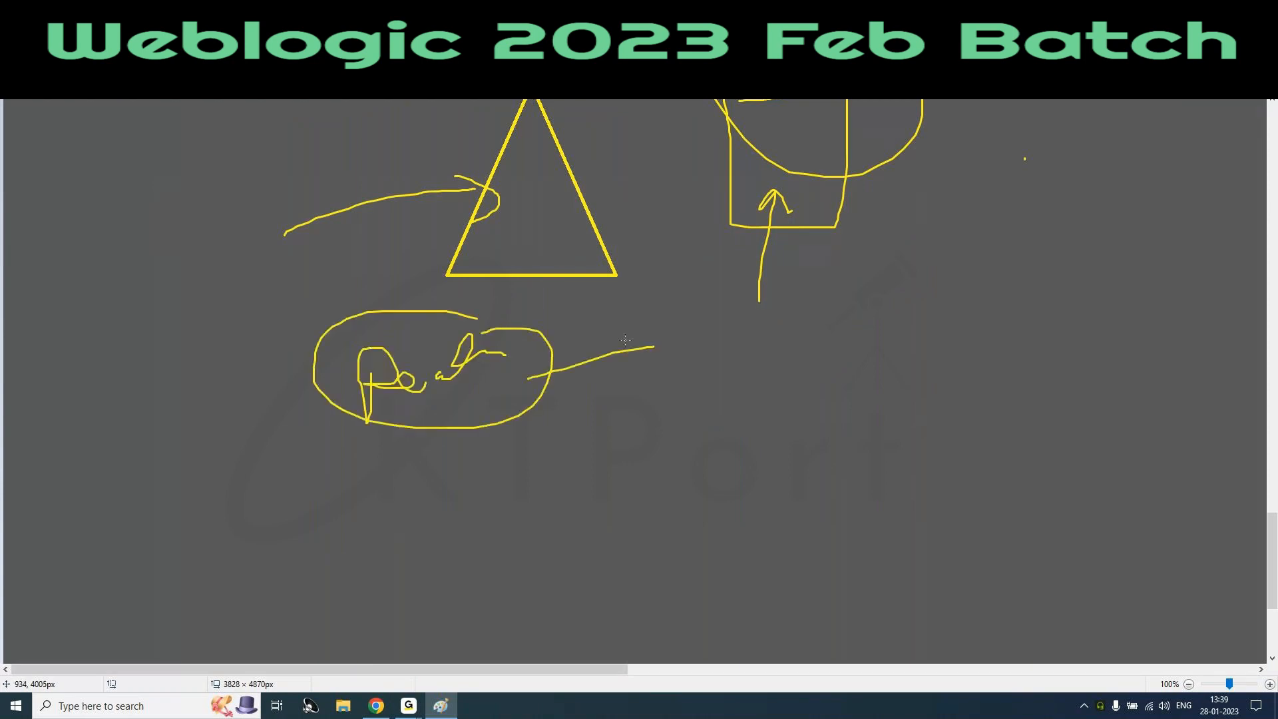
Step: Draw yellow arrows leading out of the labeled ellipse below the triangle
left_click_drag(555, 375, 676, 473)
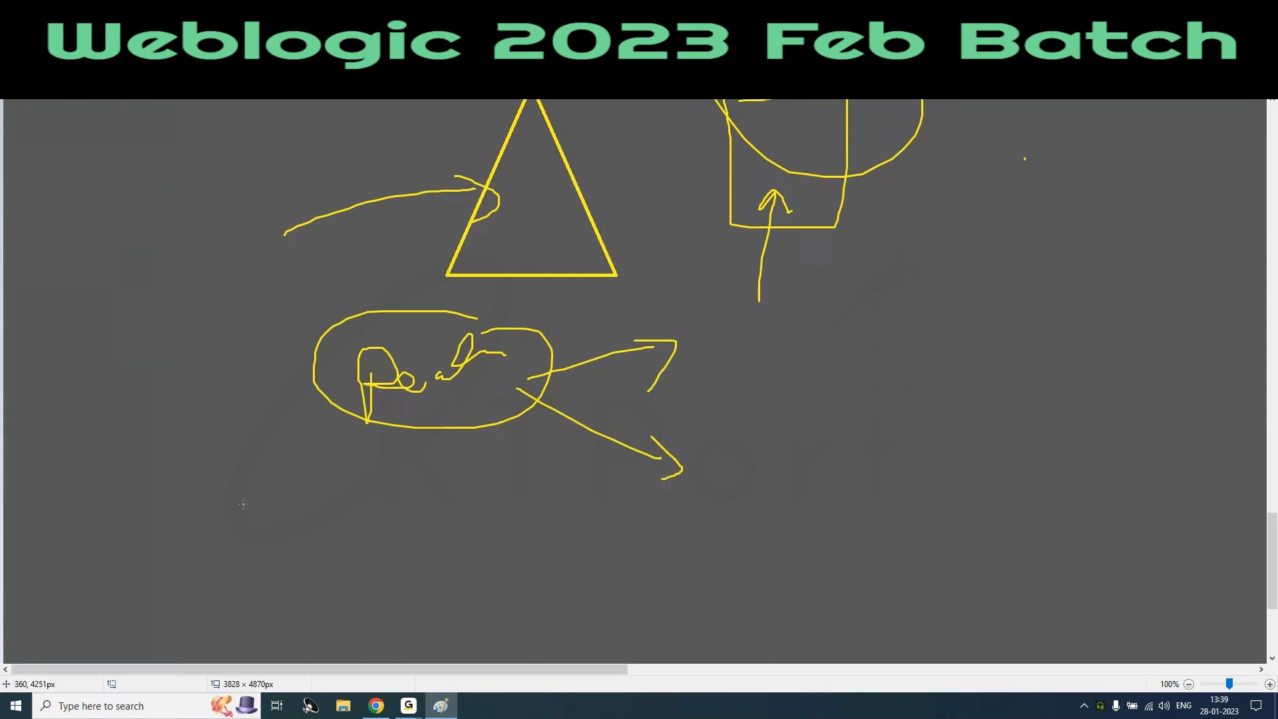
left_click_drag(245, 505, 289, 444)
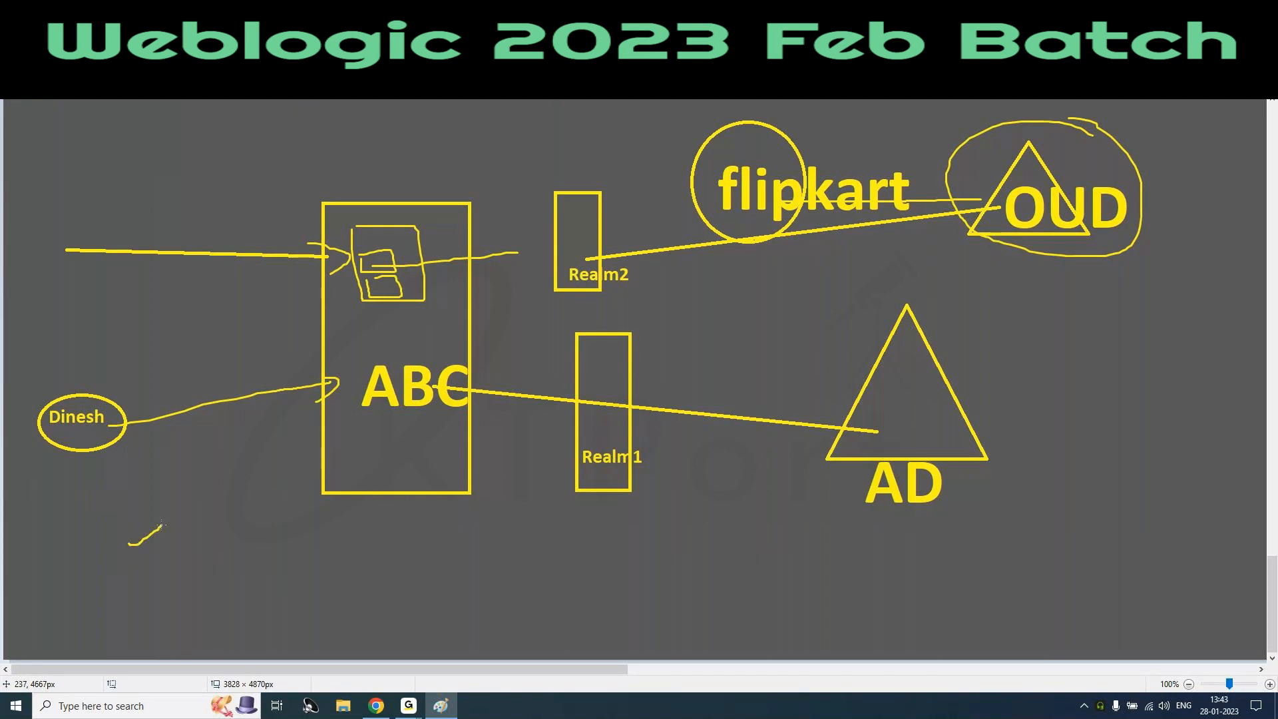
Step: Mark the lower left area, circle the ticks by ABC and underline the Dinesh label
left_click_drag(142, 530, 203, 587)
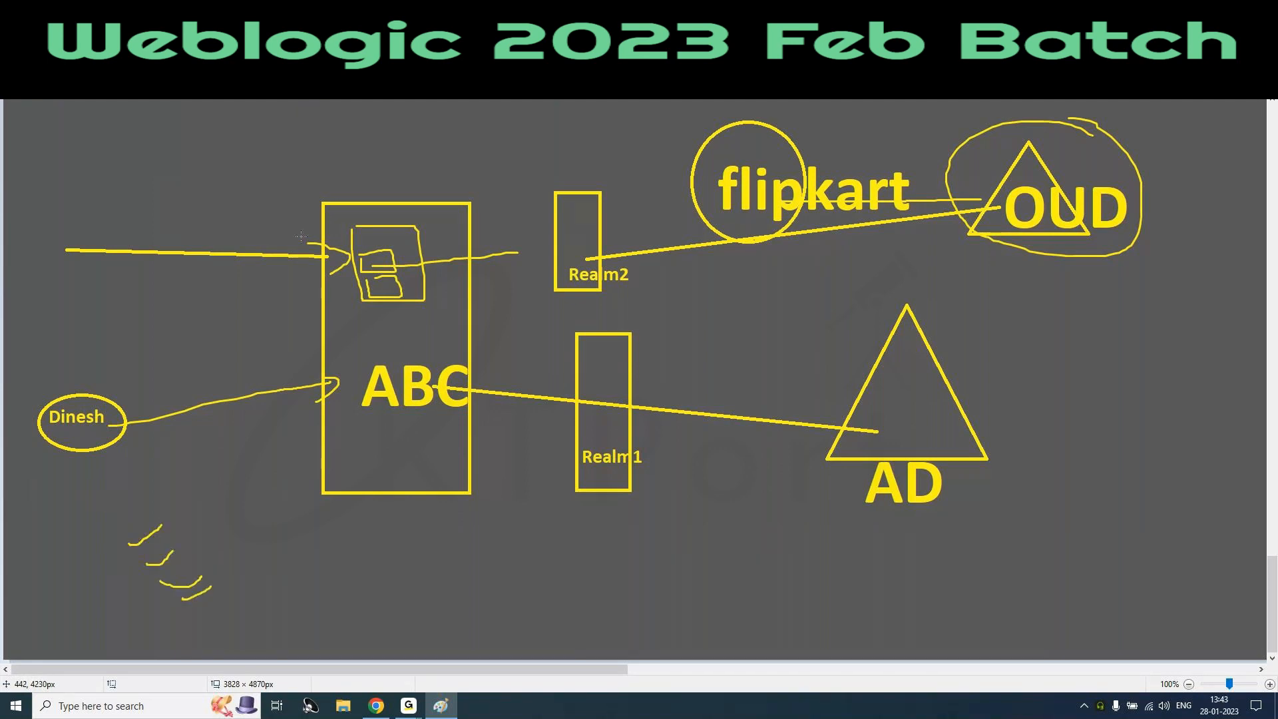
left_click_drag(221, 196, 253, 183)
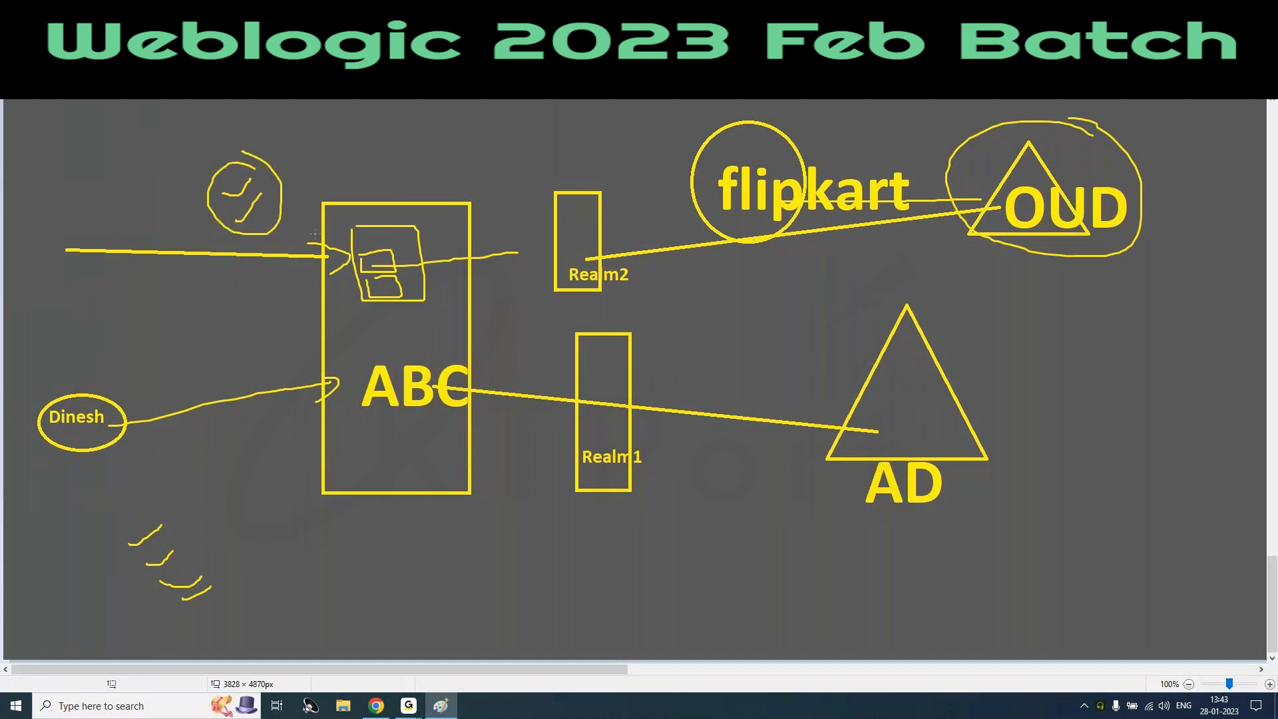
mouse_move(604, 302)
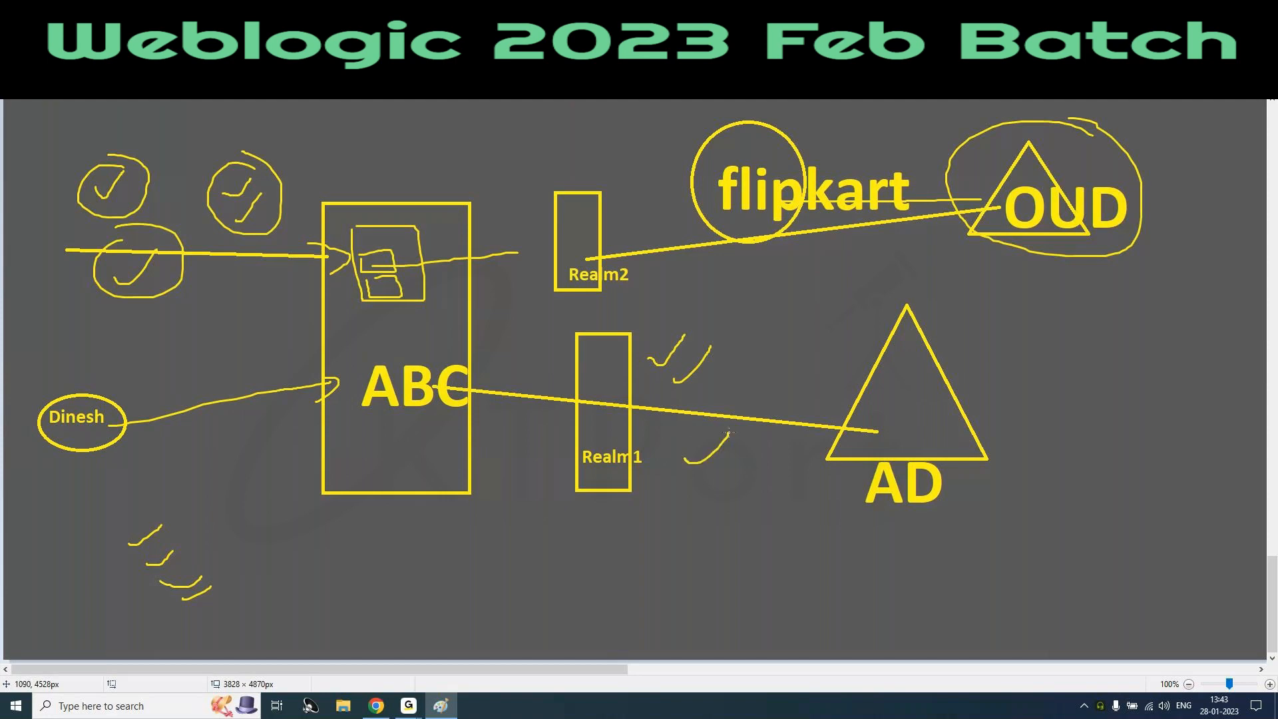
left_click_drag(53, 464, 178, 453)
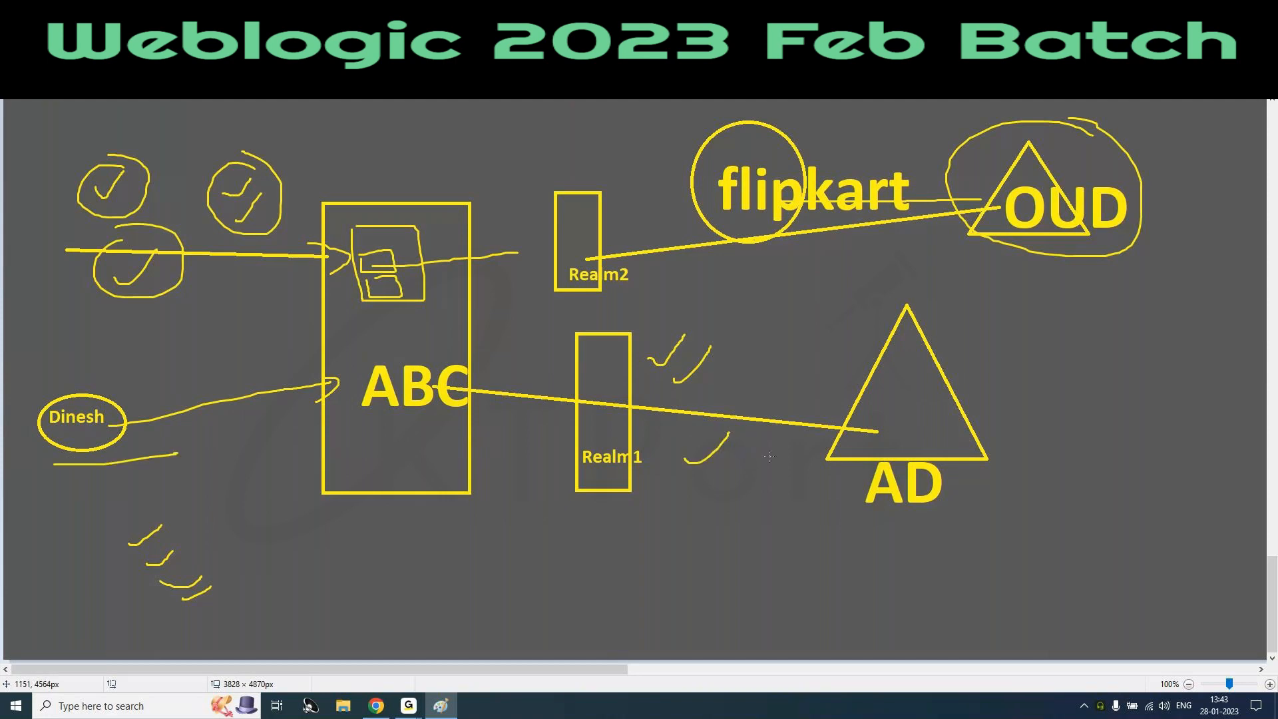
Step: Underline the Realm1 box and the ABC label inside the tall box for emphasis
left_click_drag(578, 515, 657, 515)
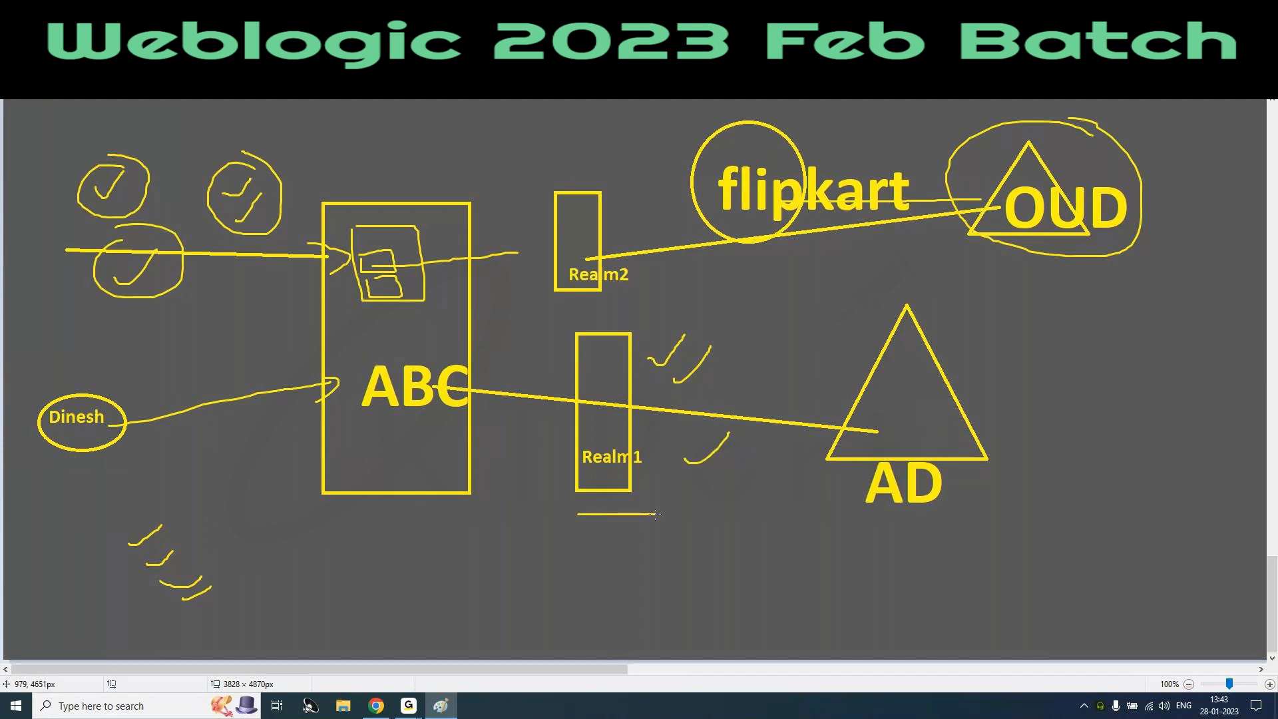
left_click_drag(689, 326, 737, 497)
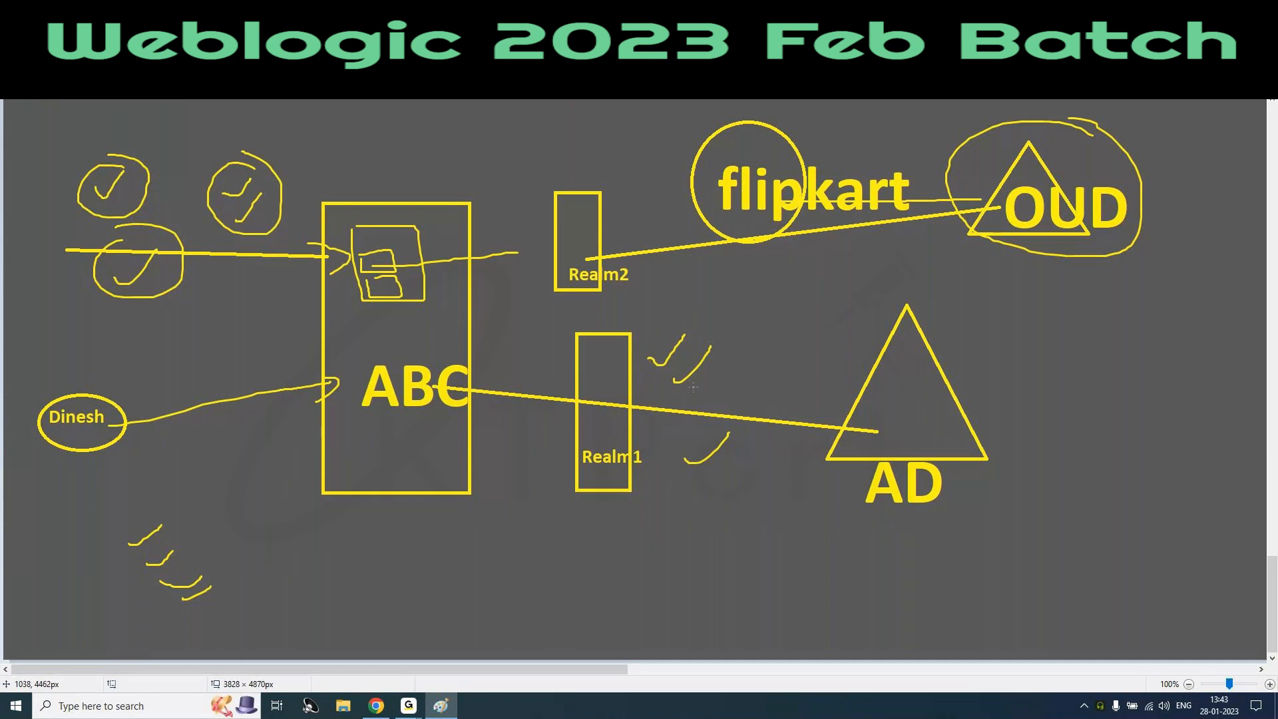
mouse_move(937, 391)
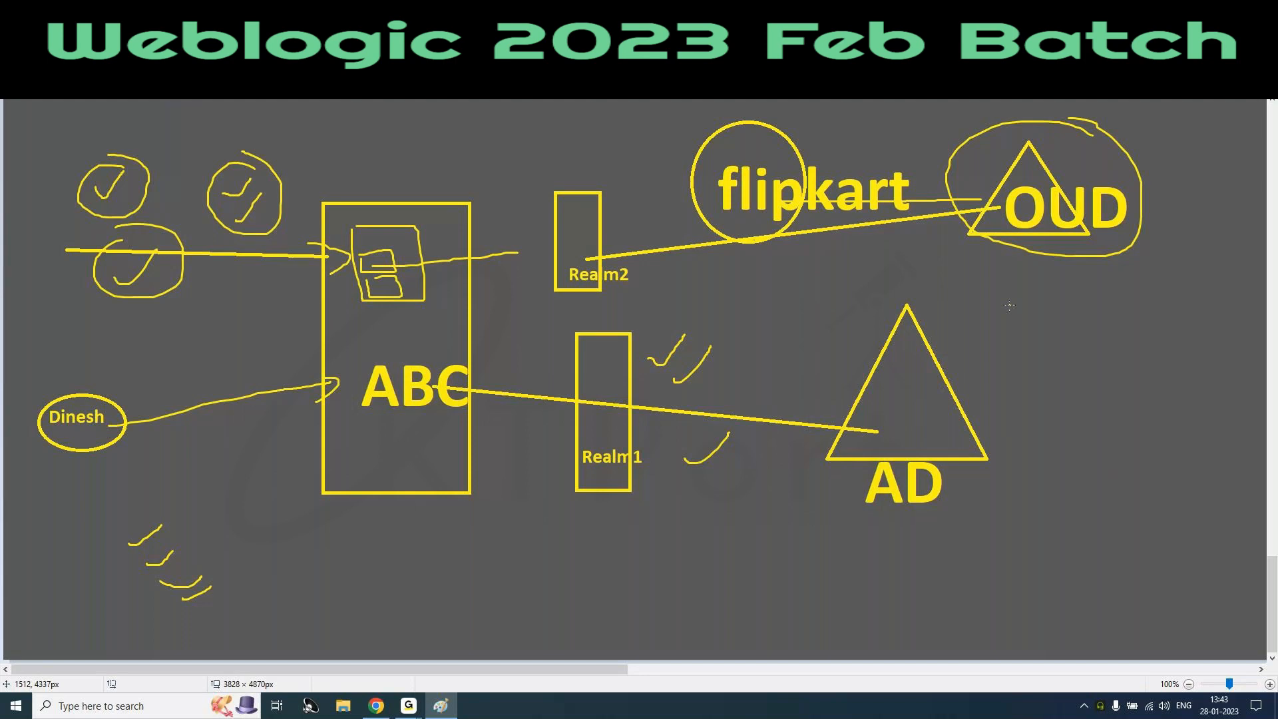
mouse_move(905, 401)
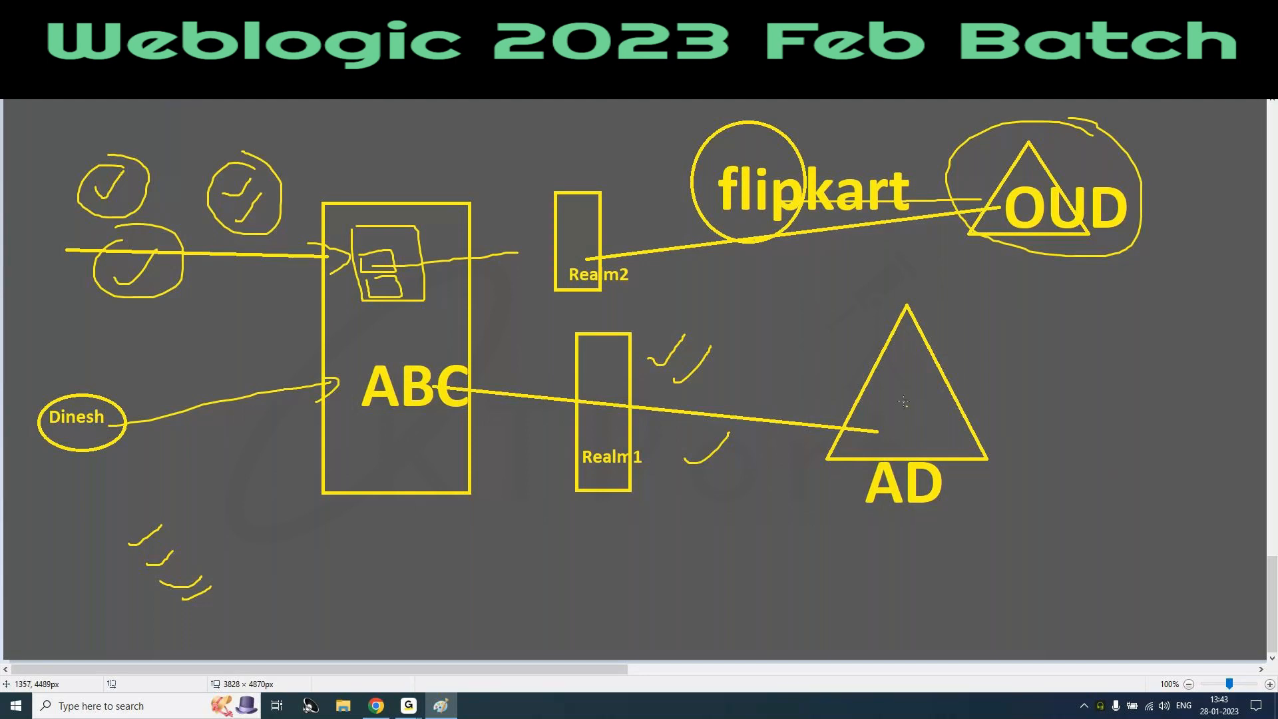
left_click_drag(1014, 403, 1157, 395)
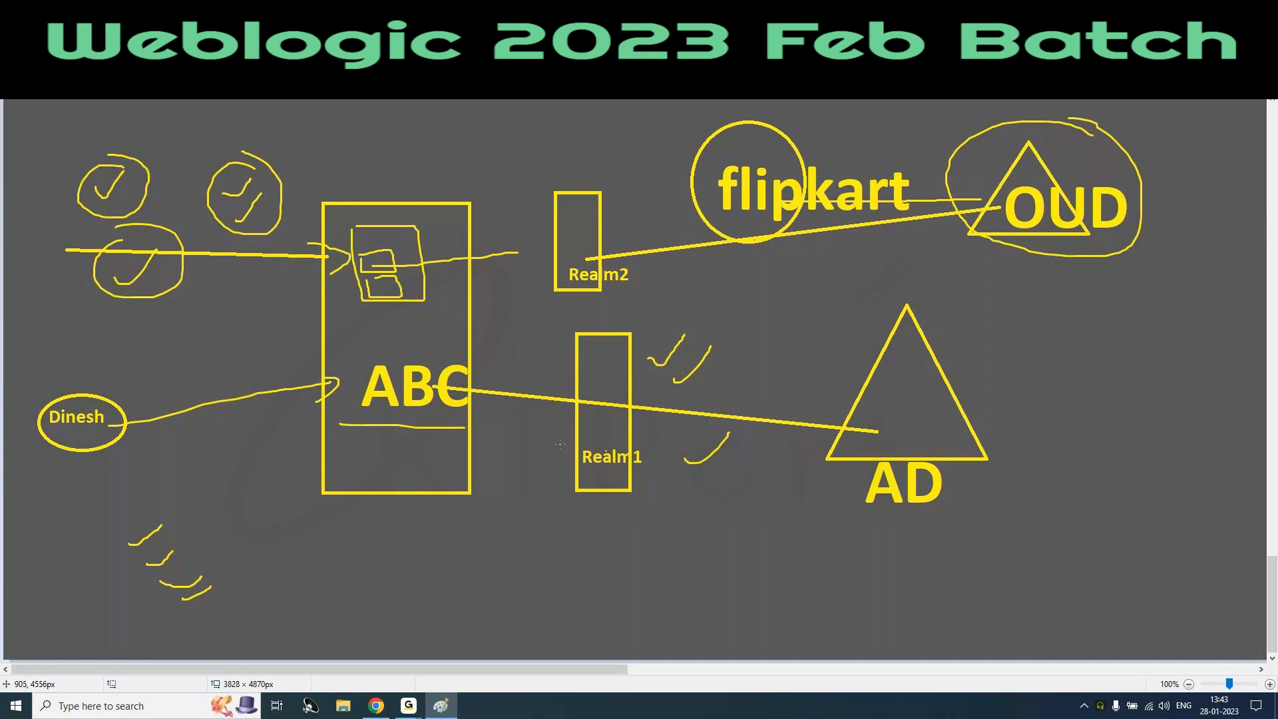
left_click_drag(795, 518, 994, 528)
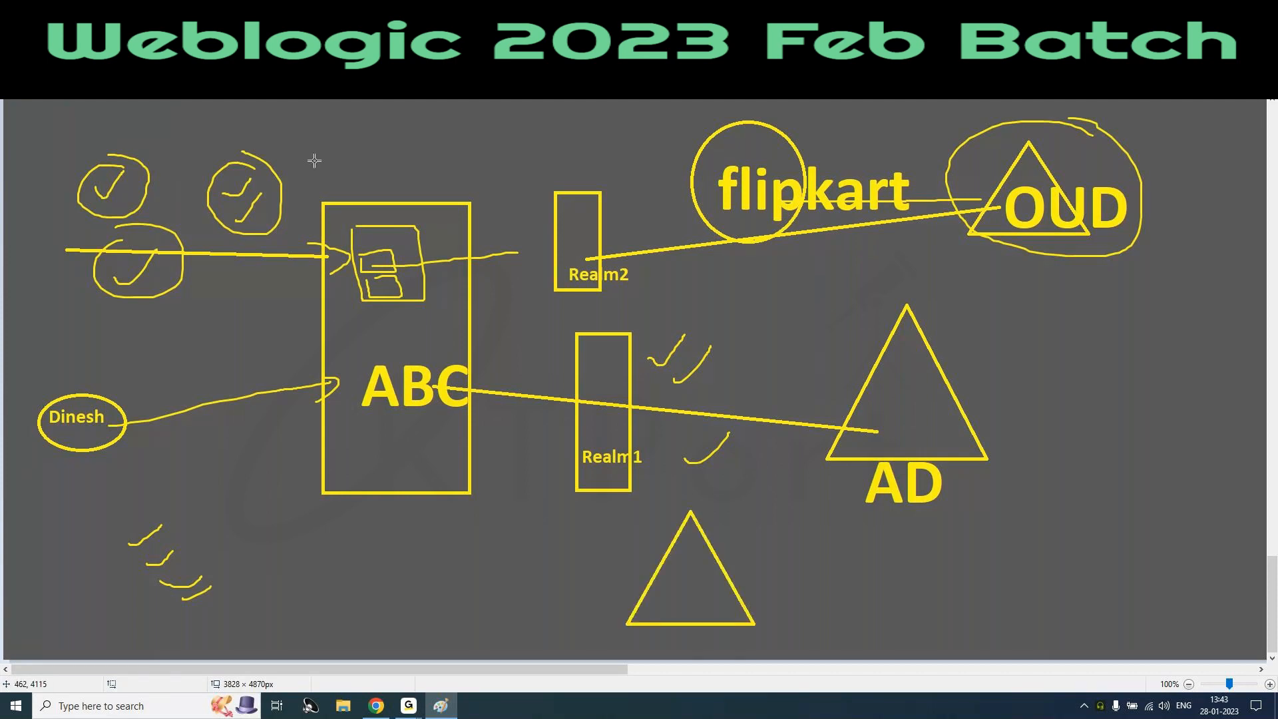
Step: Label the small triangle 'Embedded directory' and connect it to ABC with a line
type("Embedded dire")
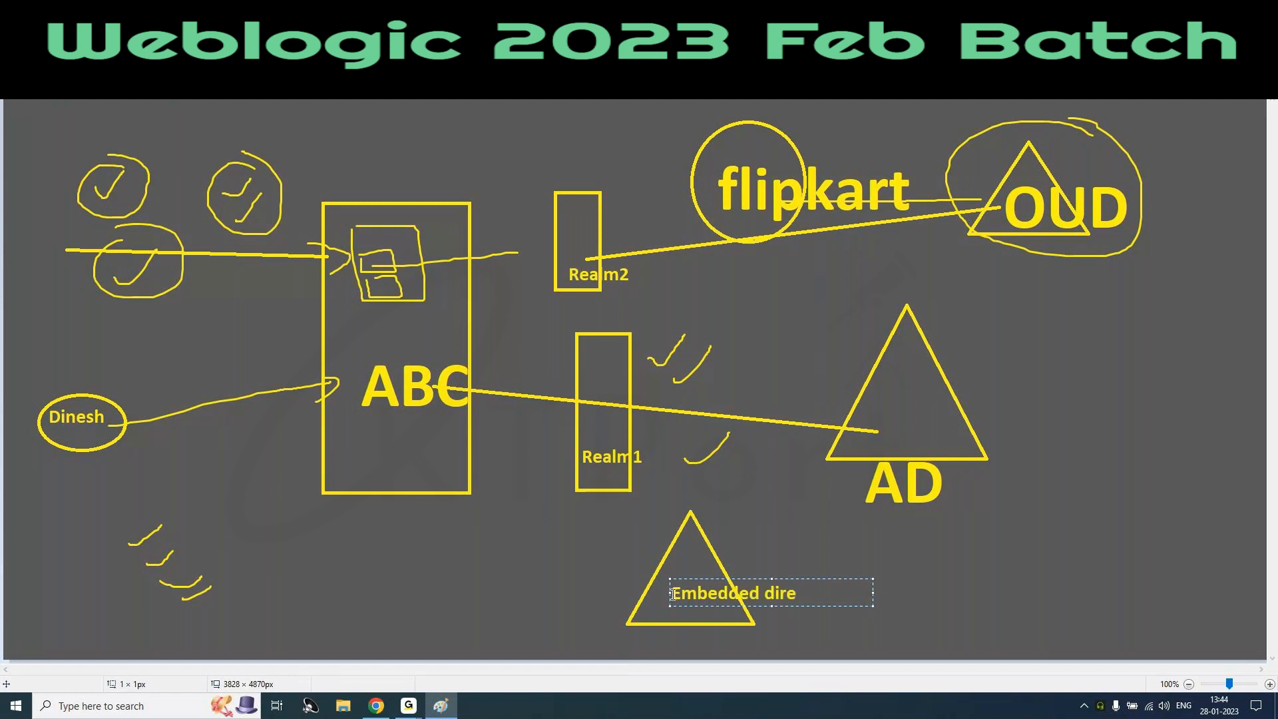
type("cto")
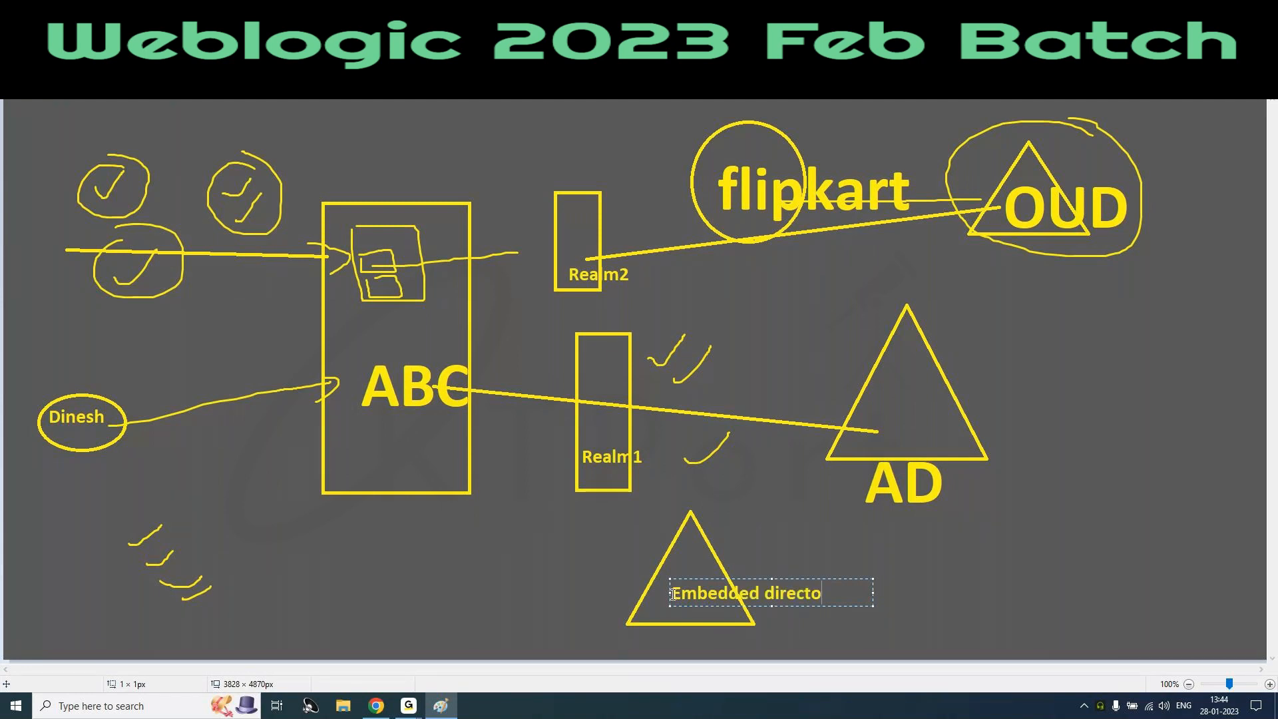
type("ry")
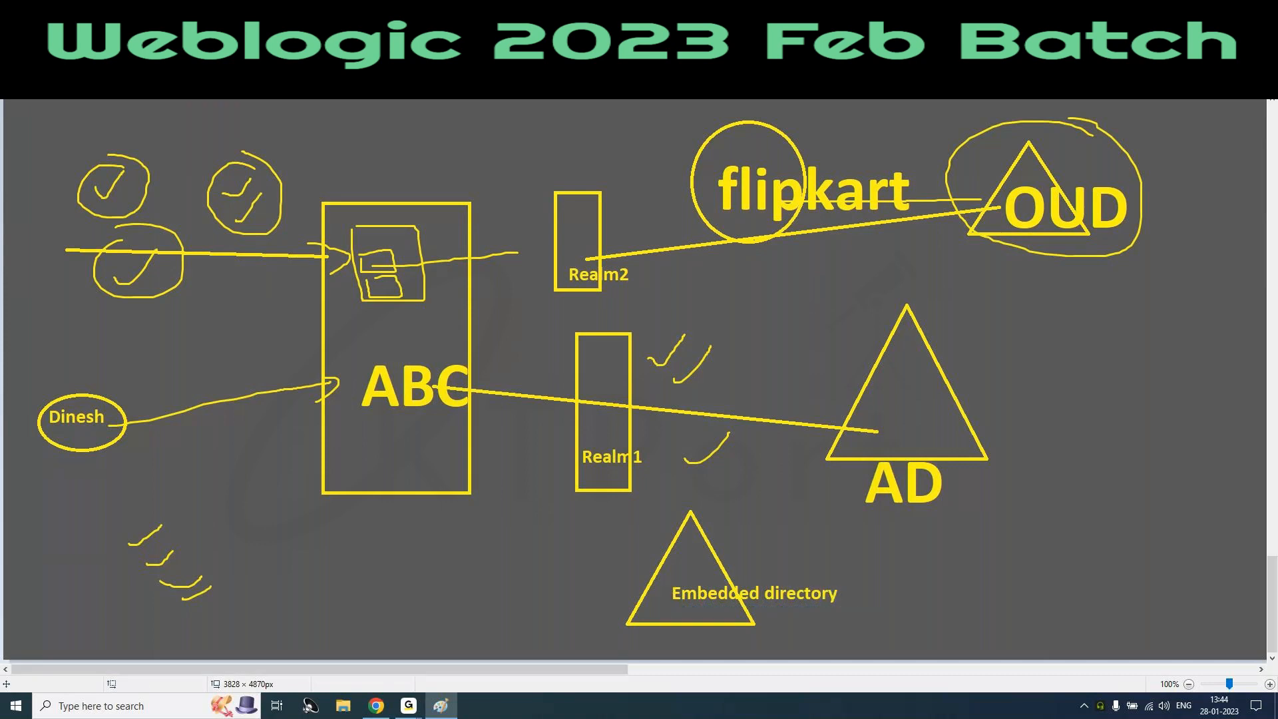
left_click_drag(407, 399, 680, 595)
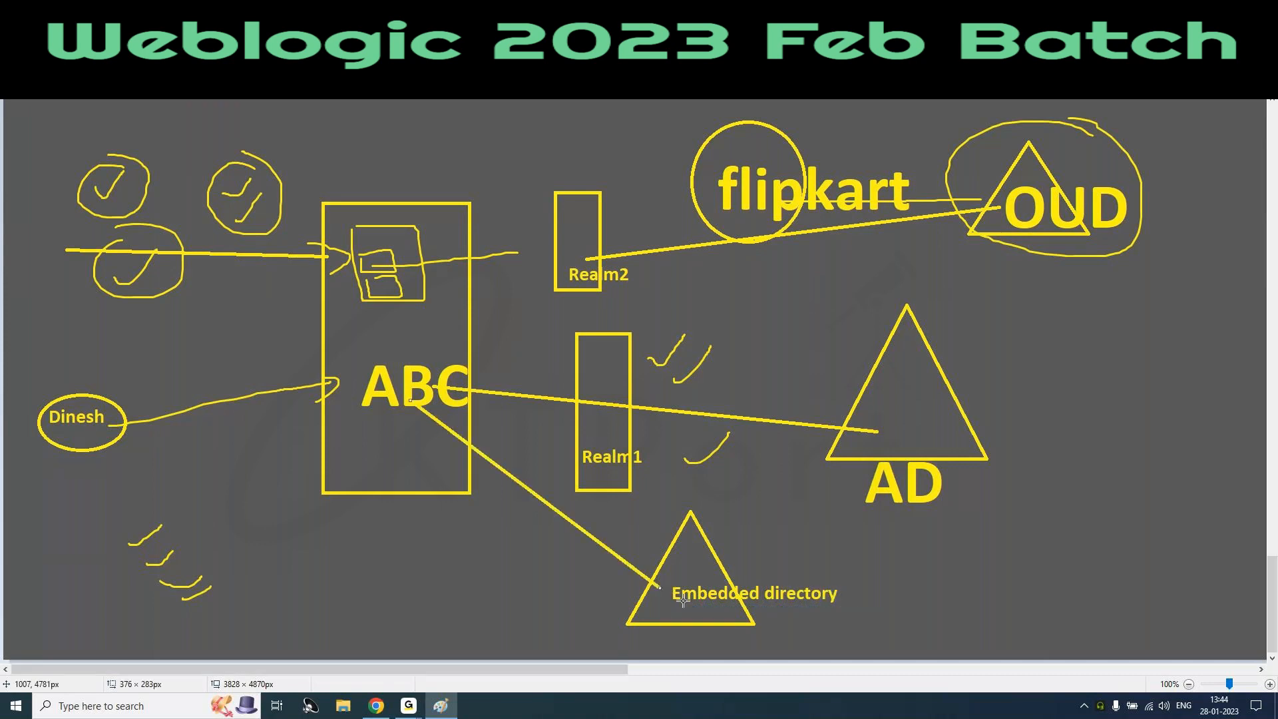
mouse_move(775, 621)
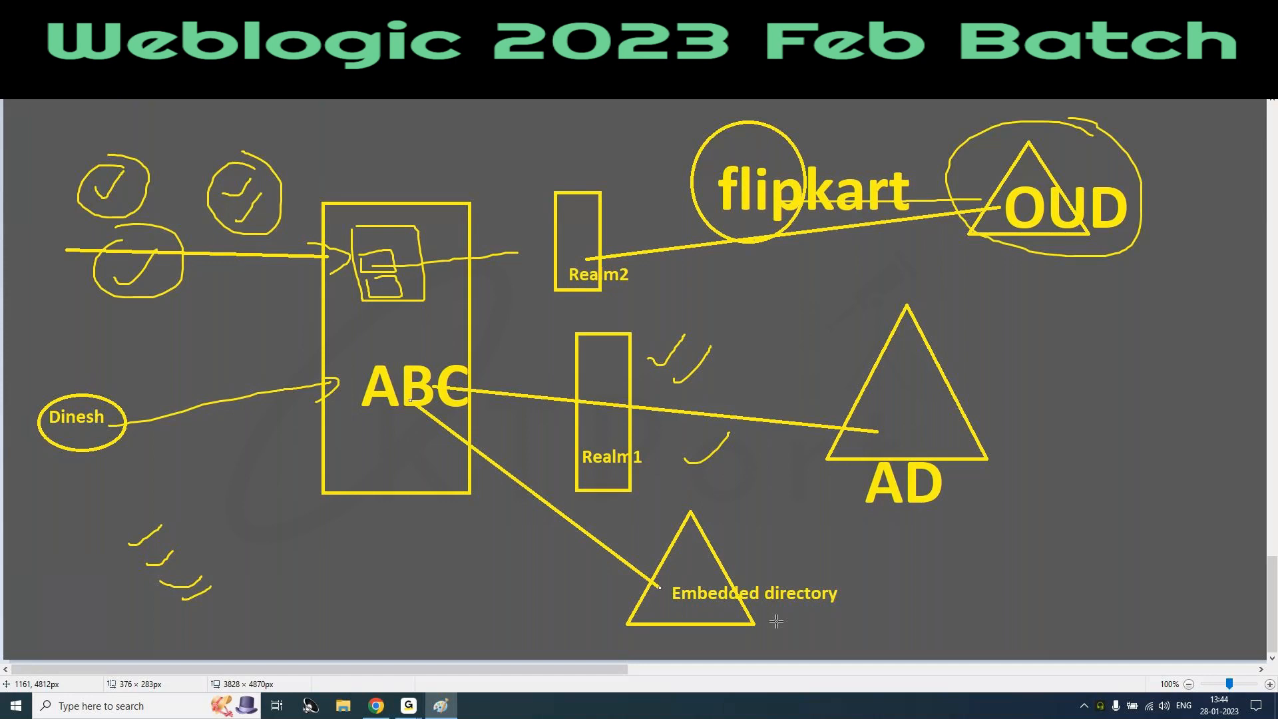
mouse_move(766, 599)
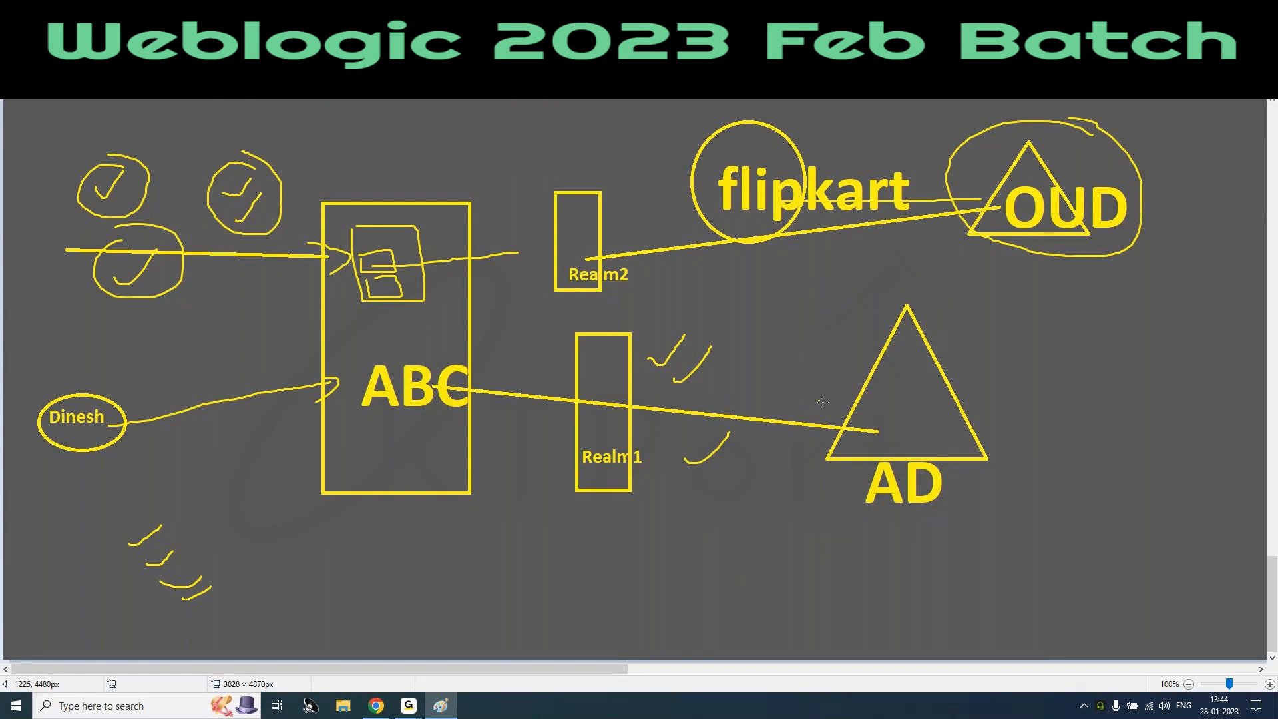
left_click_drag(794, 359, 855, 314)
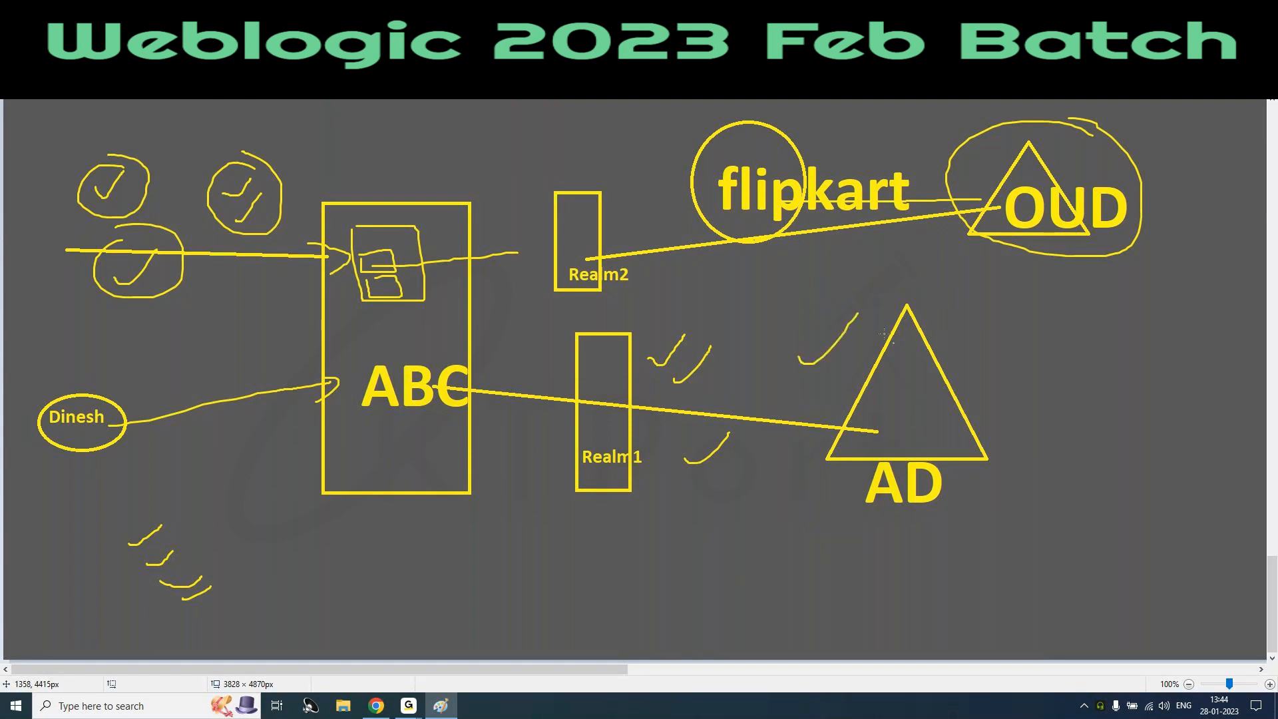
left_click_drag(469, 439, 632, 563)
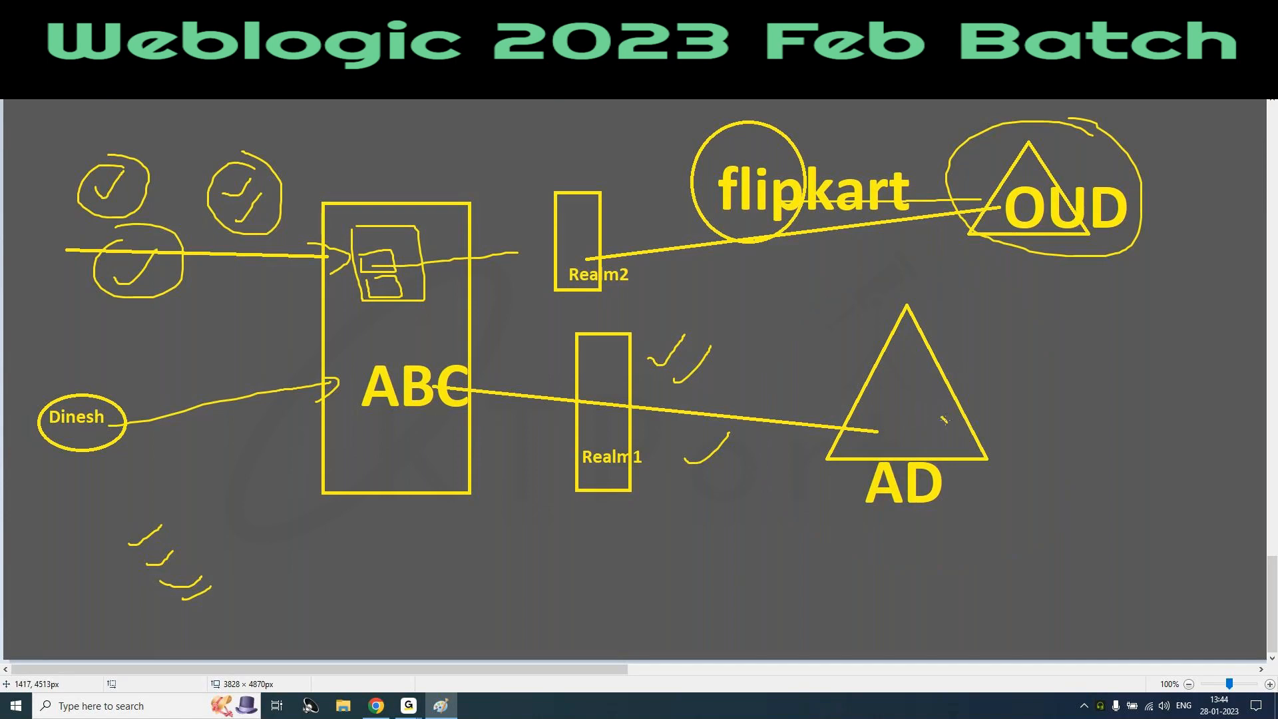
left_click_drag(820, 326, 1052, 323)
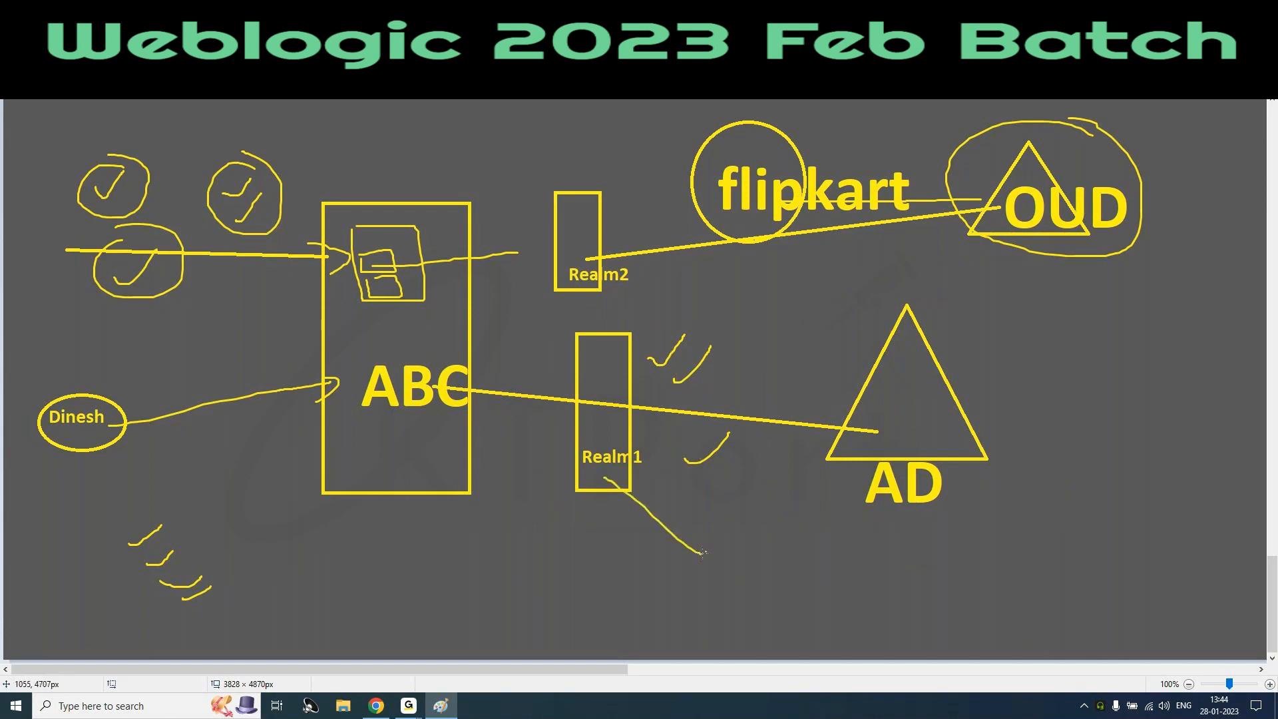
left_click_drag(701, 555, 725, 595)
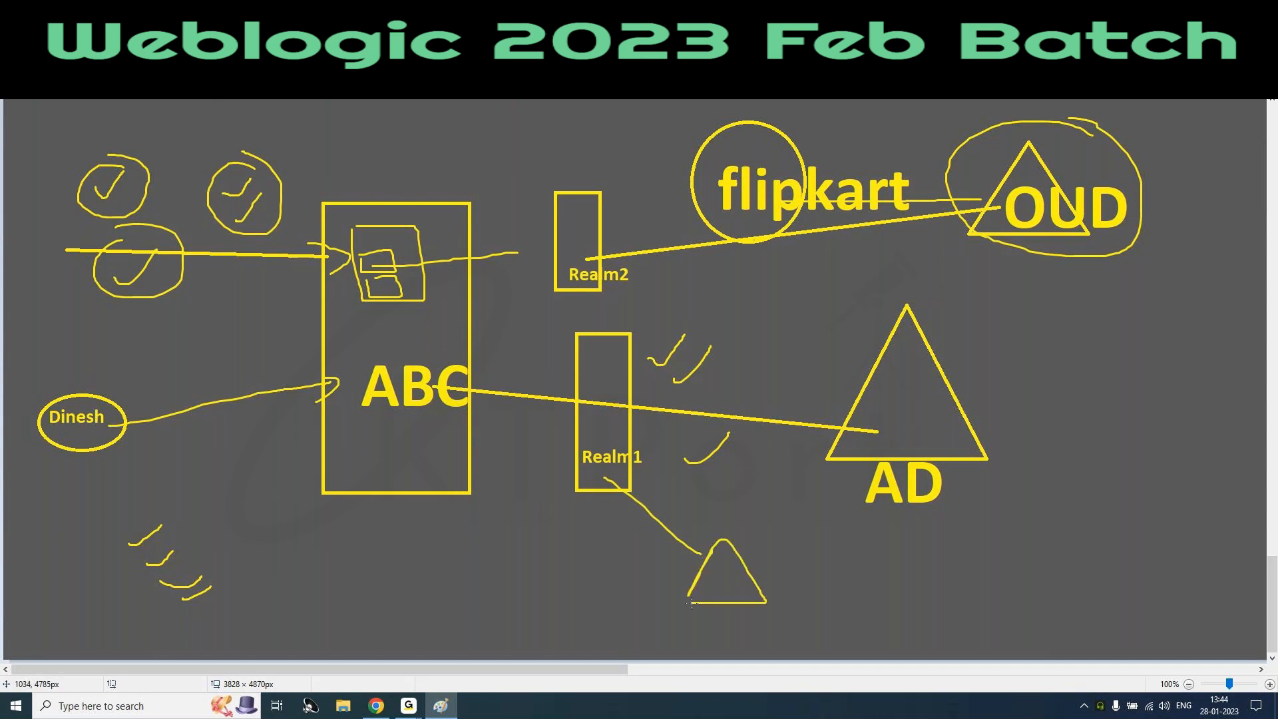
left_click_drag(729, 571, 815, 570)
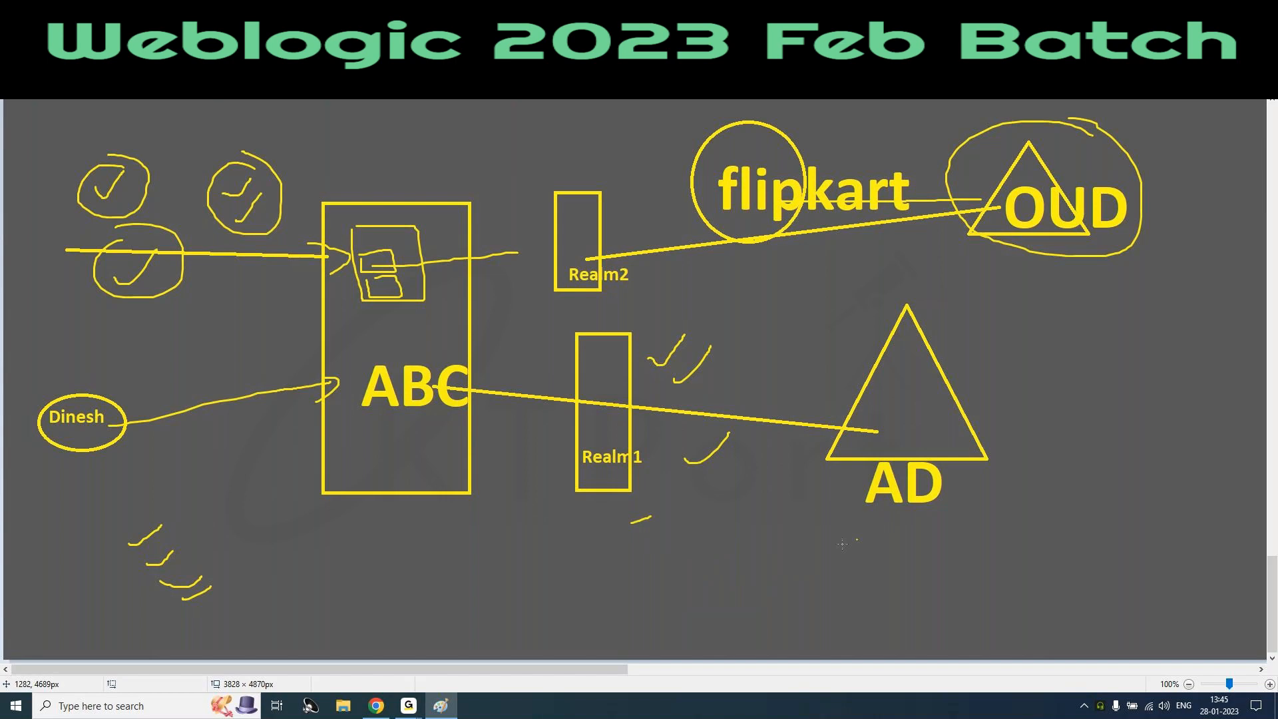
left_click_drag(876, 546, 962, 536)
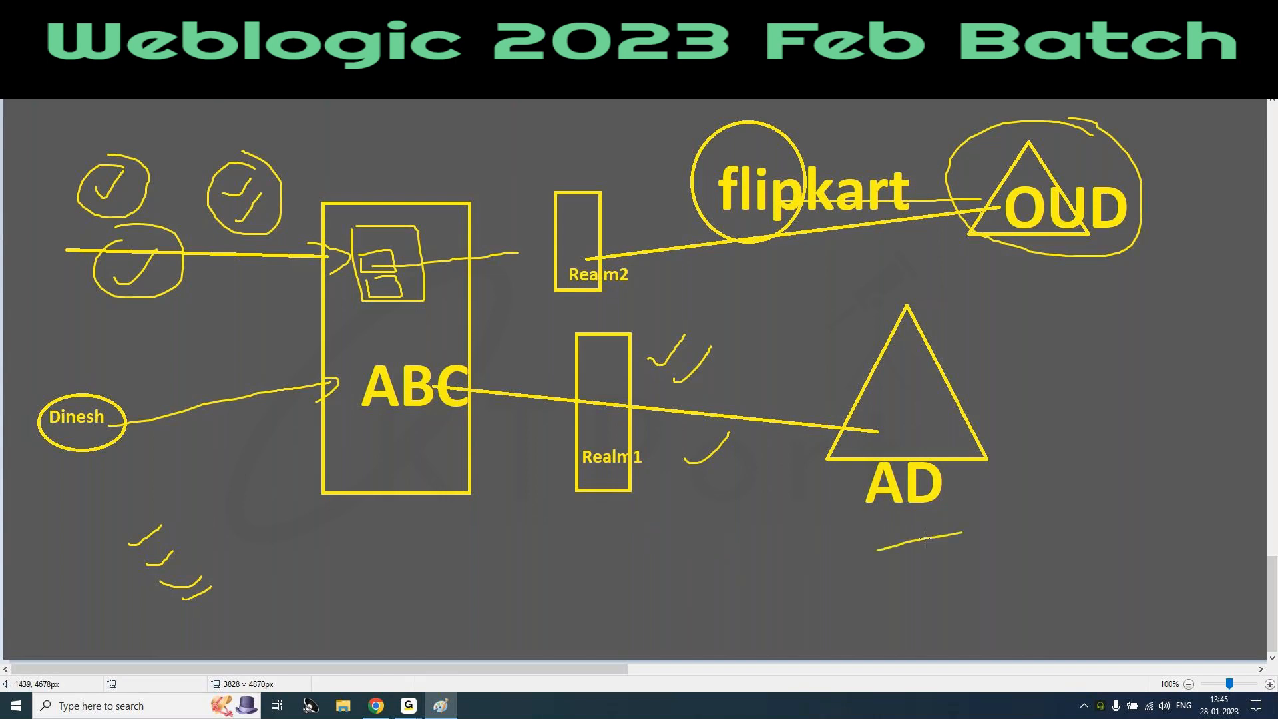
left_click_drag(860, 554, 986, 526)
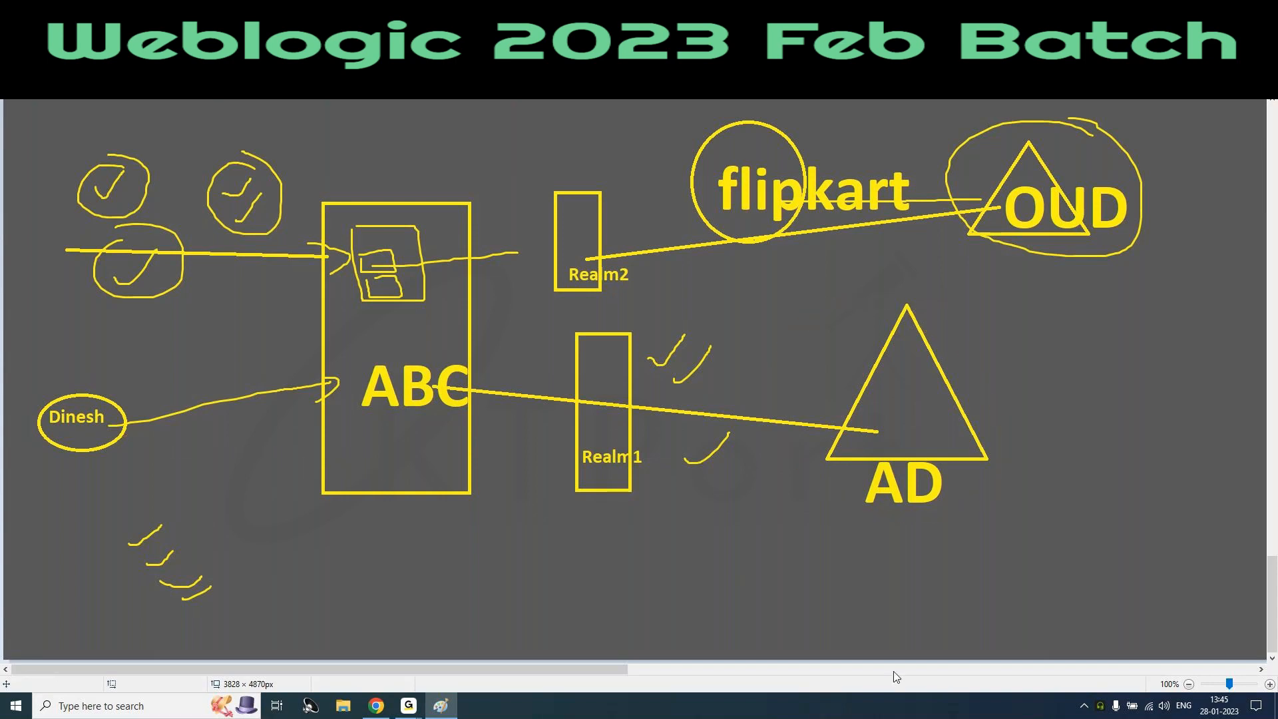
Step: Circle AD with upward arrows and a note, then mark the Realm2 link with ticks and a cross
left_click_drag(913, 620, 921, 522)
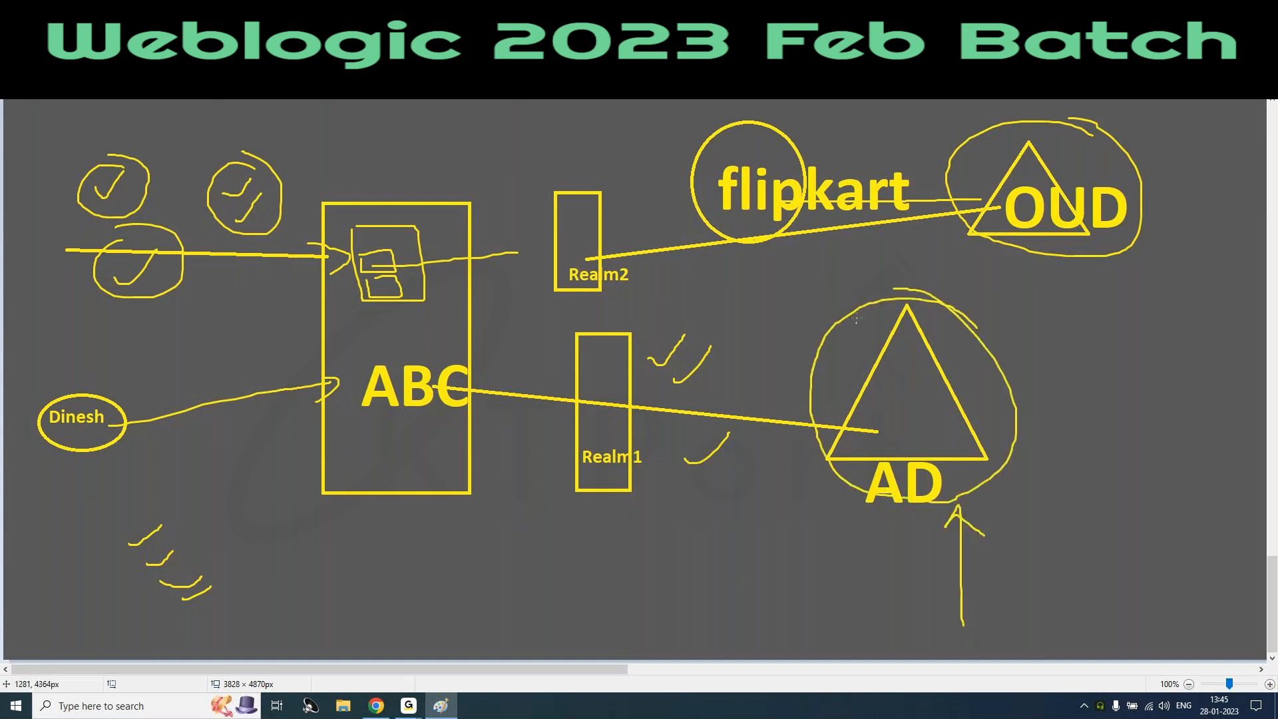
mouse_move(610, 615)
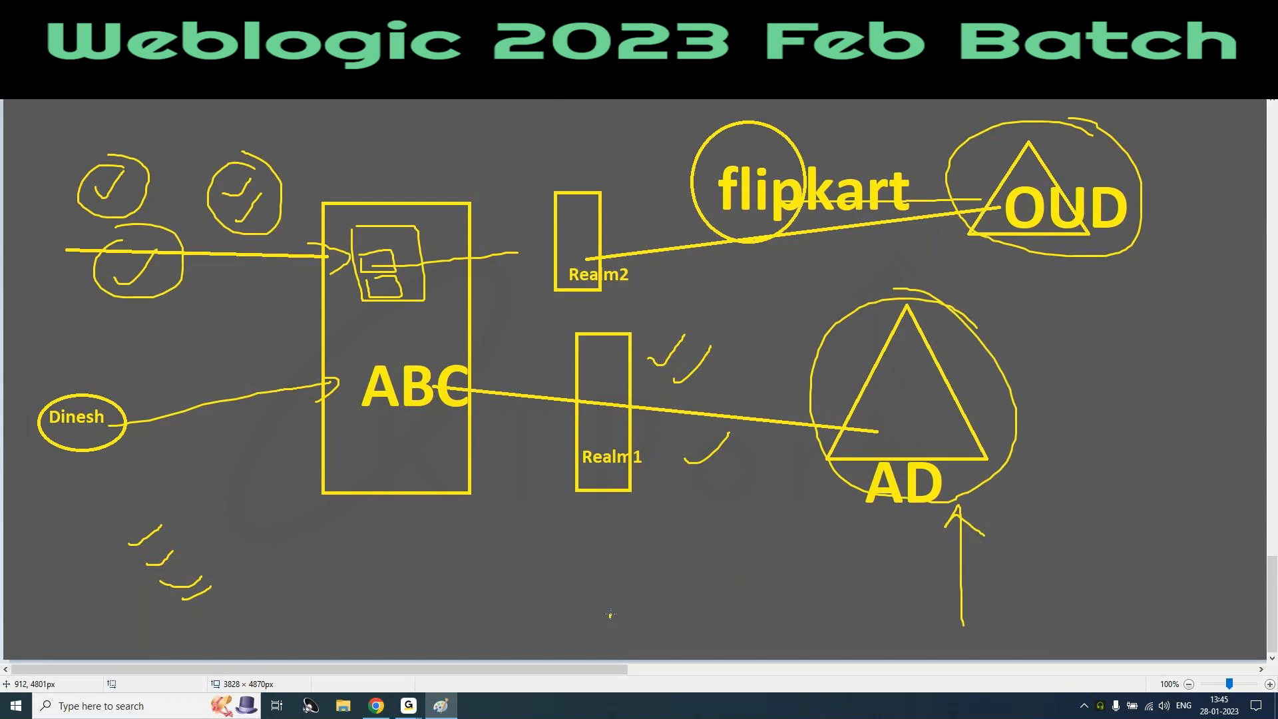
left_click_drag(718, 647, 758, 513)
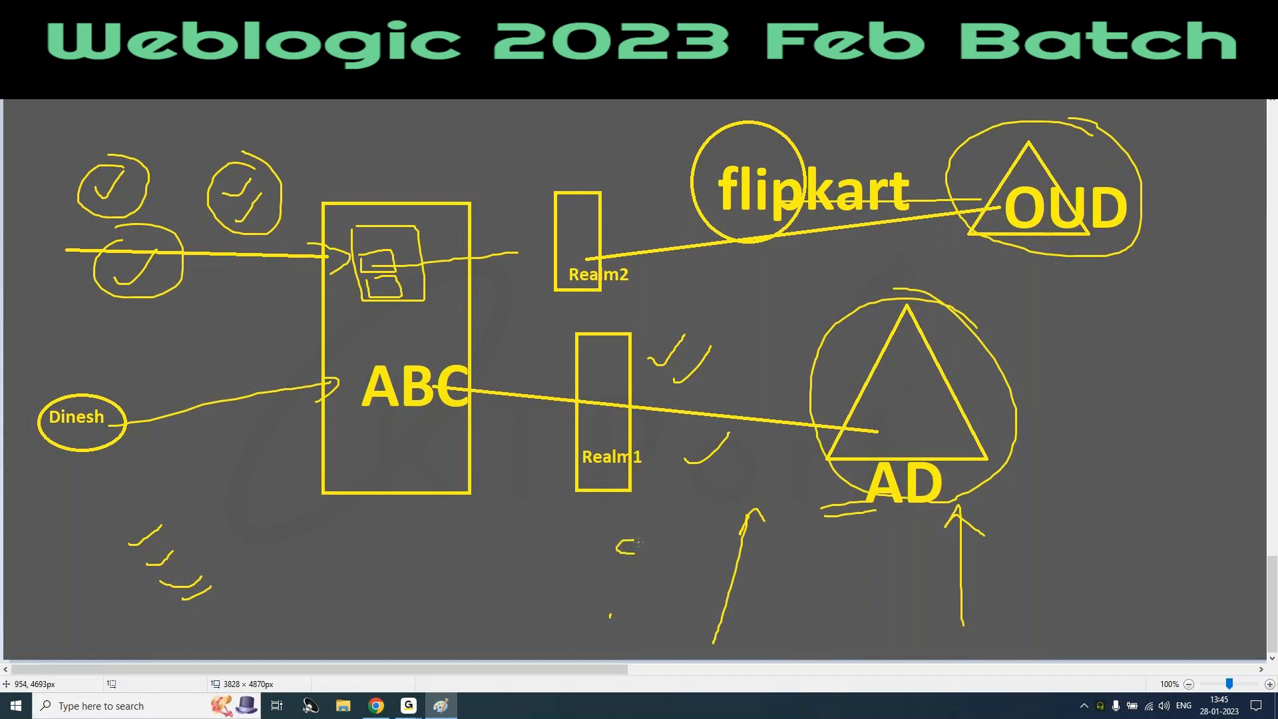
left_click_drag(619, 546, 709, 555)
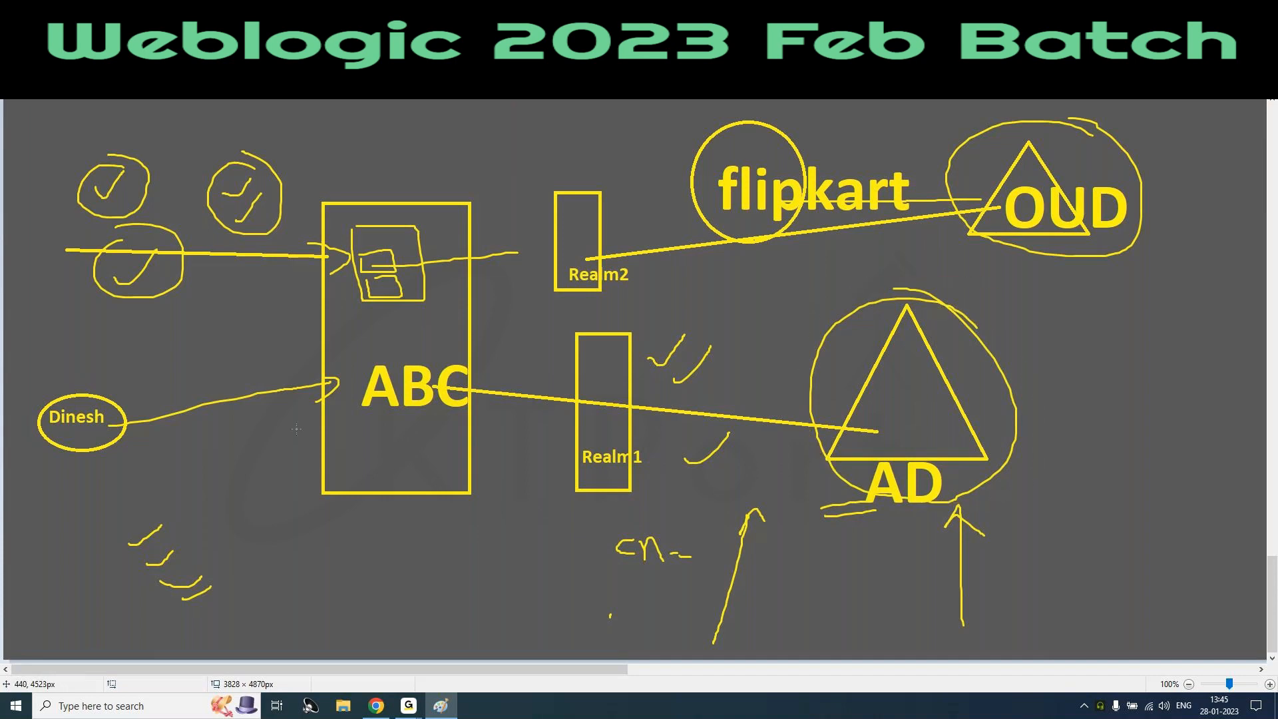
left_click_drag(342, 326, 400, 440)
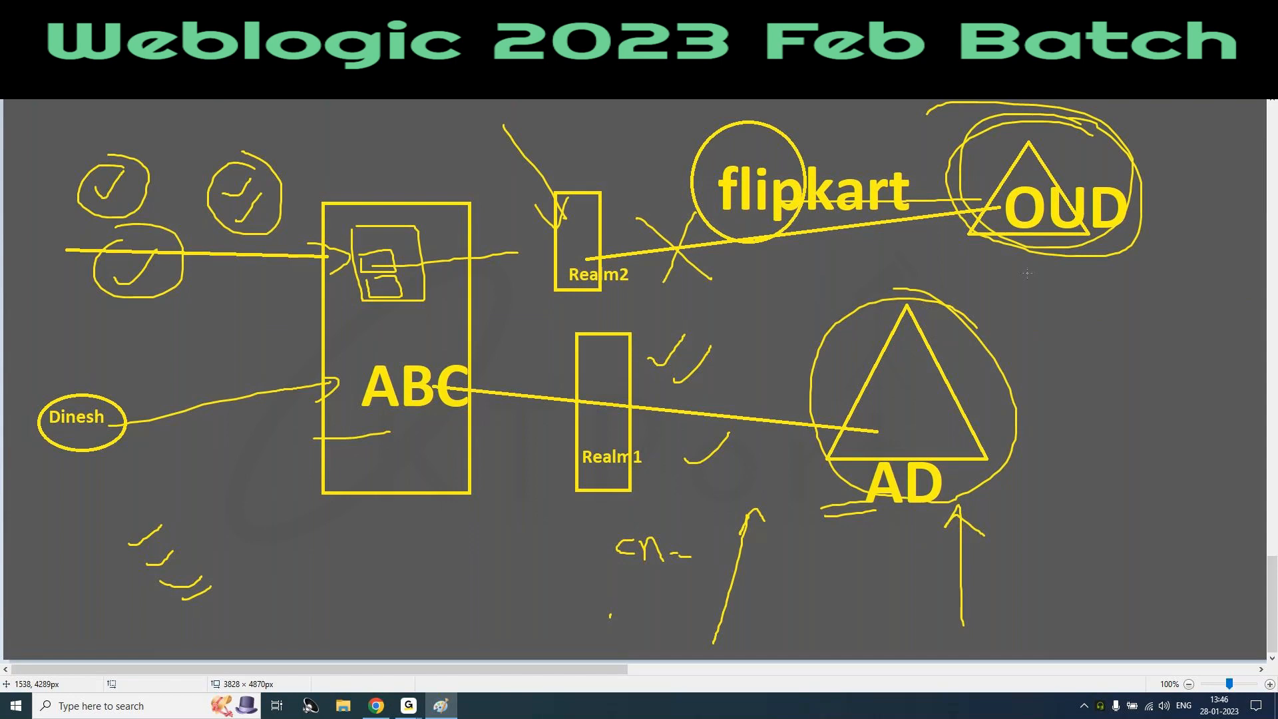
mouse_move(550, 261)
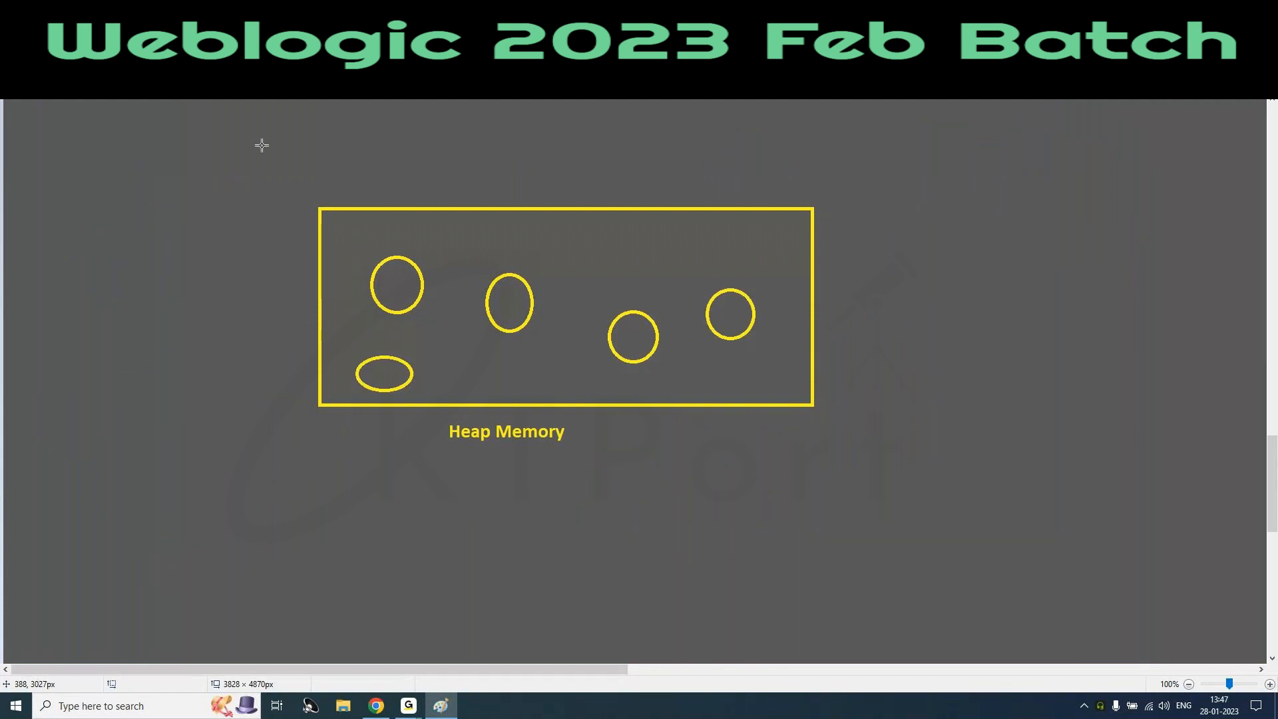
Step: Extend the Heap Memory box and draw a line rising into it from below
left_click_drag(114, 368, 355, 351)
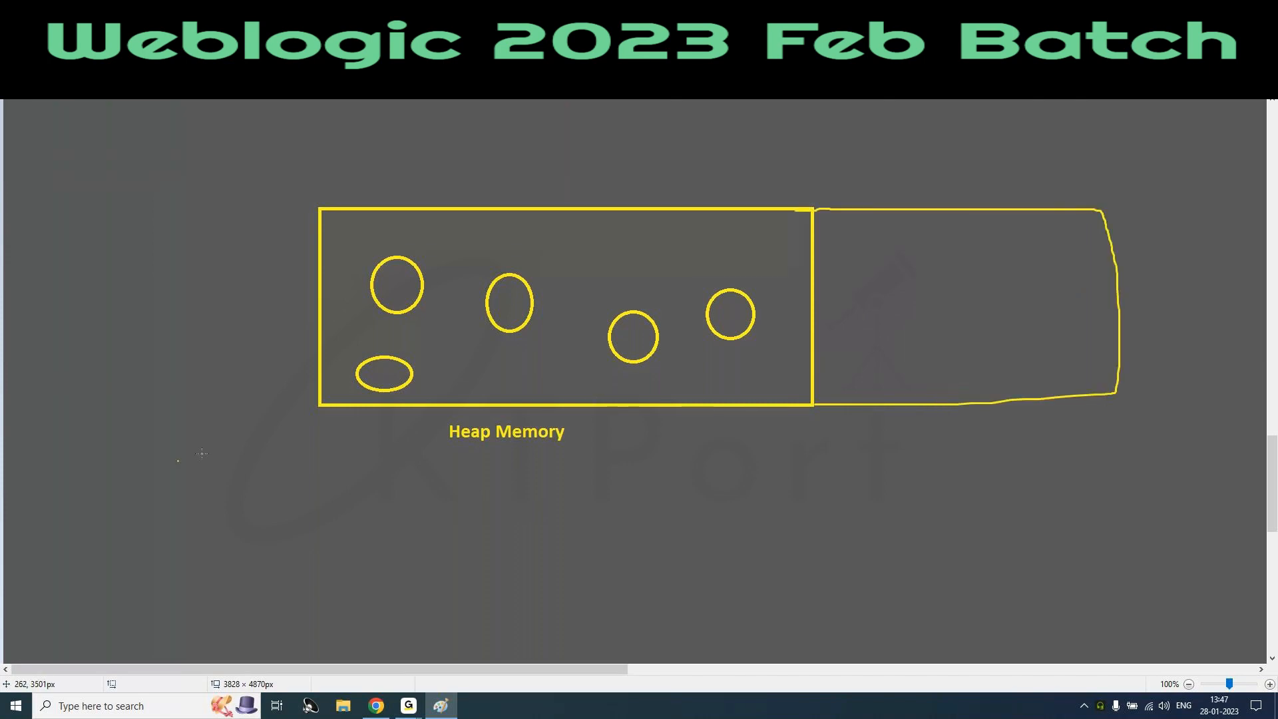
mouse_move(326, 476)
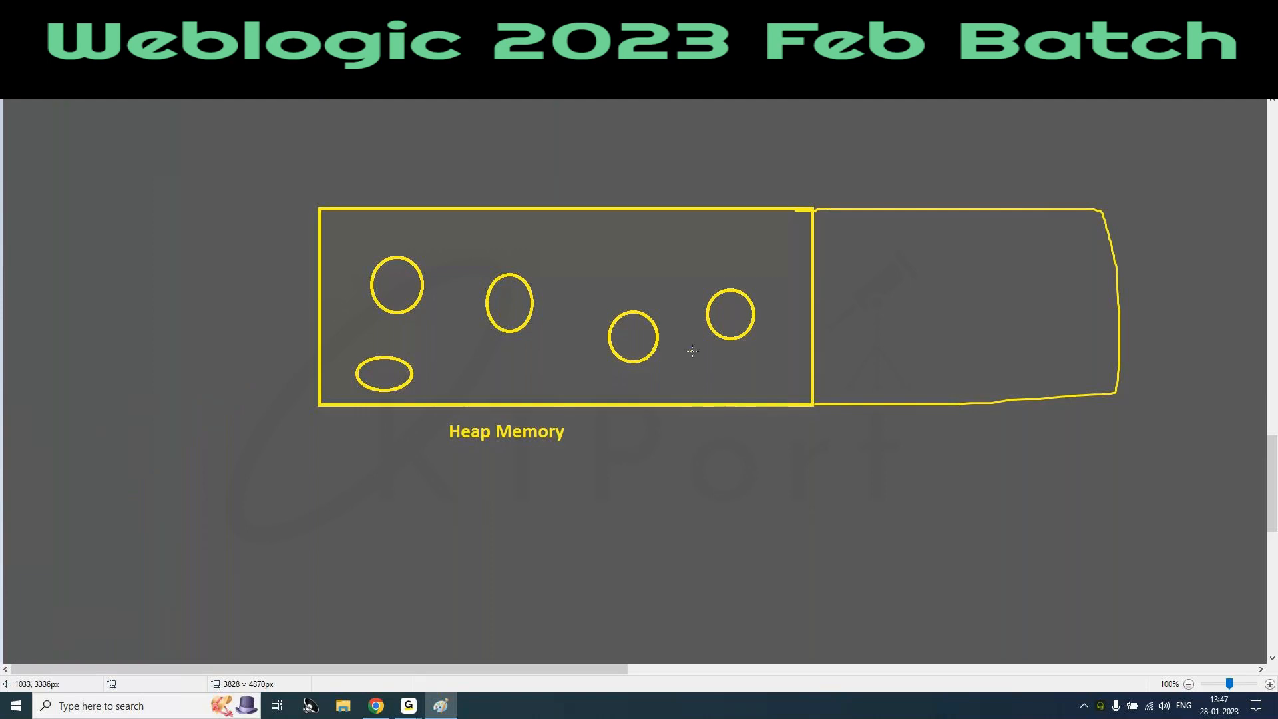
mouse_move(730, 530)
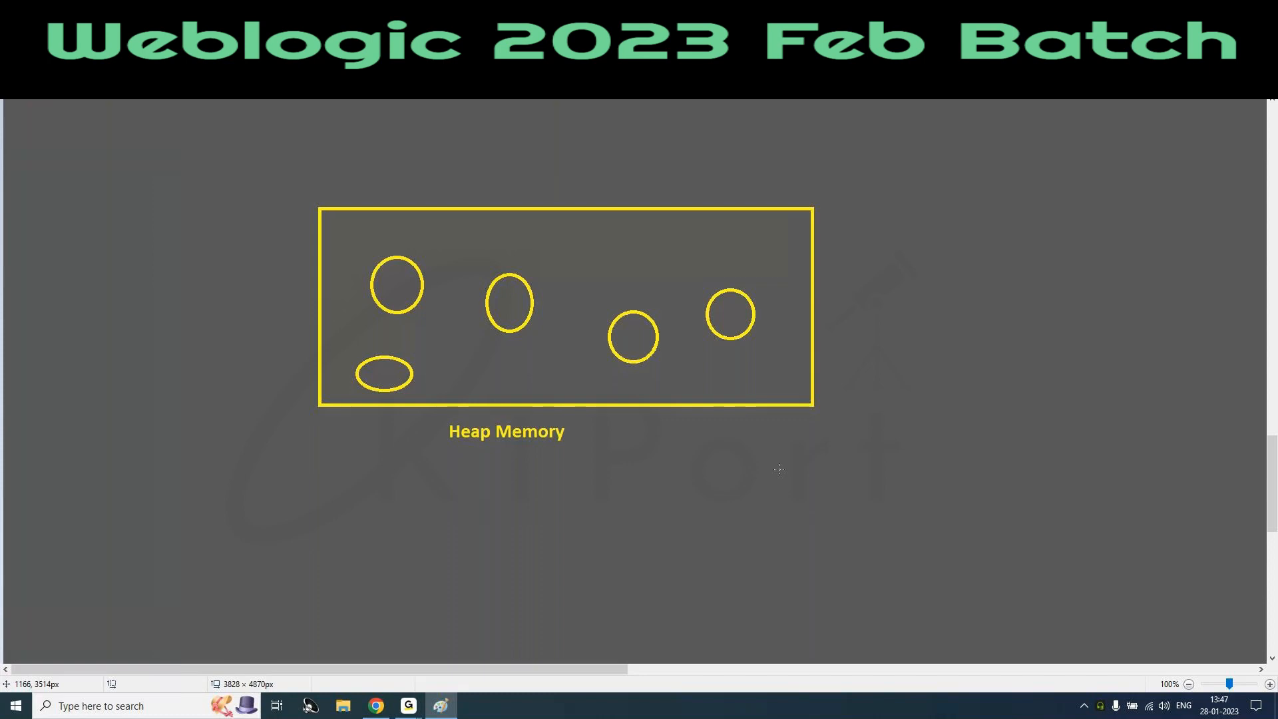
left_click_drag(758, 375, 781, 566)
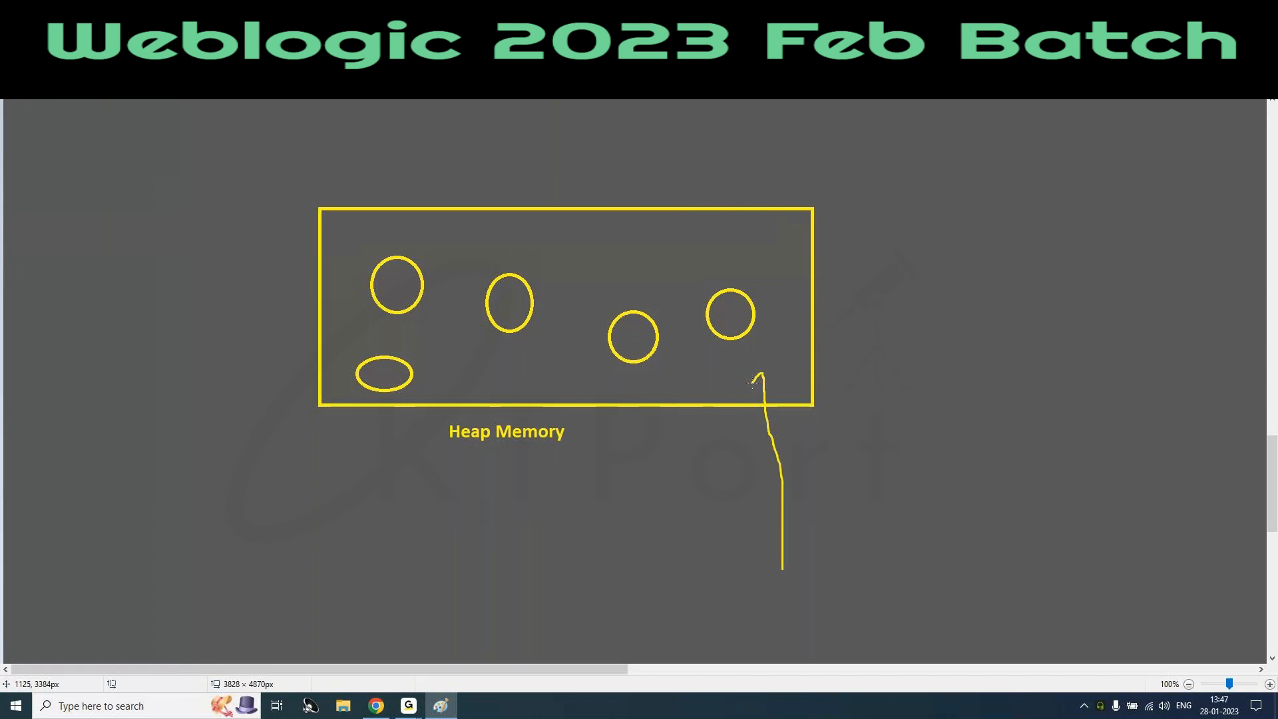
left_click_drag(806, 209, 1092, 374)
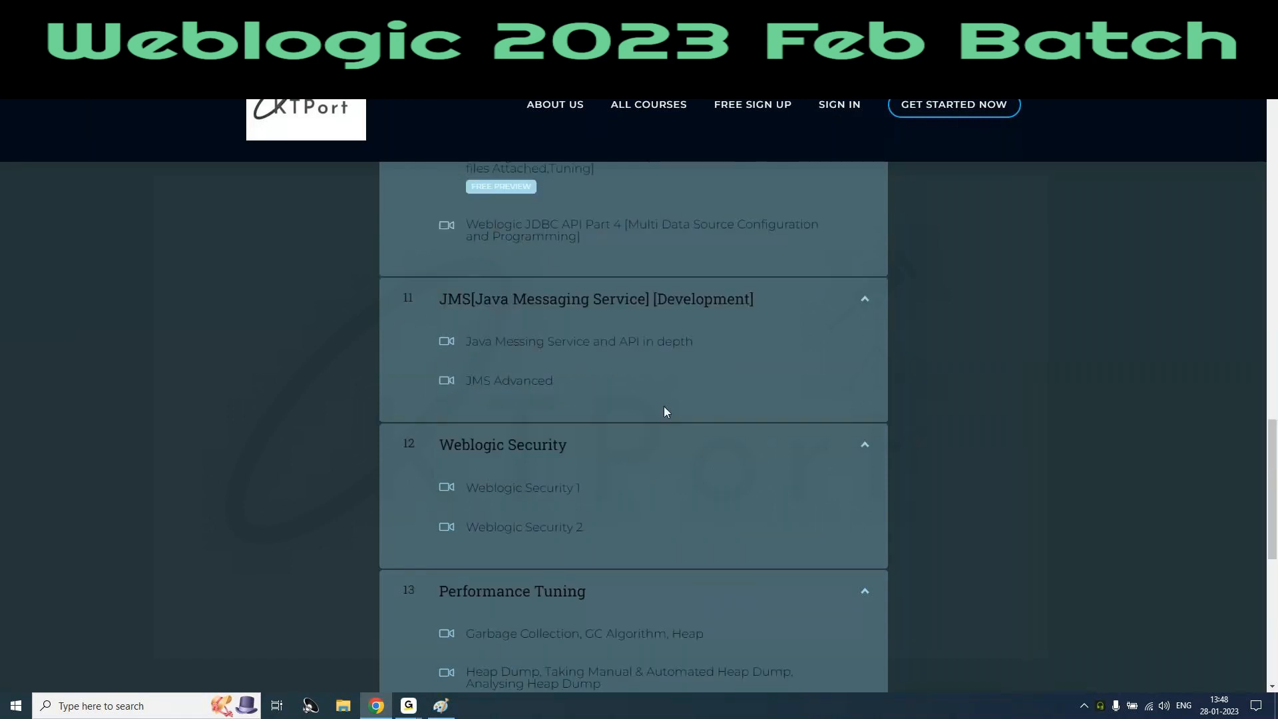
Step: Scroll the expanded Web Server to Weblogic Integration lessons, then return to the canvas
scroll("down", 3)
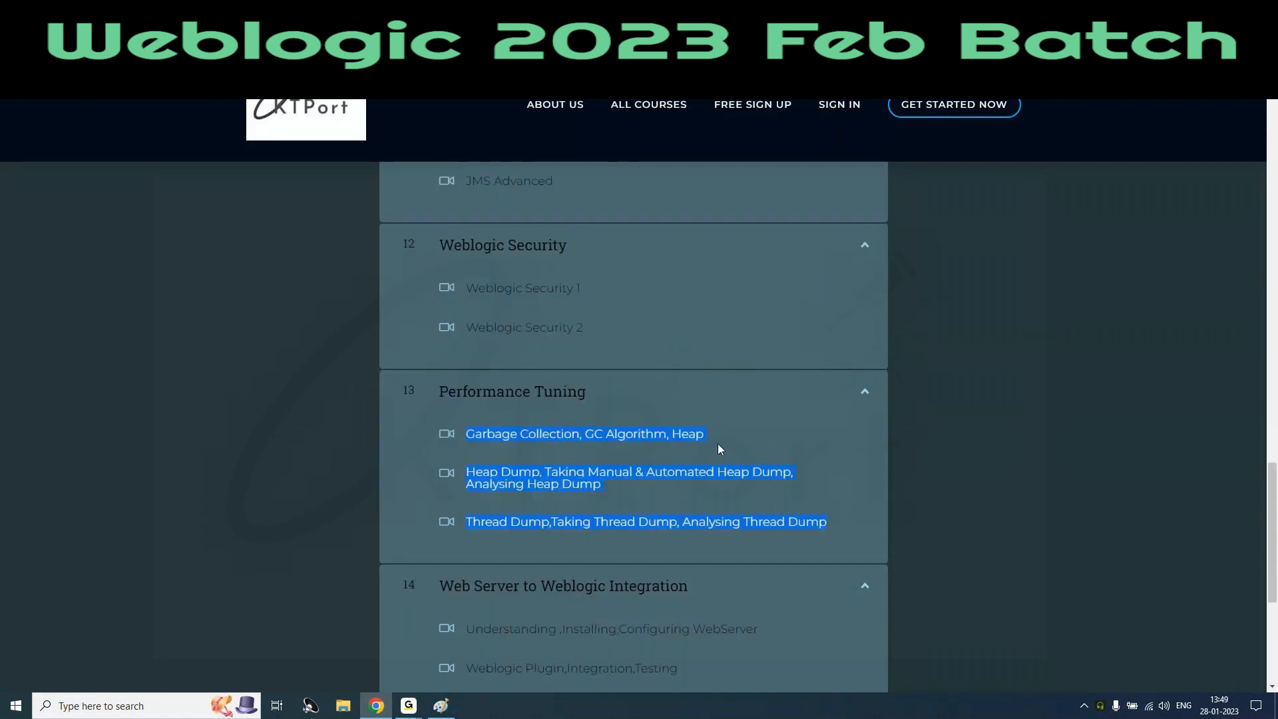
scroll("down", 3)
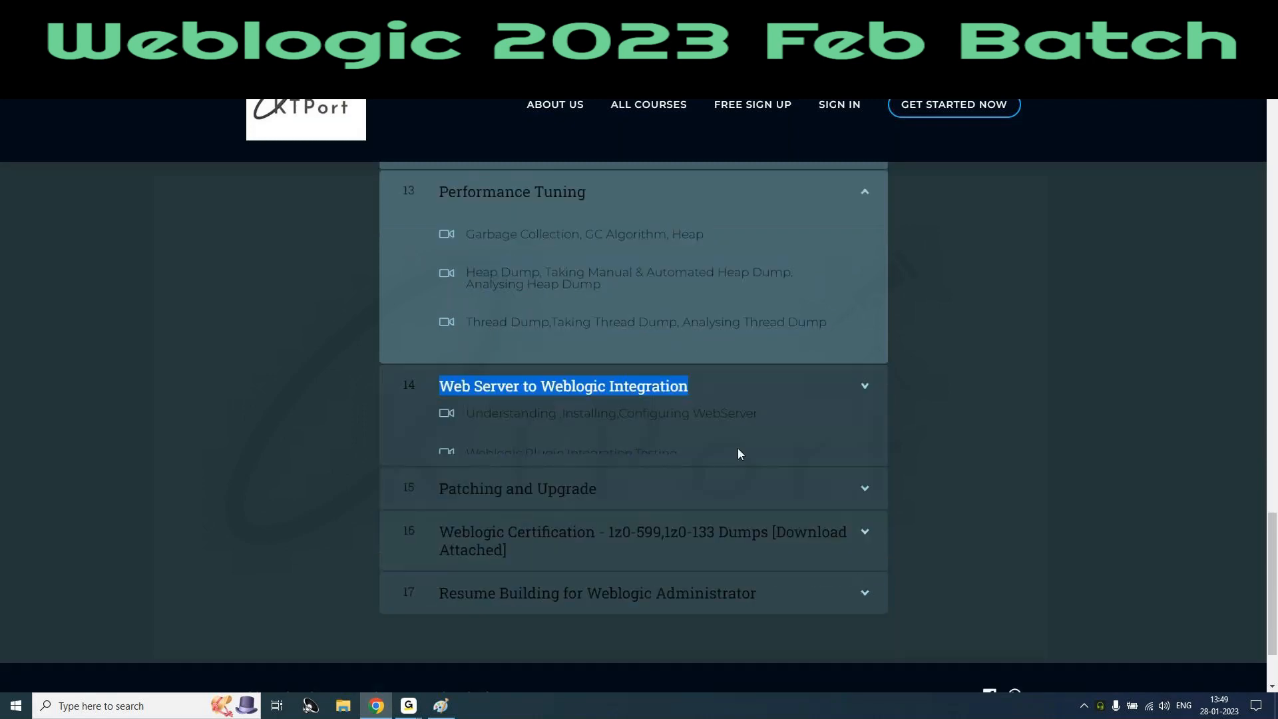
left_click(562, 386)
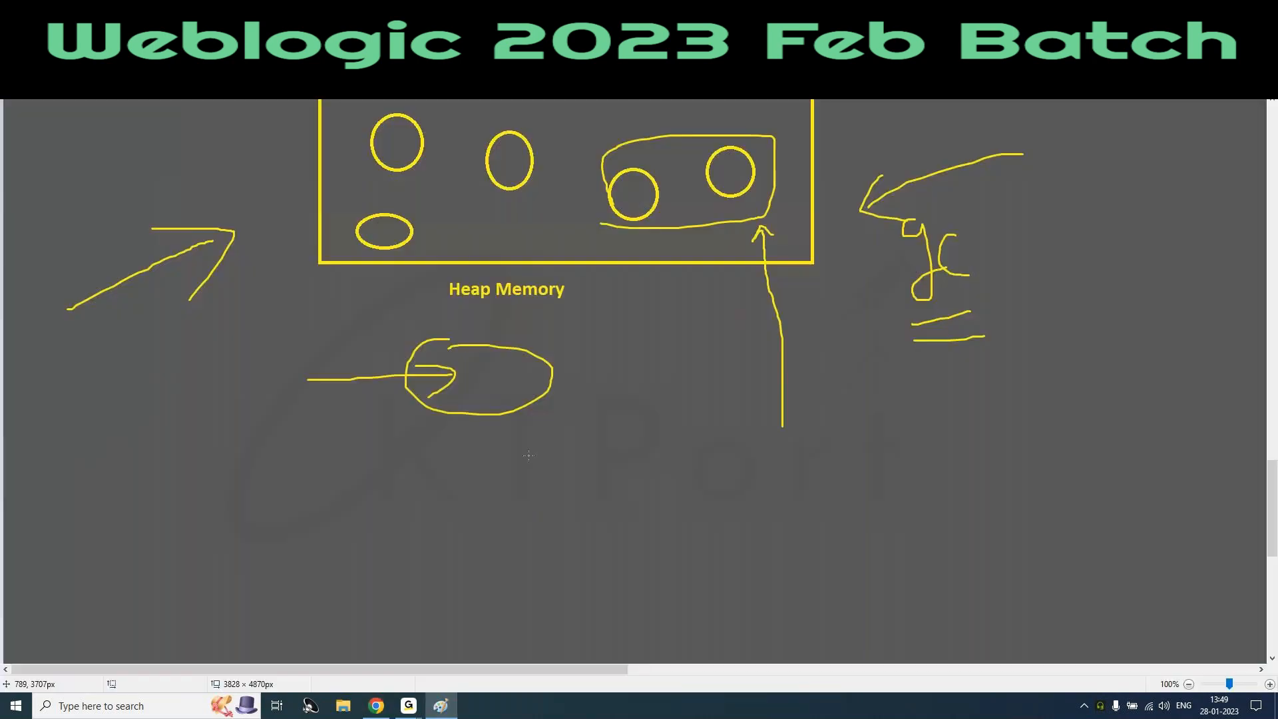
Step: Draw a tall yellow box near the centre and an orange box beside it
scroll("down", 3)
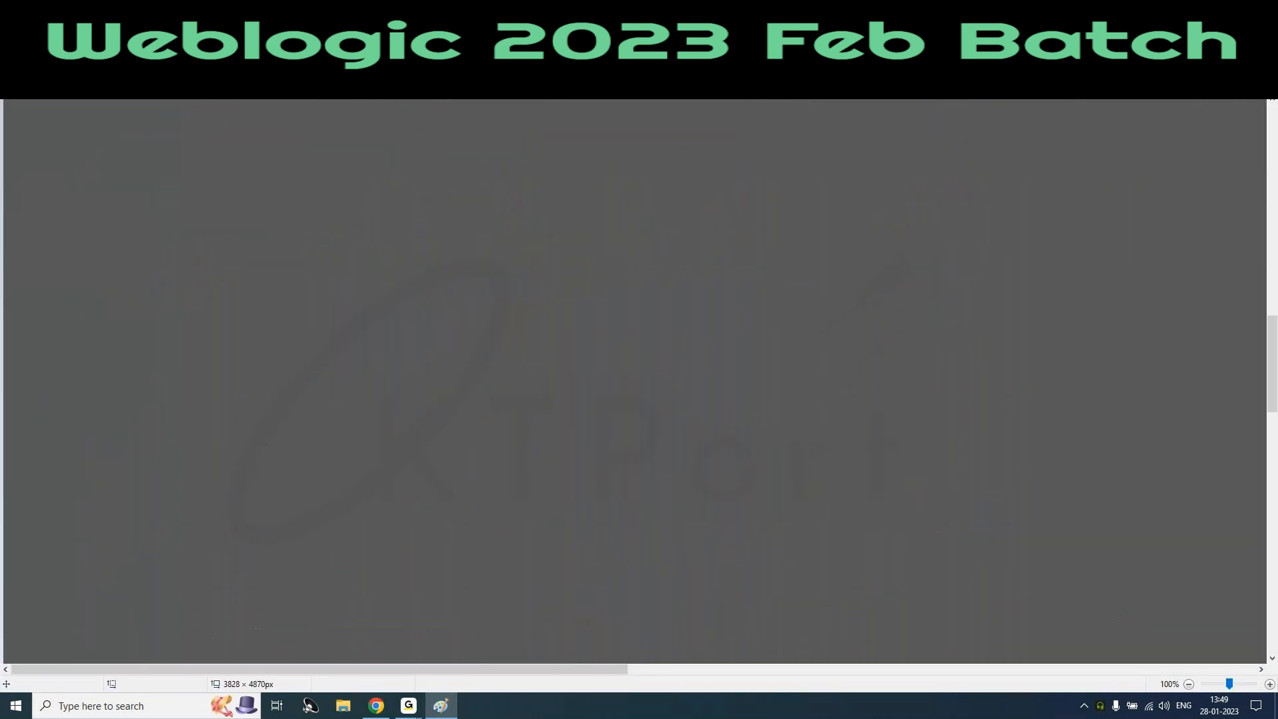
left_click_drag(401, 219, 559, 563)
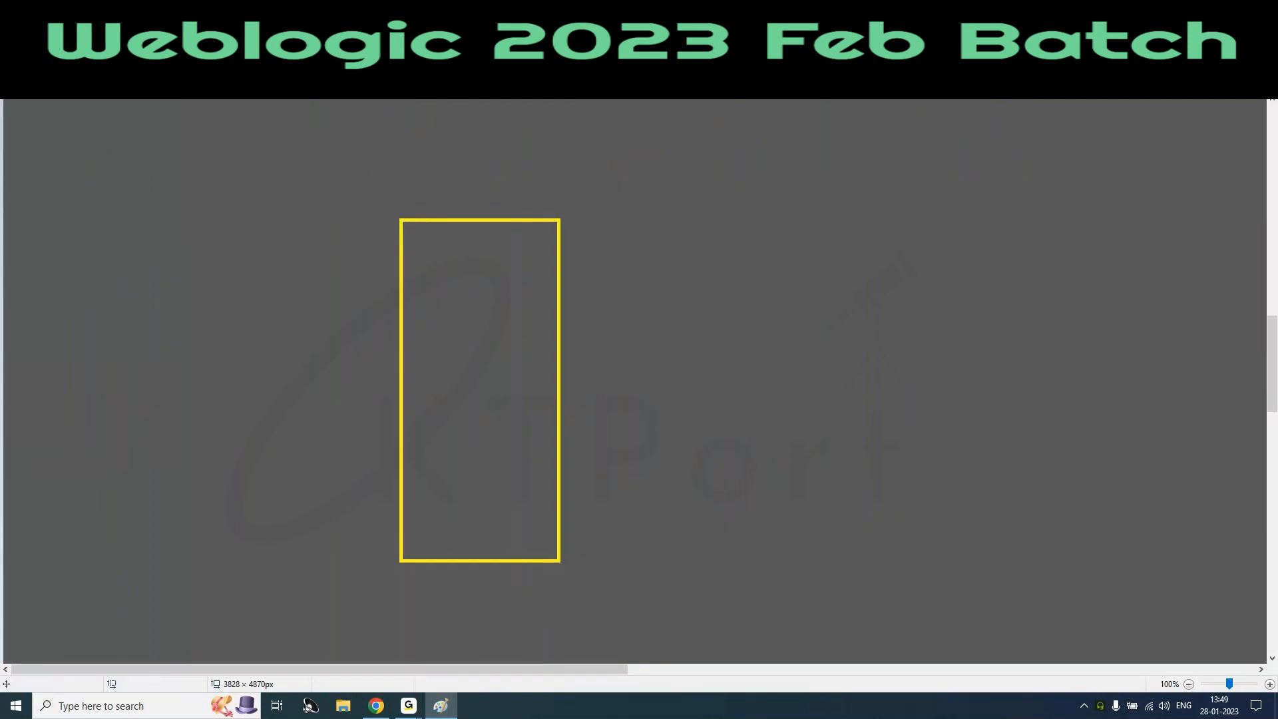
left_click_drag(841, 196, 919, 380)
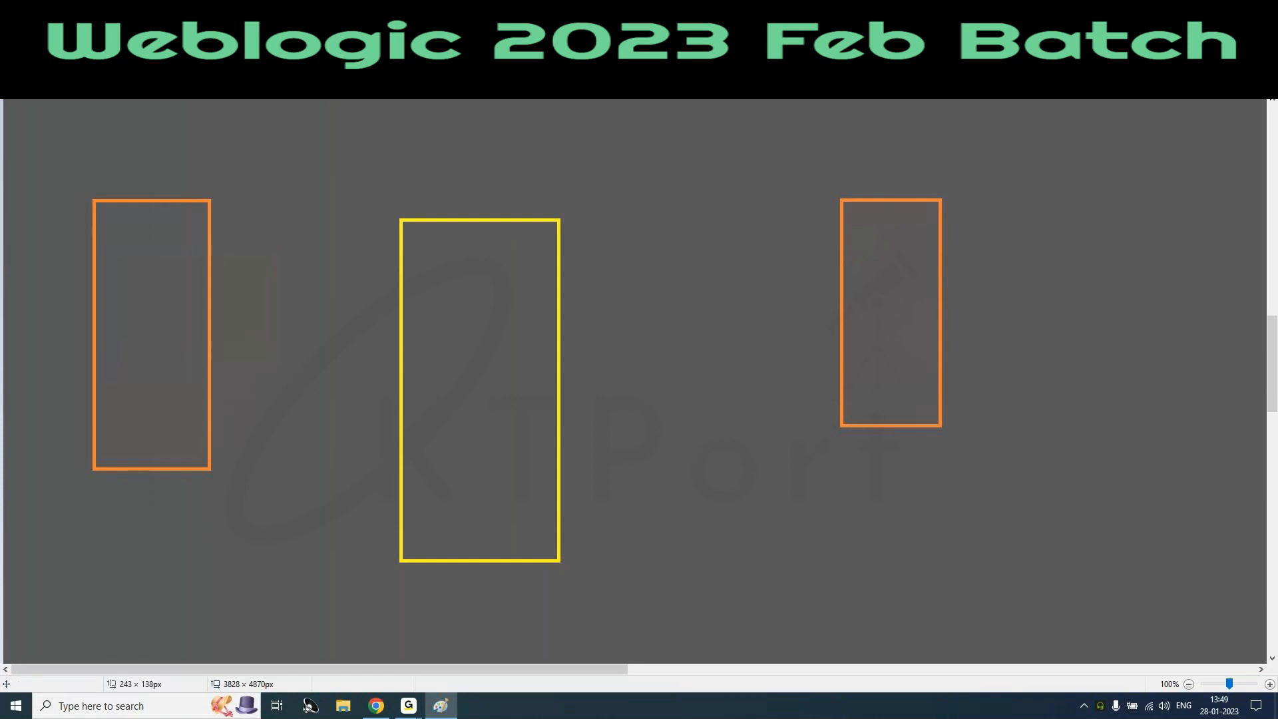
Step: Join the orange boxes to the yellow box with orange lines
left_click_drag(508, 447, 921, 309)
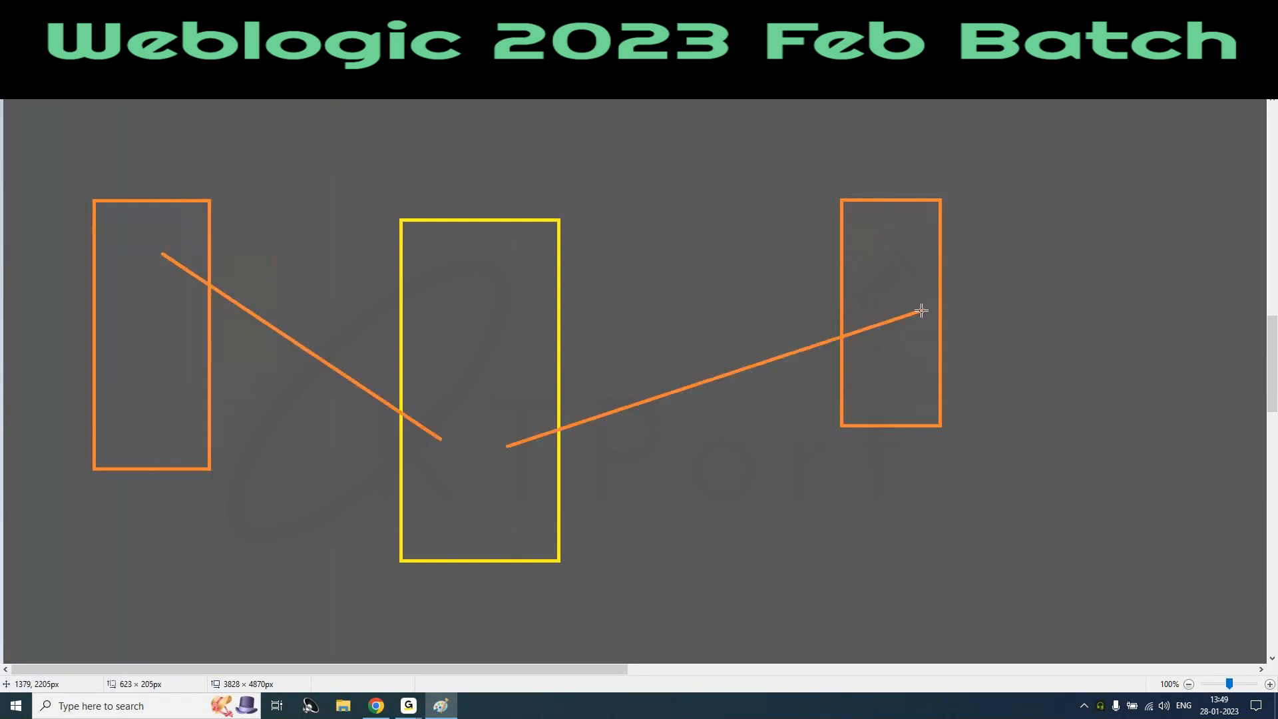
left_click_drag(921, 312, 901, 306)
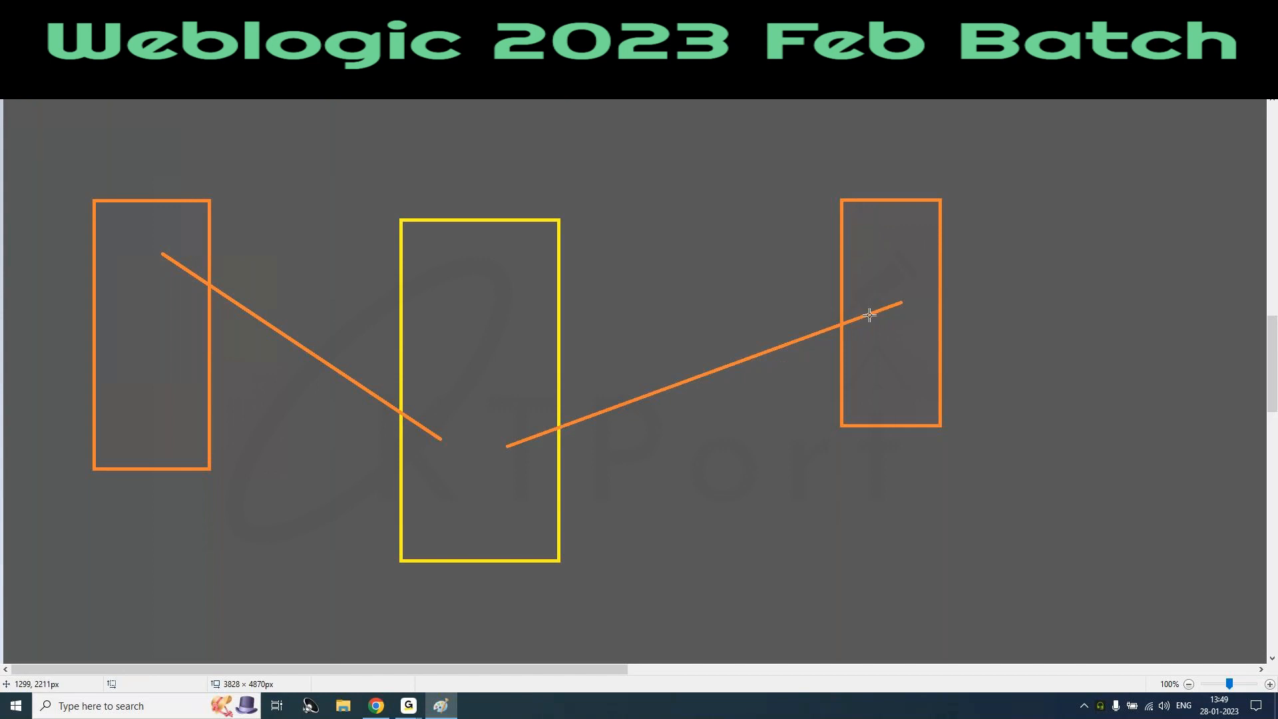
mouse_move(236, 180)
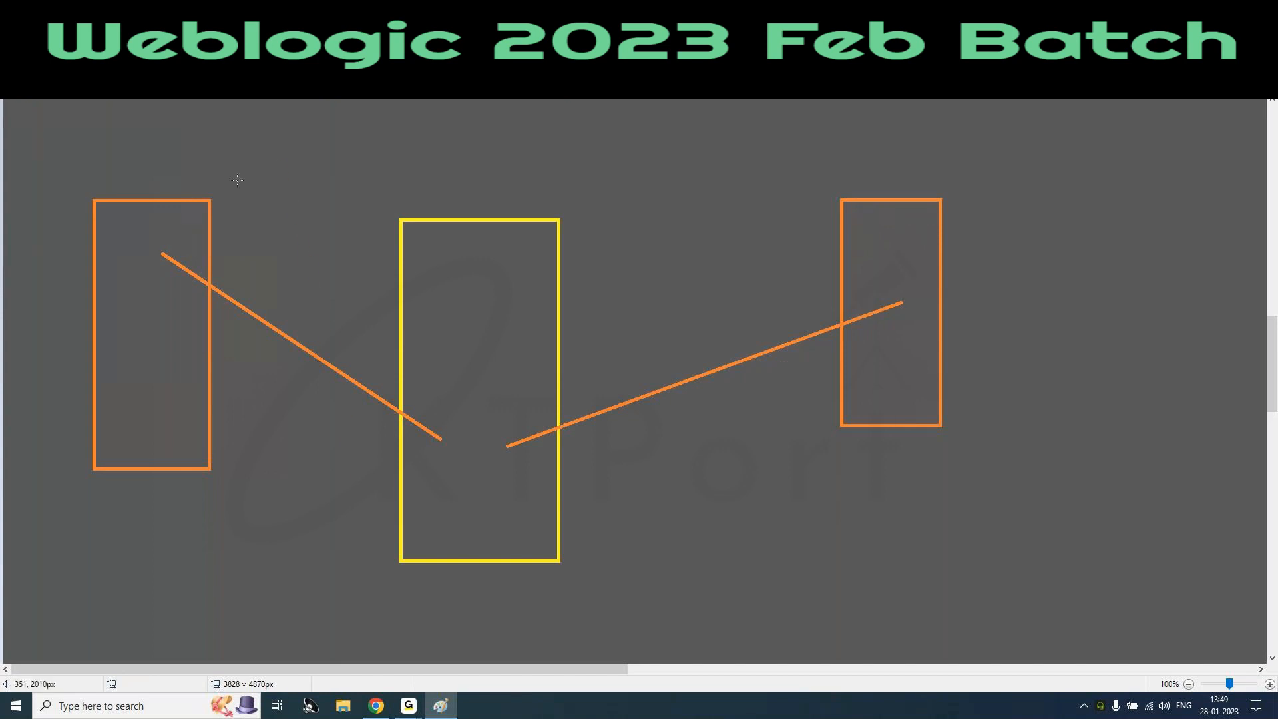
left_click_drag(696, 192, 810, 587)
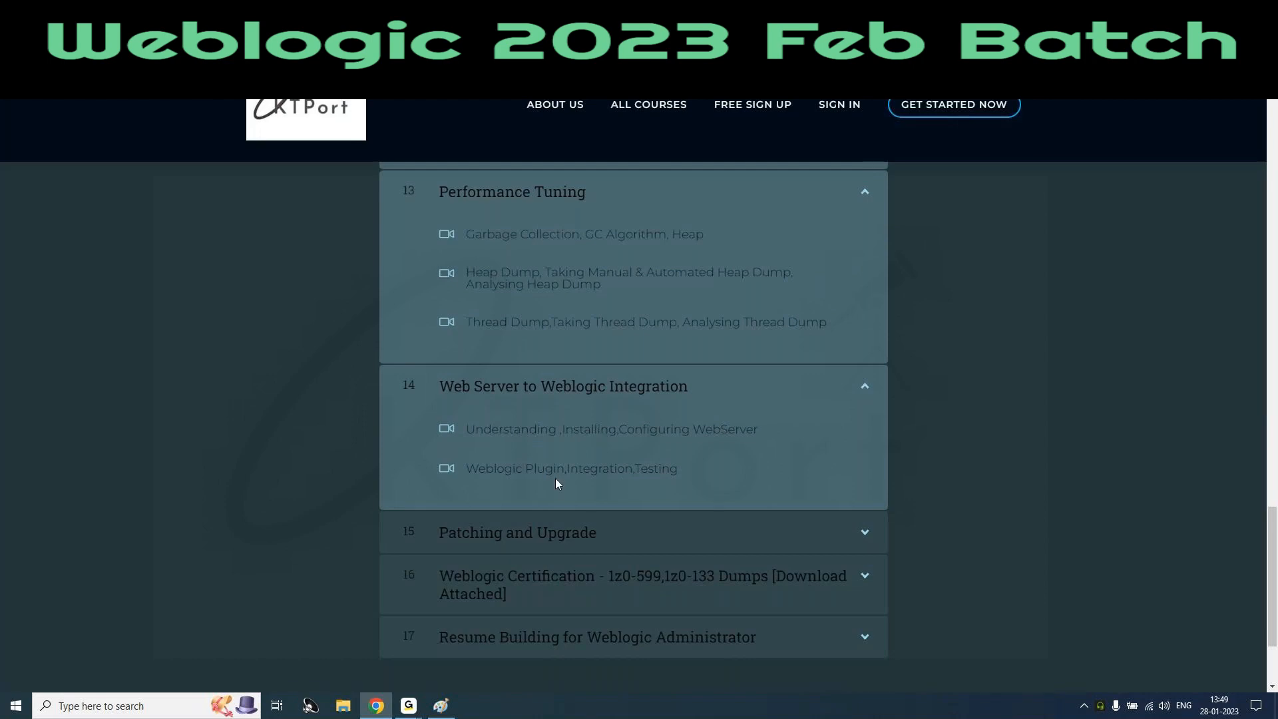
mouse_move(614, 486)
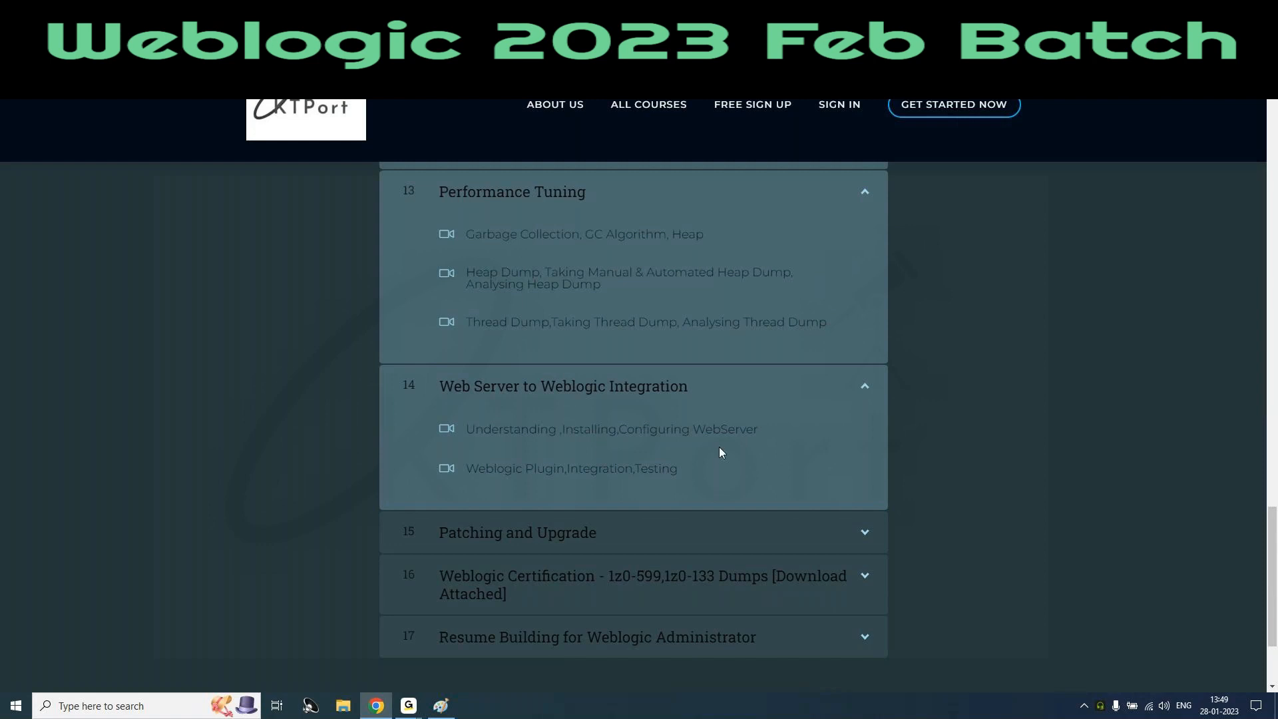
mouse_move(726, 453)
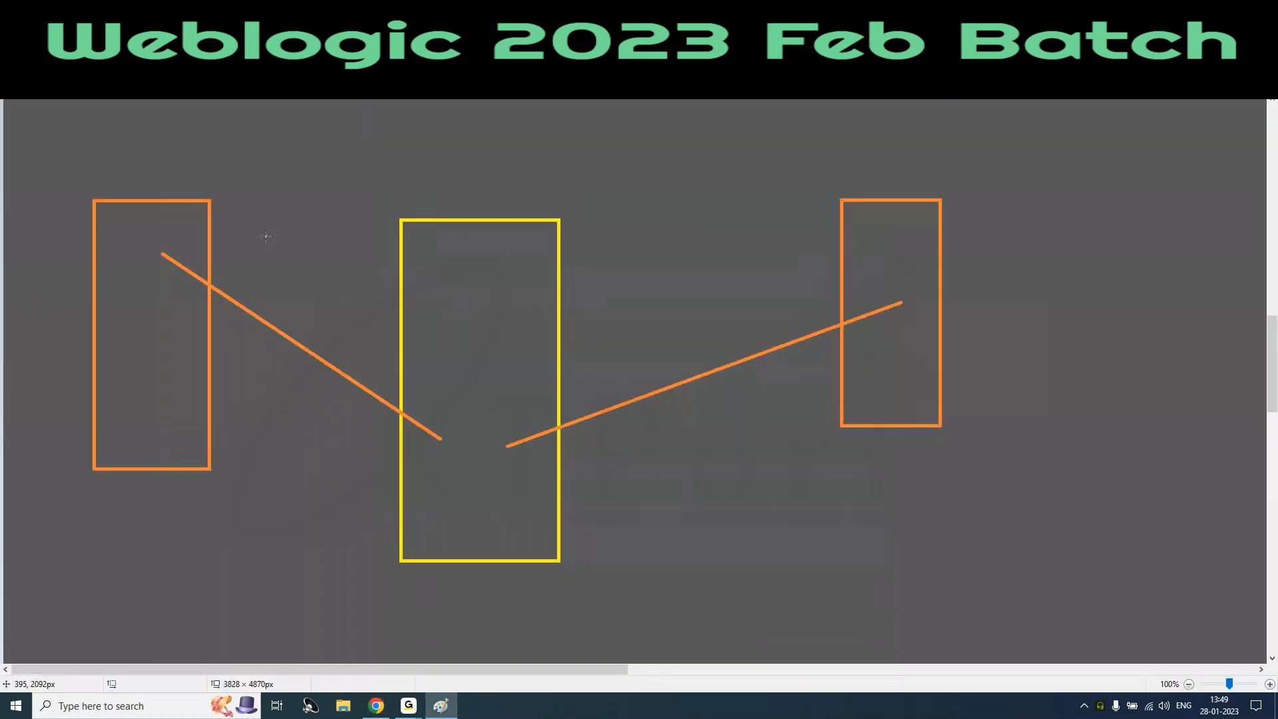
mouse_move(649, 348)
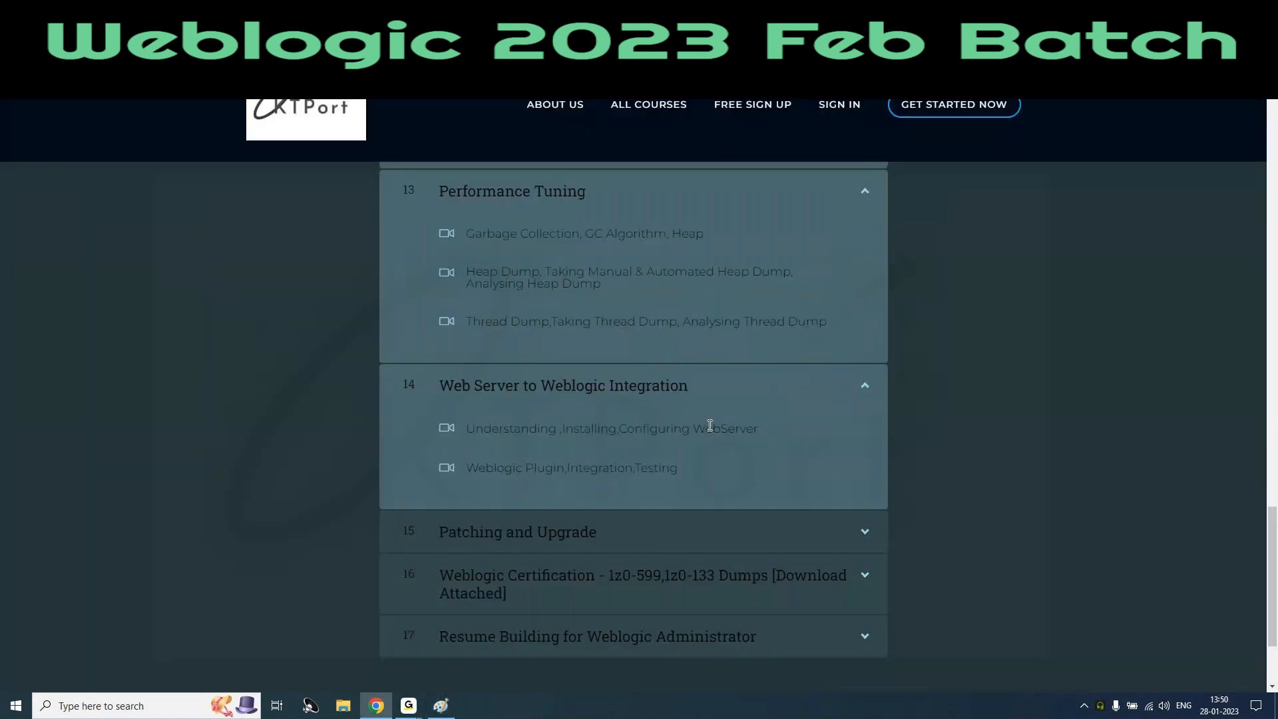
Step: Expand the Patching and Upgrade section to list its Weblogic patching and upgrade lessons
scroll("down", 3)
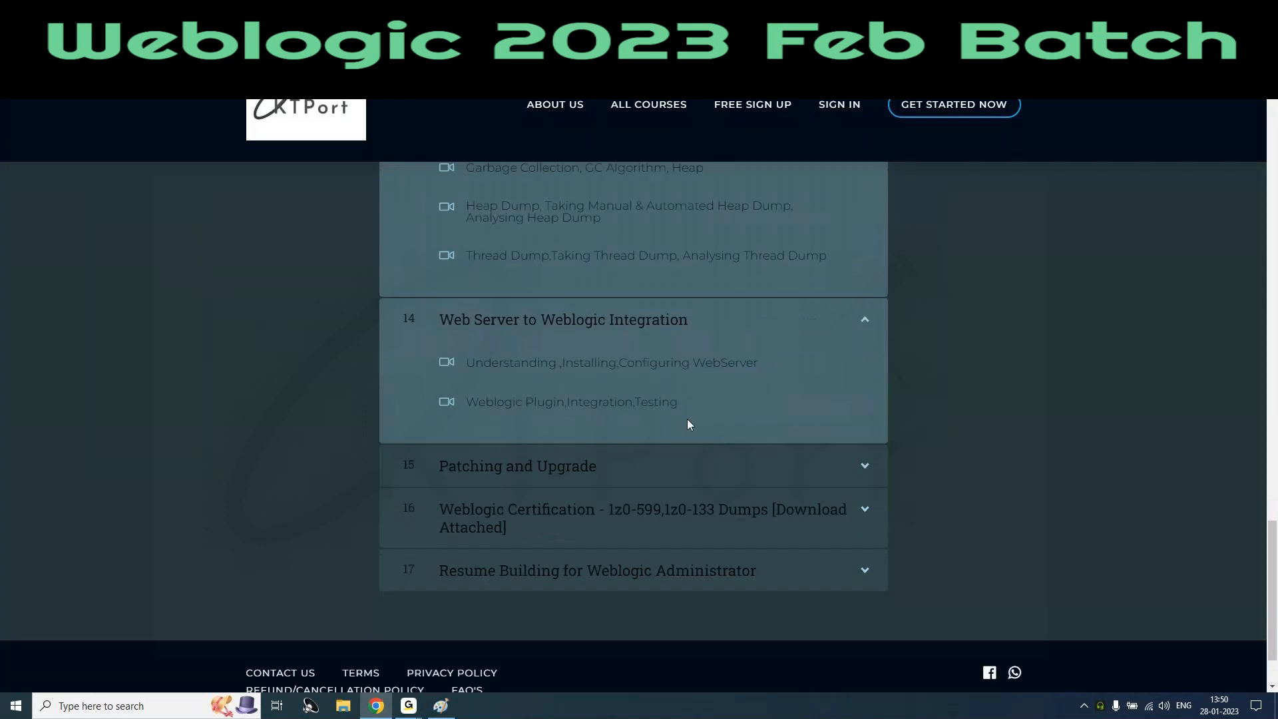
mouse_move(729, 425)
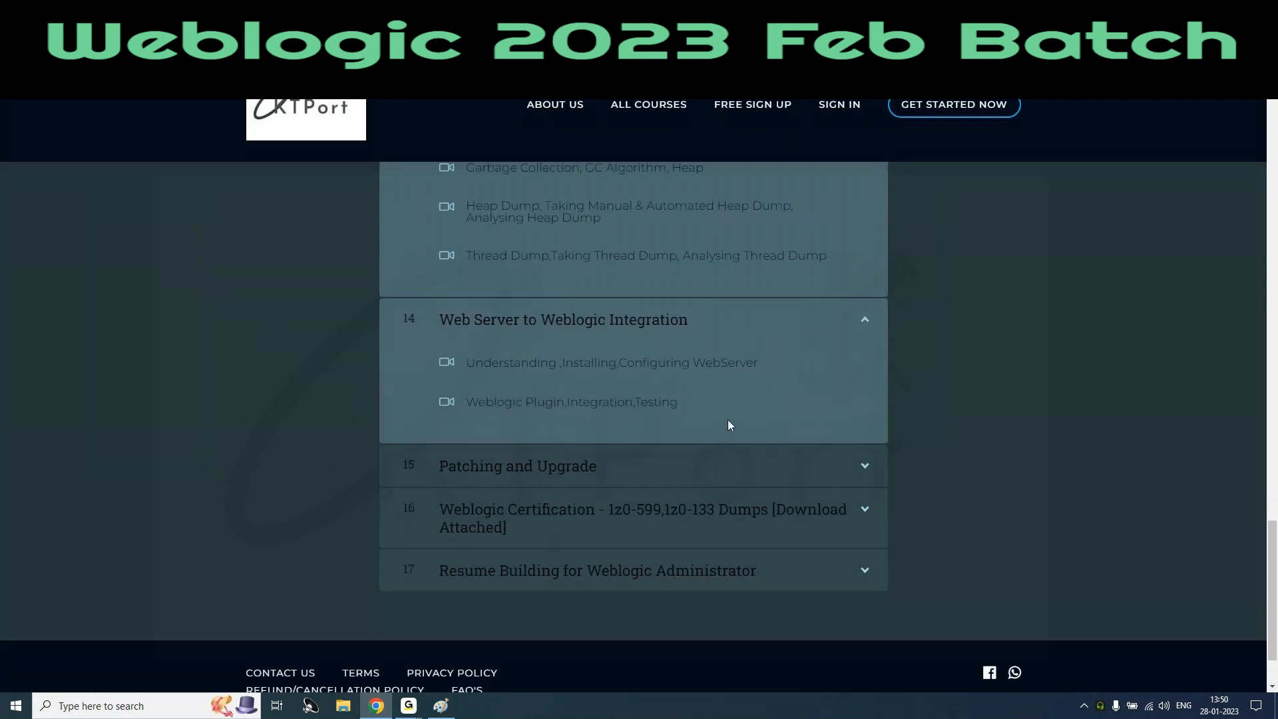
left_click(517, 466)
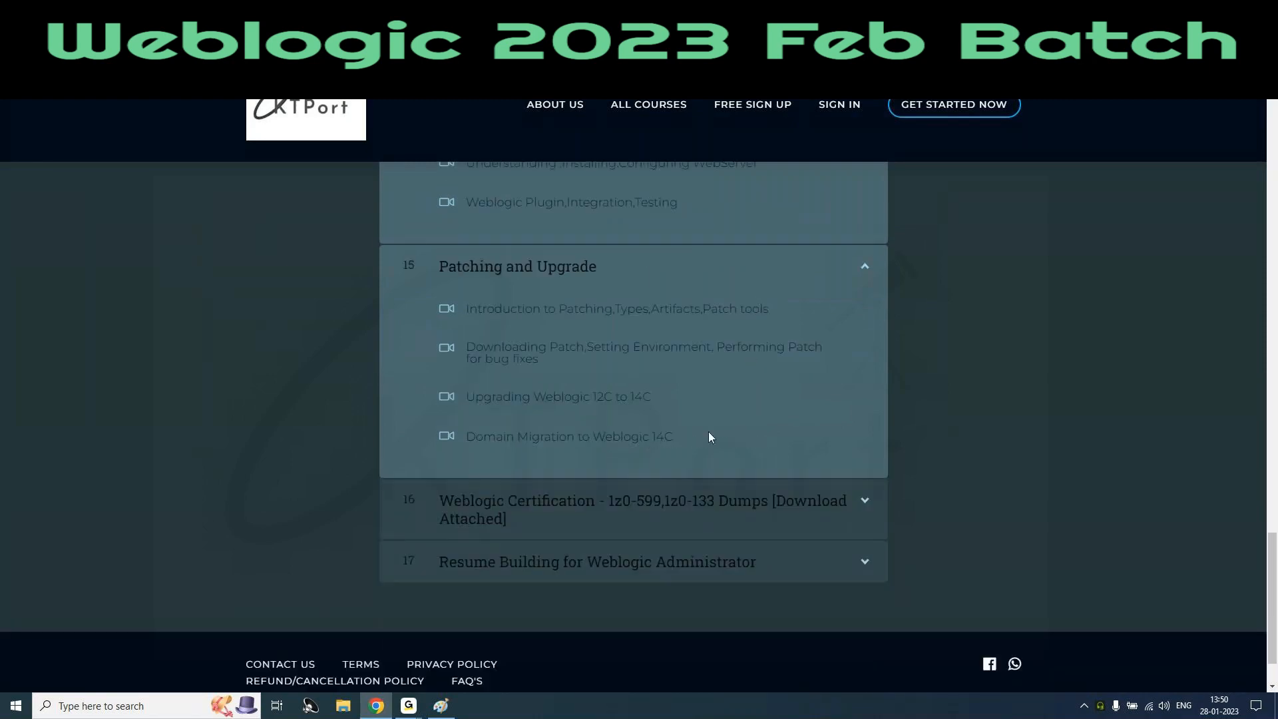
mouse_move(542, 288)
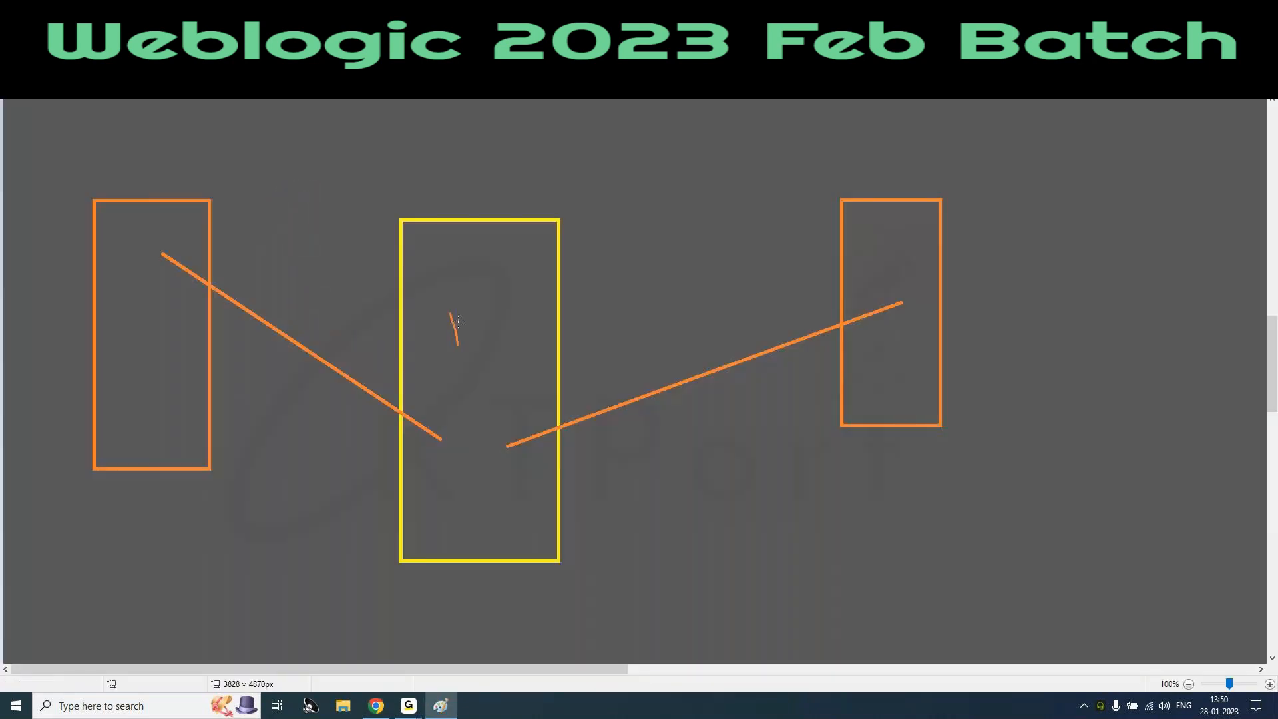
Step: Write '12c' in the yellow box, sketch dashes below the diagram, circle them, and add an arrowed small box
left_click_drag(453, 326, 513, 334)
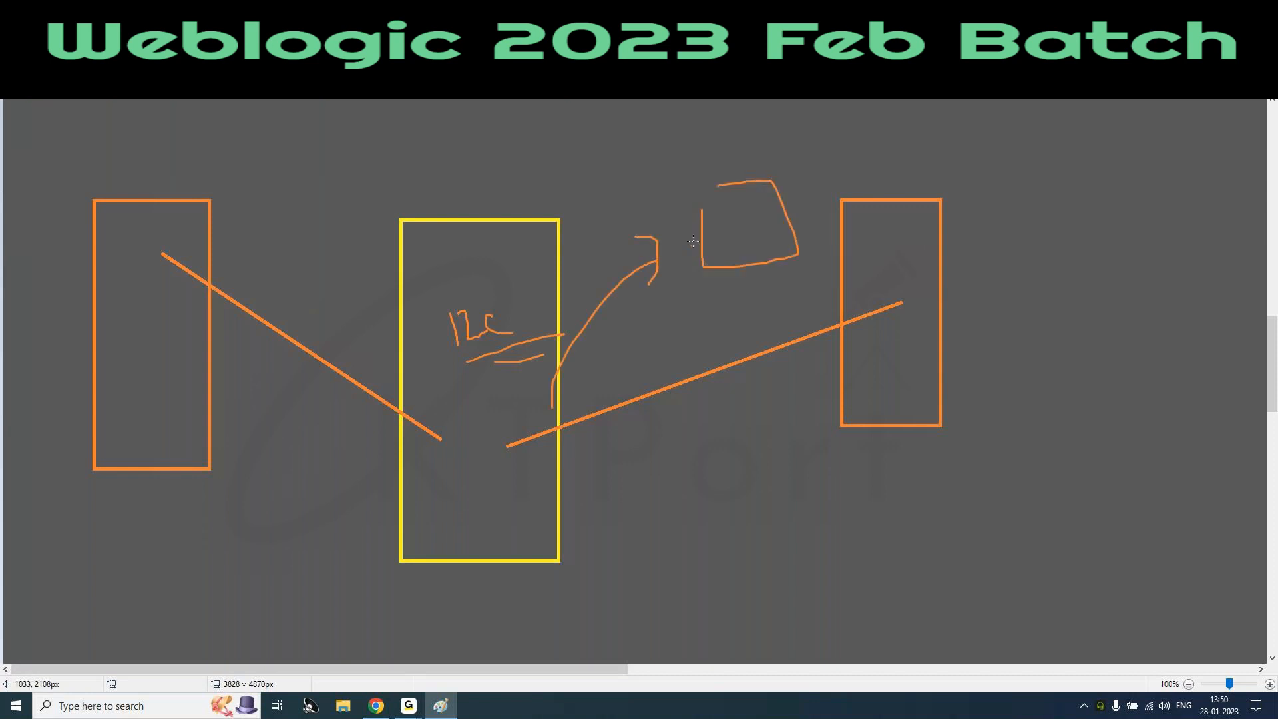
left_click_drag(737, 493, 750, 559)
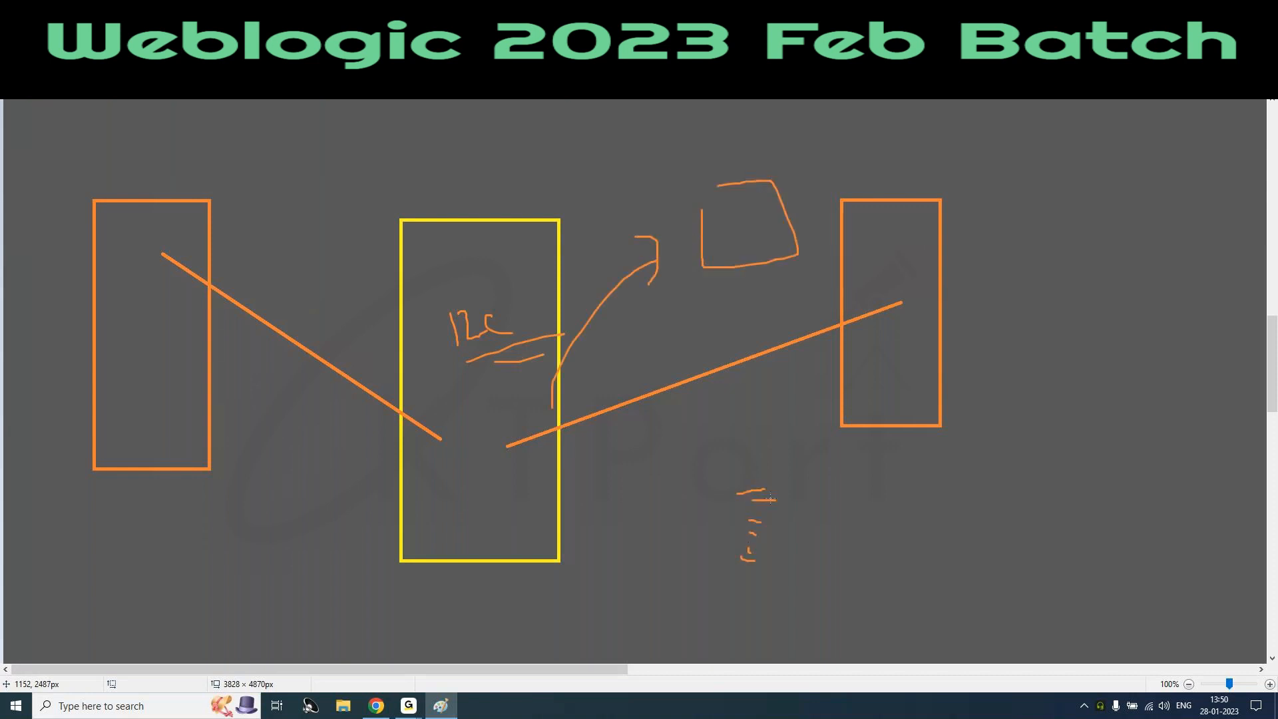
left_click_drag(750, 473, 766, 595)
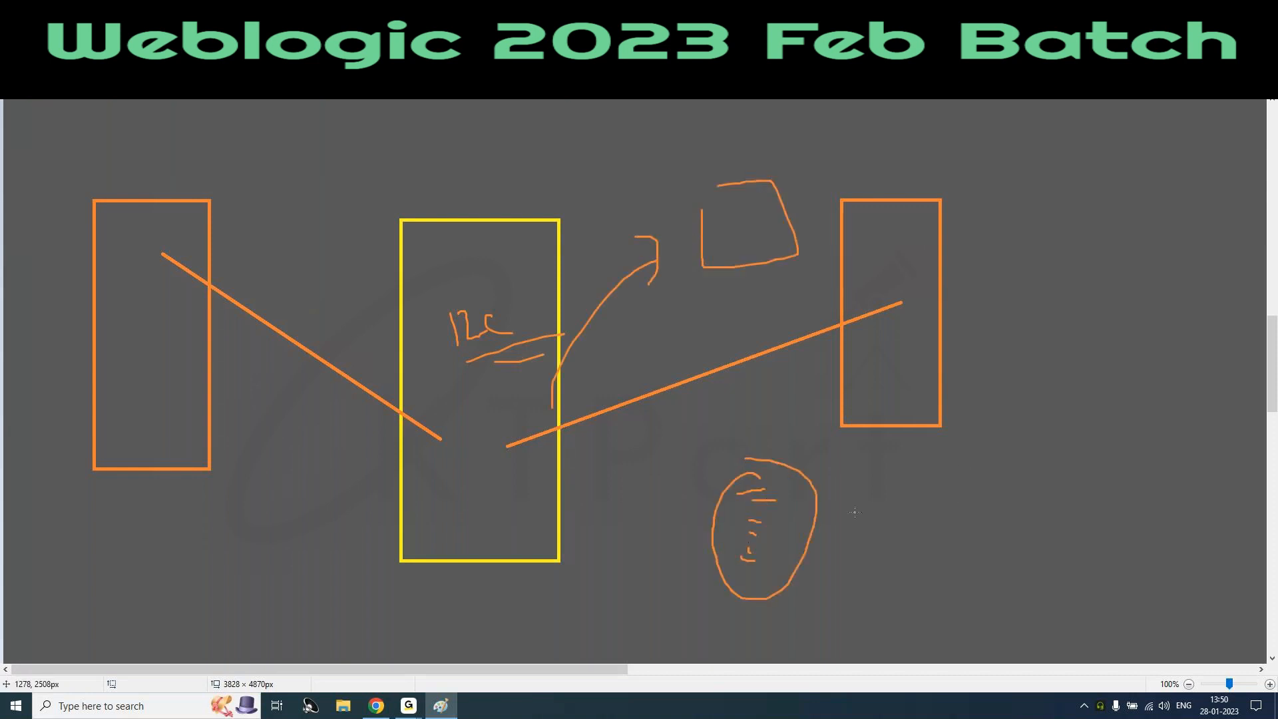
left_click_drag(876, 436, 1023, 578)
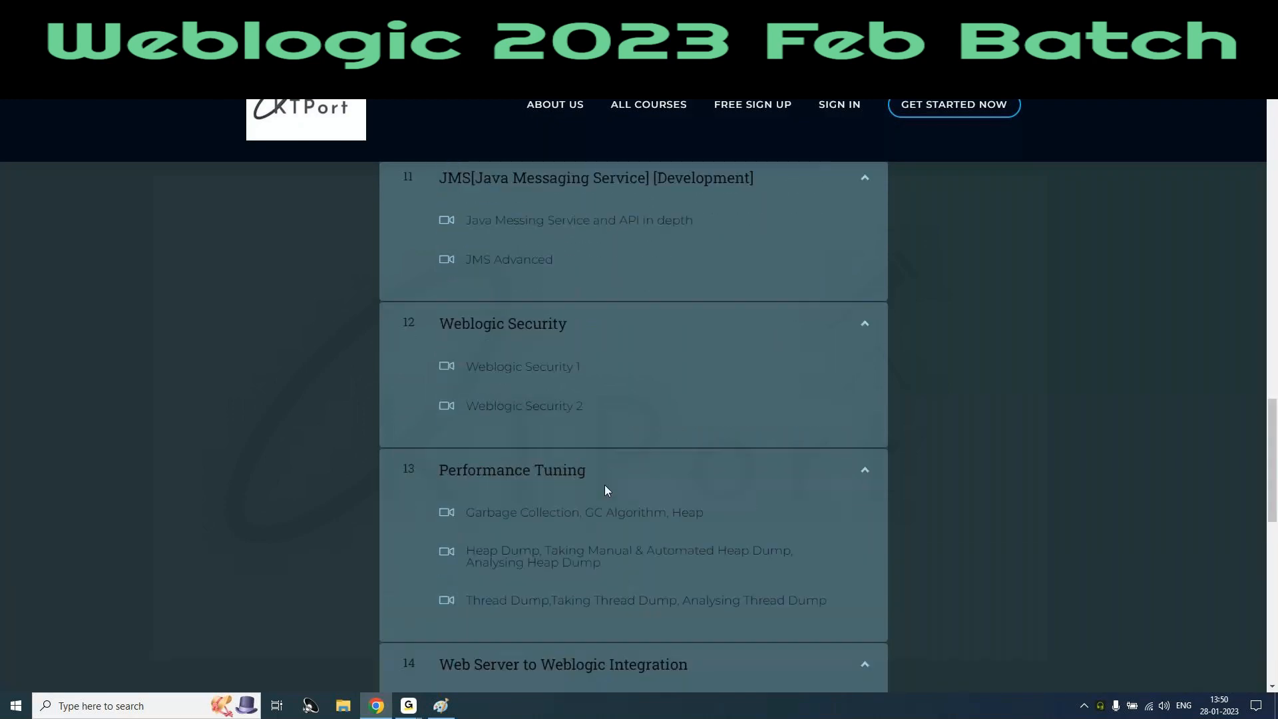
scroll("up", 3)
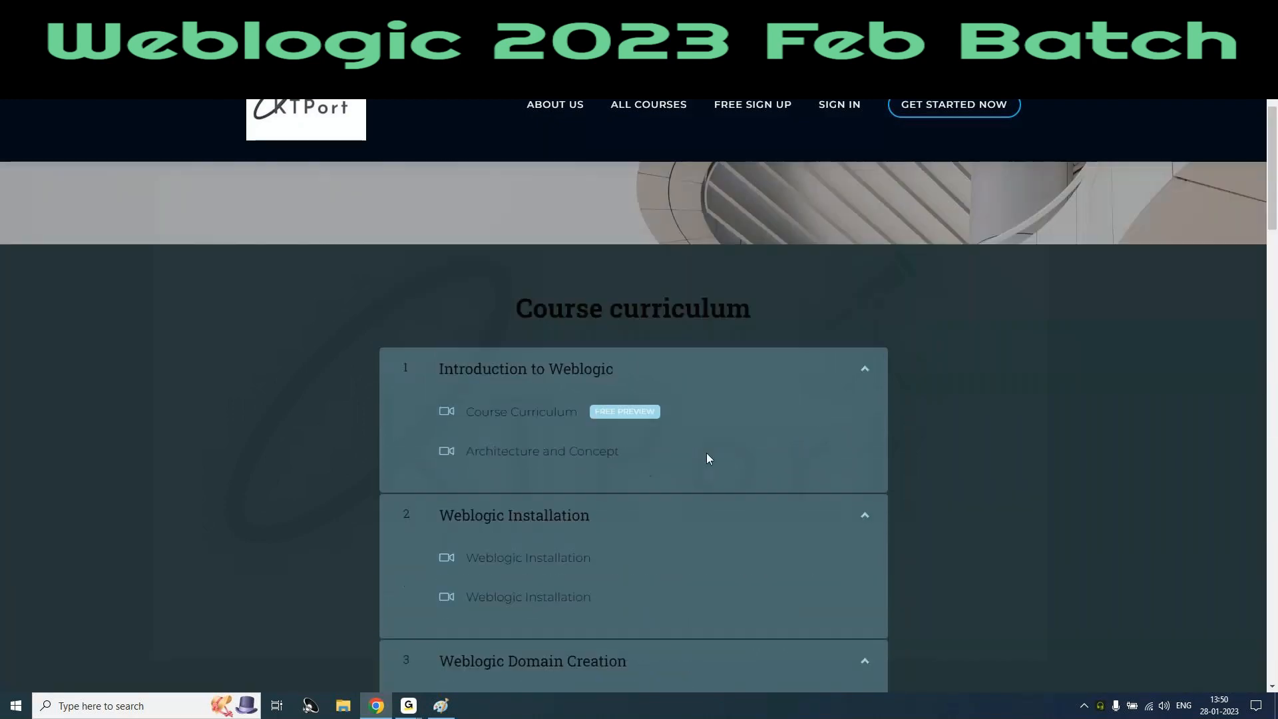
scroll("down", 3)
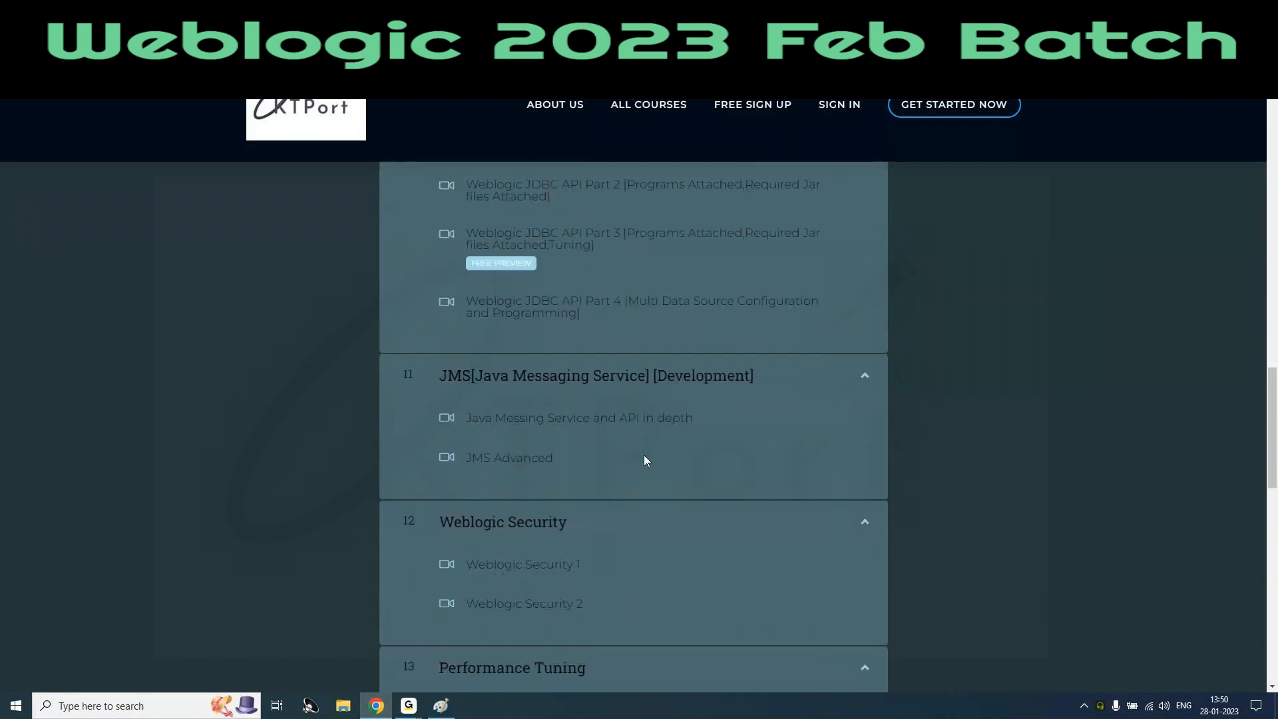
scroll("down", 3)
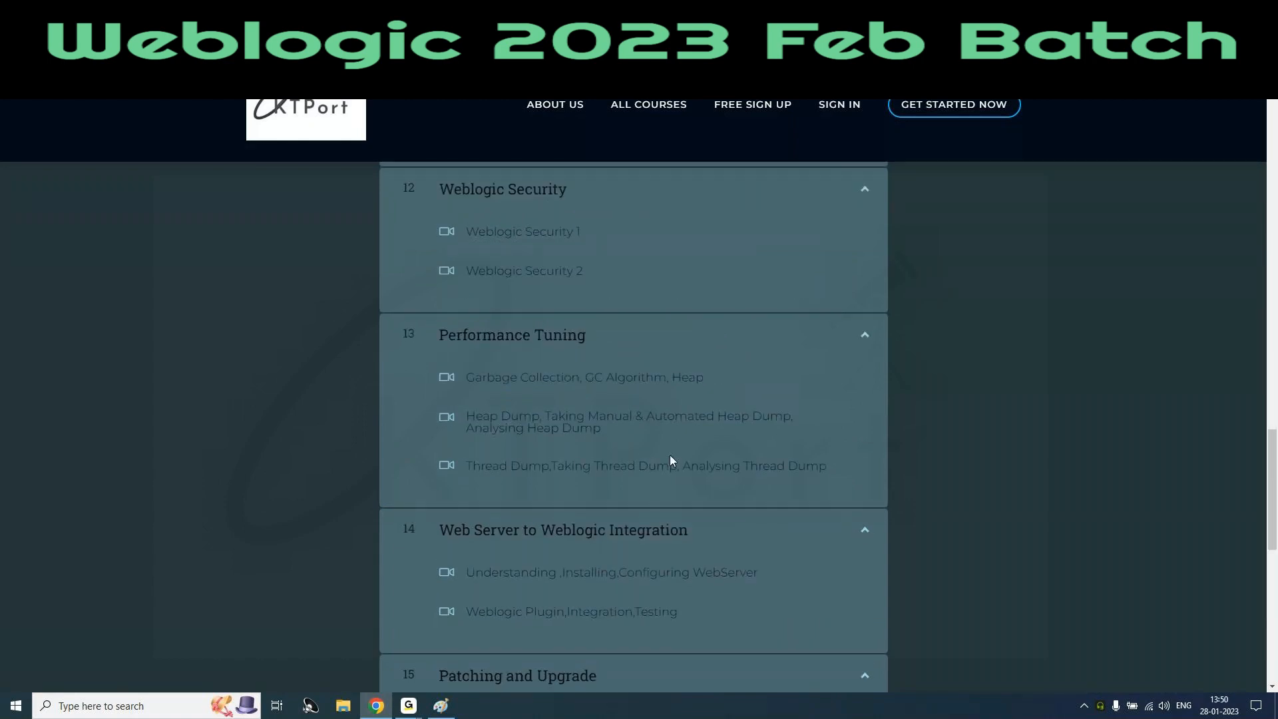
scroll("down", 3)
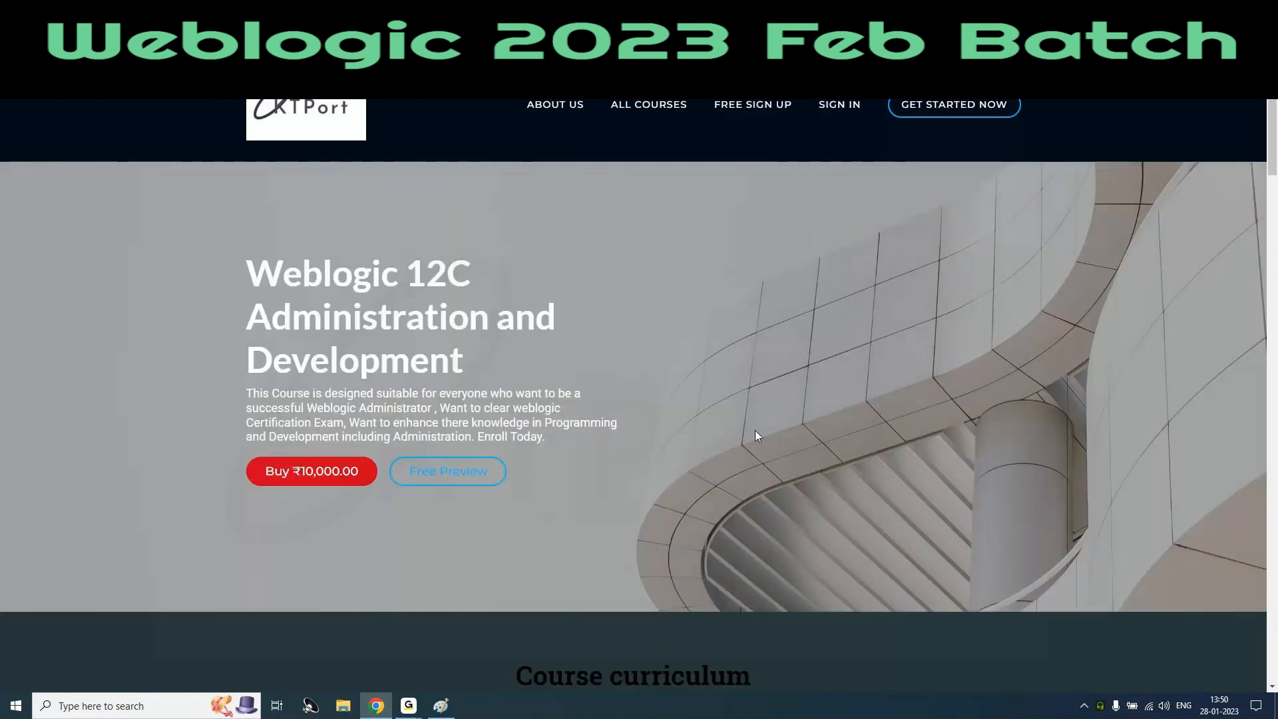
scroll("down", 3)
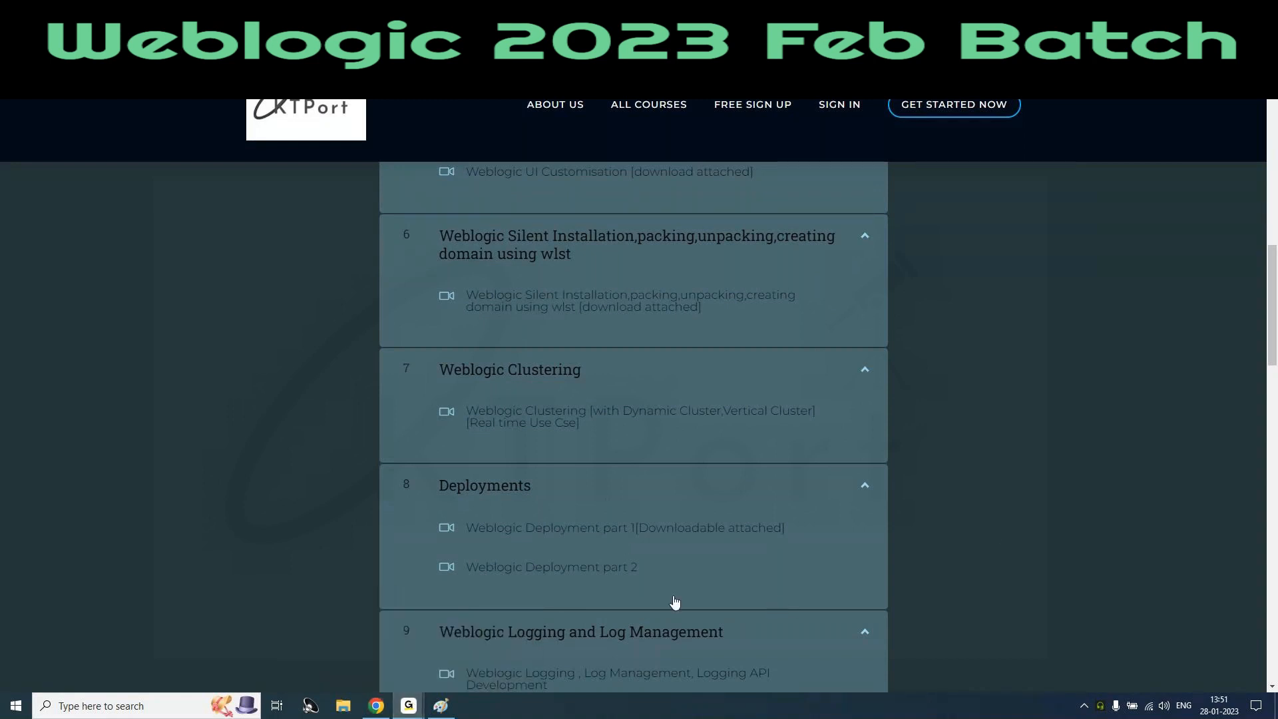
mouse_move(539, 599)
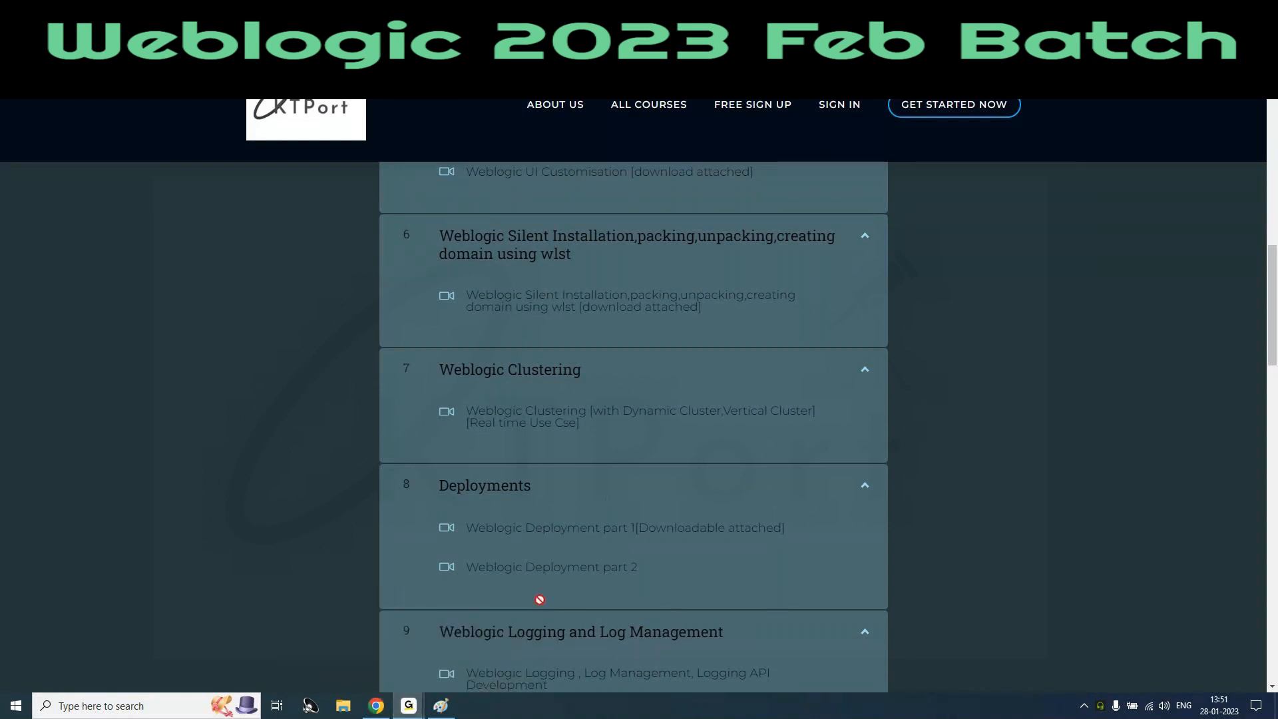